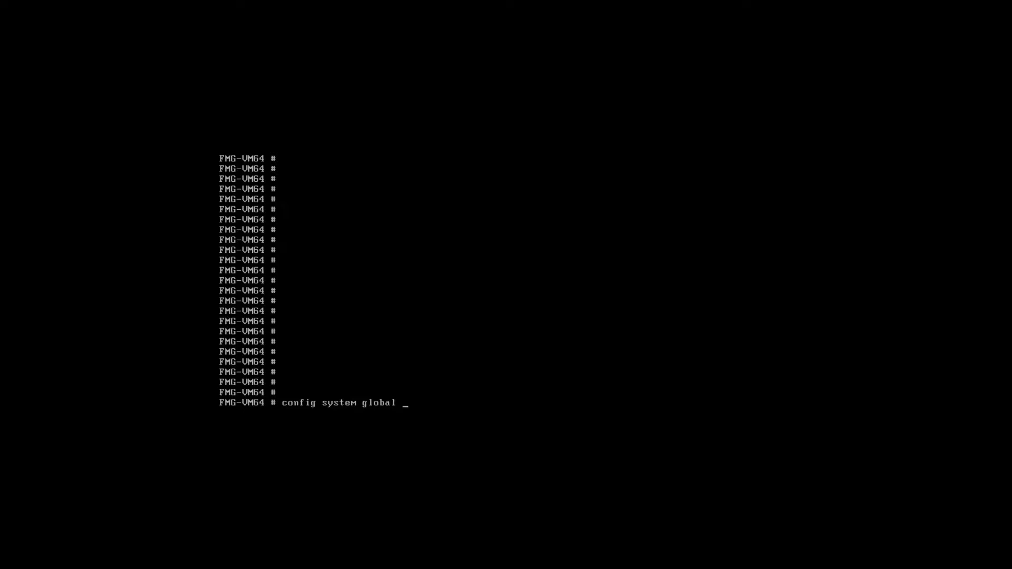
# Step: Set the global workspace-mode to normal in config system global and end
pyautogui.press('Return')
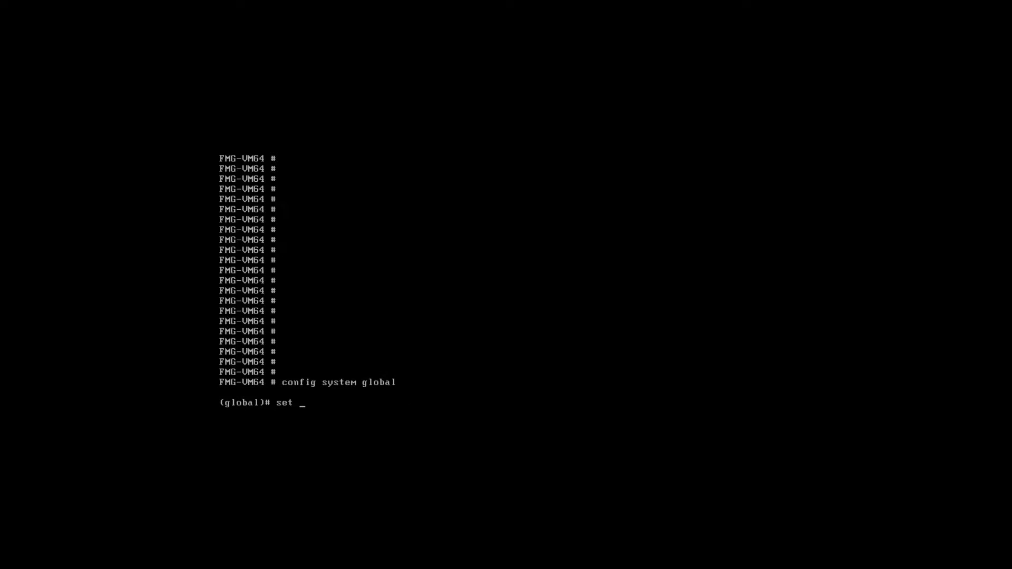
pyautogui.write('workspace-mode')
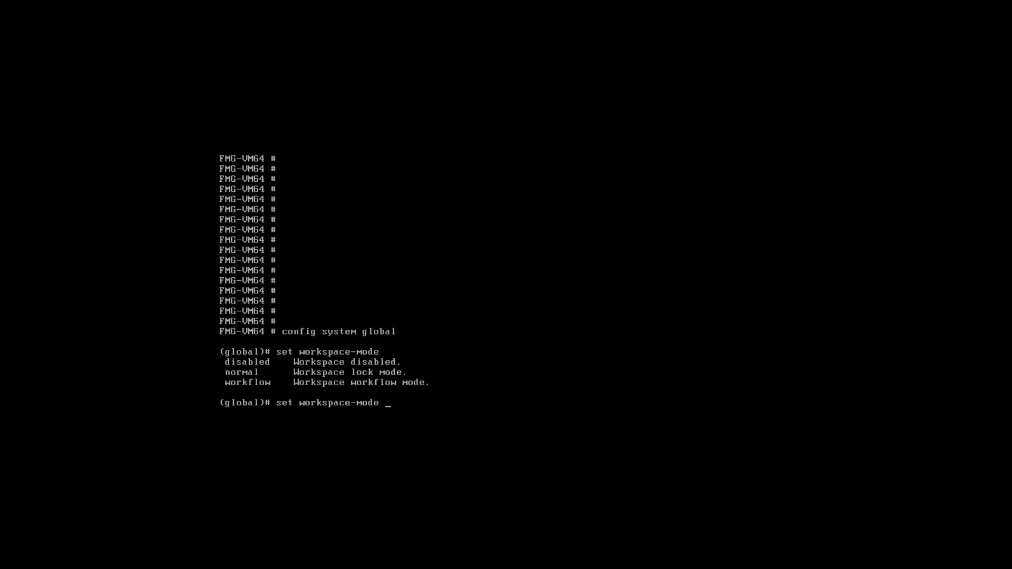
pyautogui.write('normal')
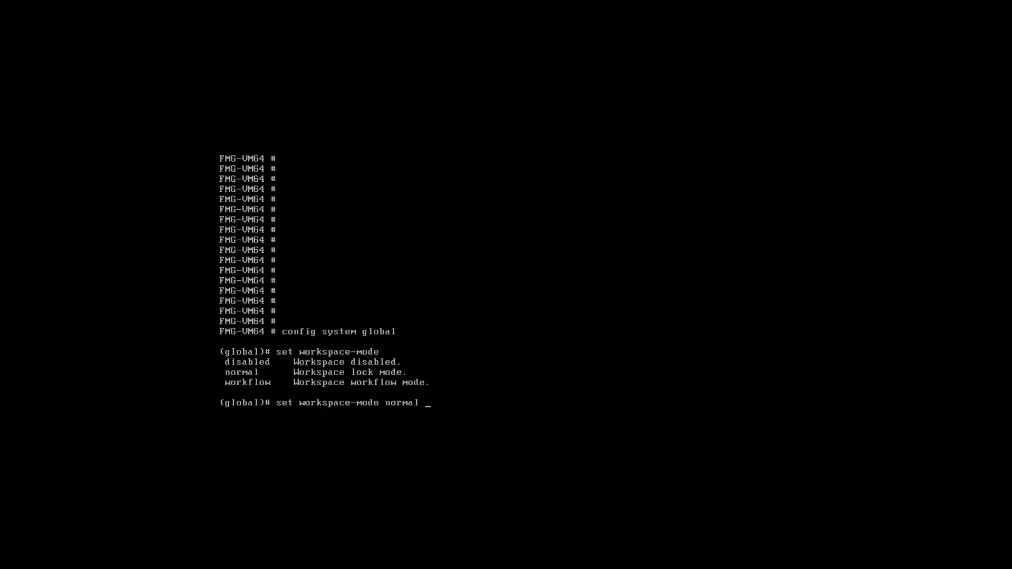
pyautogui.press('Return')
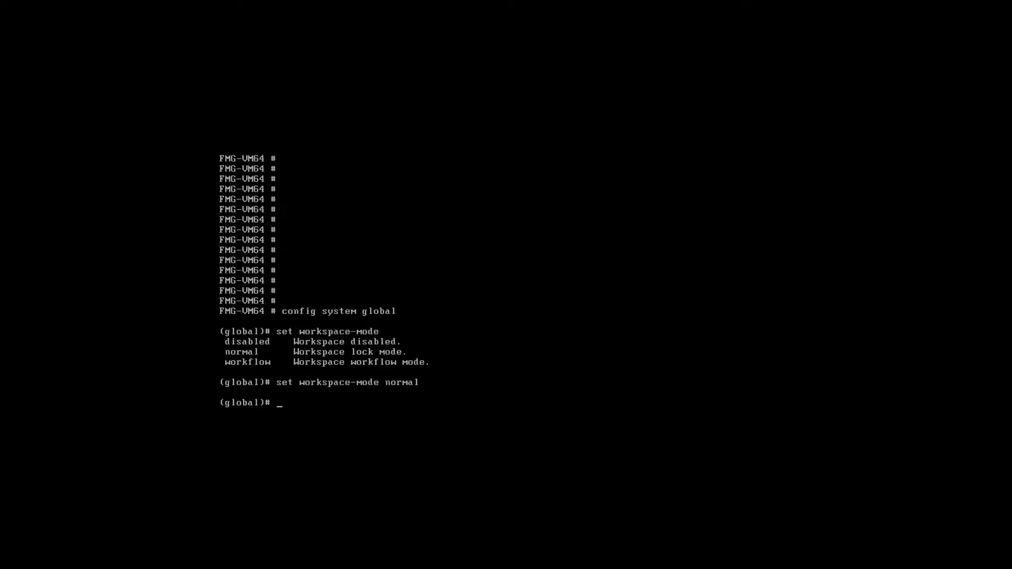
pyautogui.write('end')
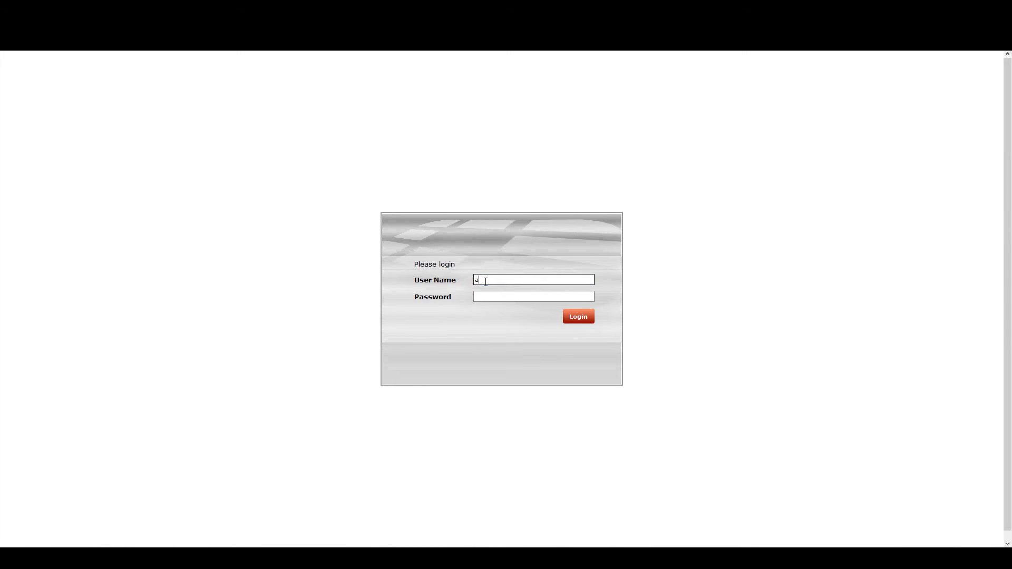
# Step: Log in, select the test1 ADOM in Device Manager and lock it for editing
pyautogui.click(577, 316)
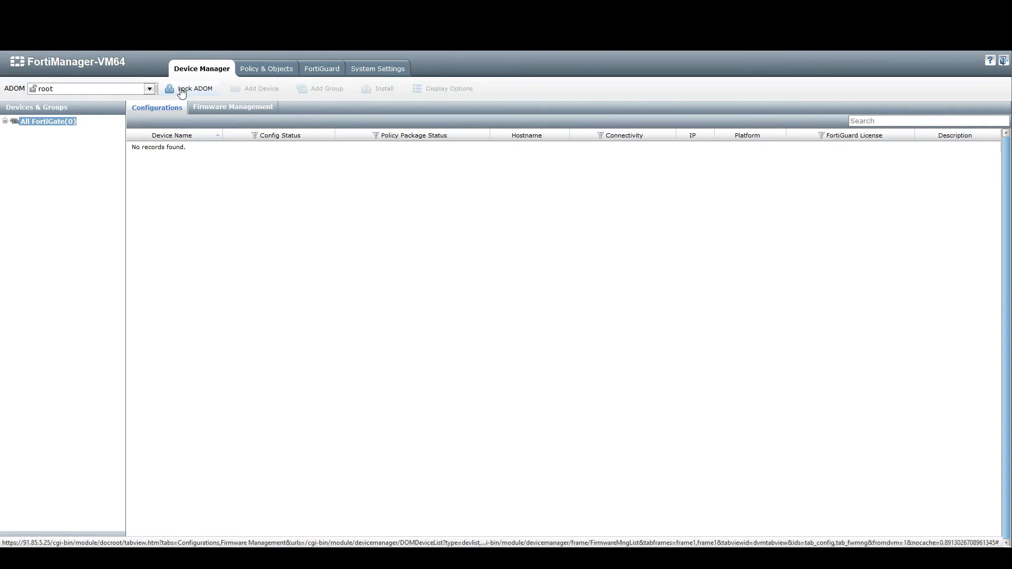
pyautogui.click(150, 89)
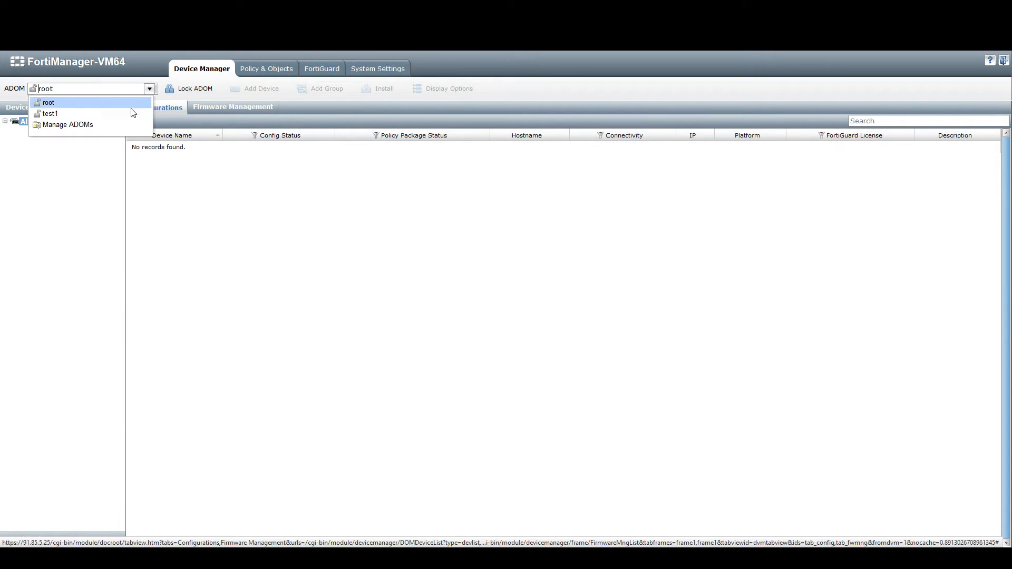
pyautogui.click(49, 114)
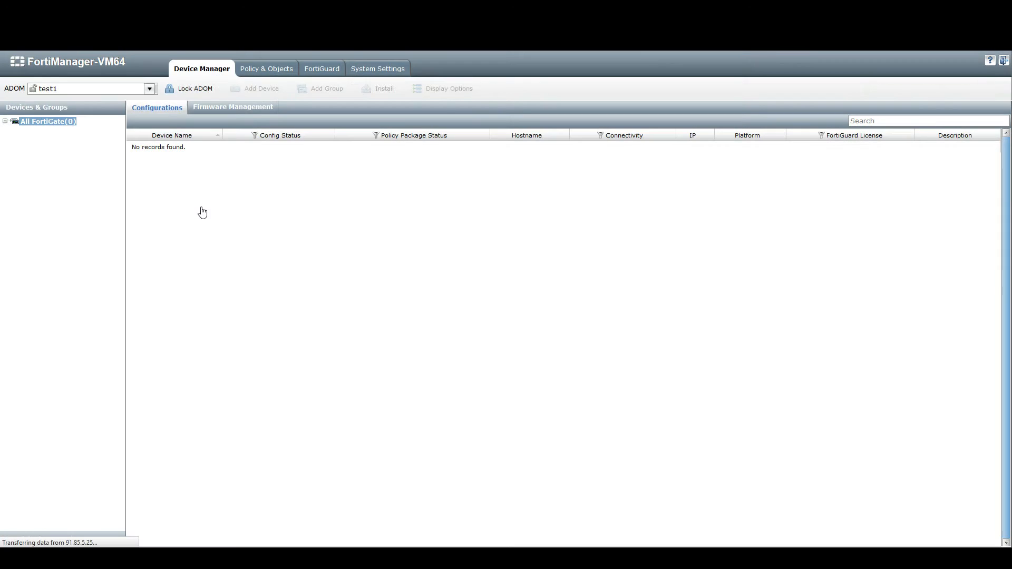
pyautogui.click(195, 88)
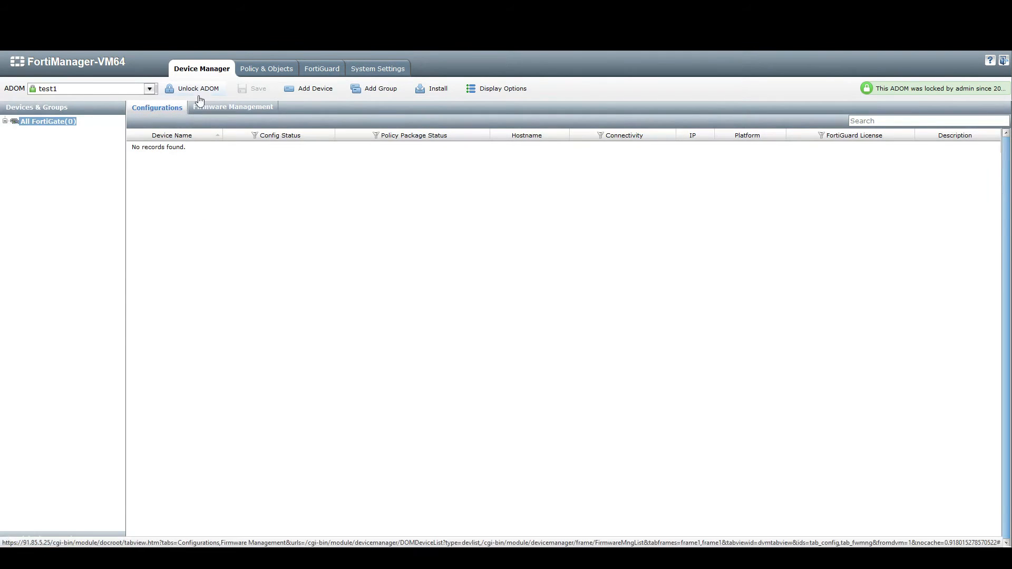
pyautogui.click(149, 88)
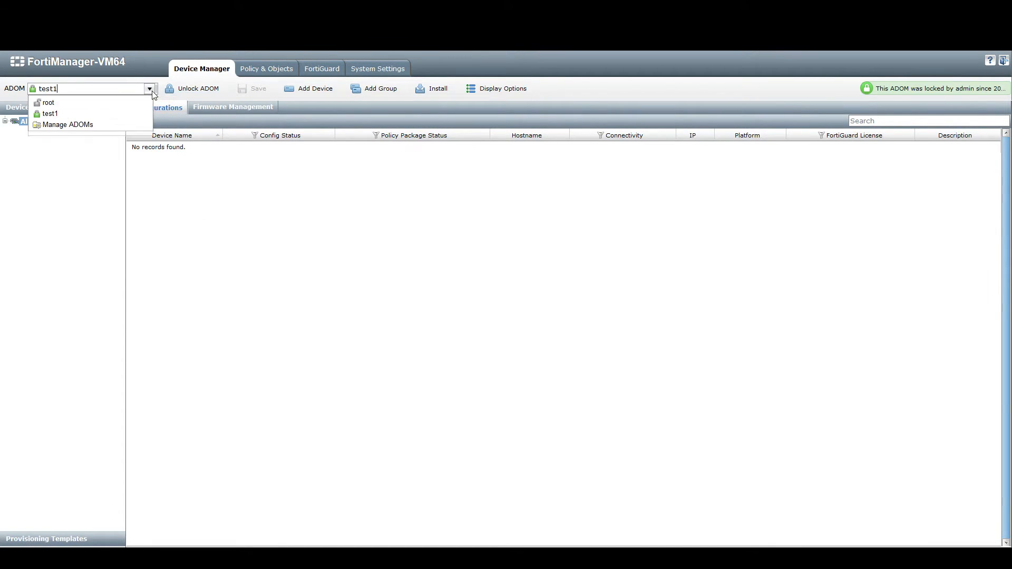
pyautogui.click(50, 114)
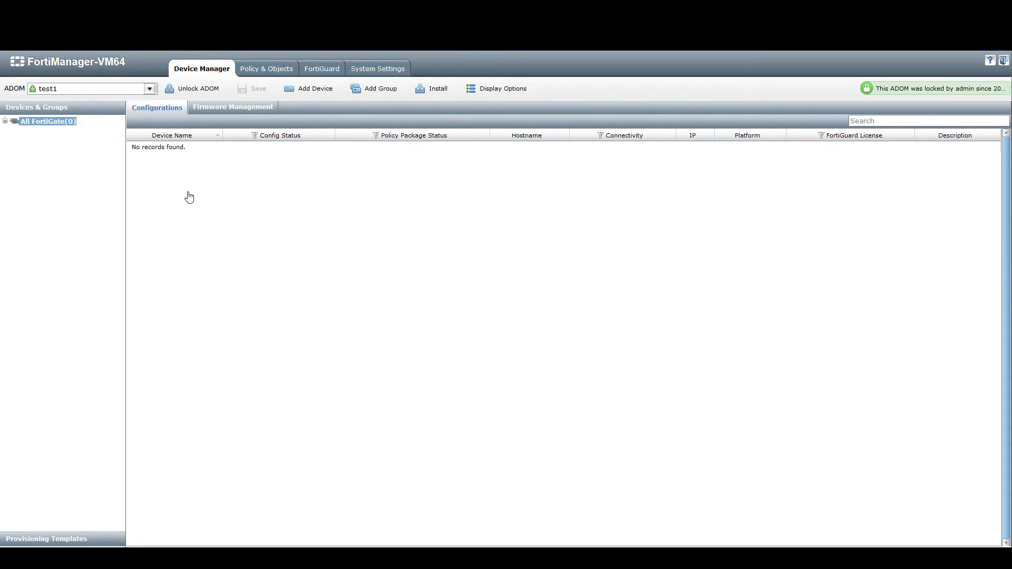
pyautogui.moveTo(195, 204)
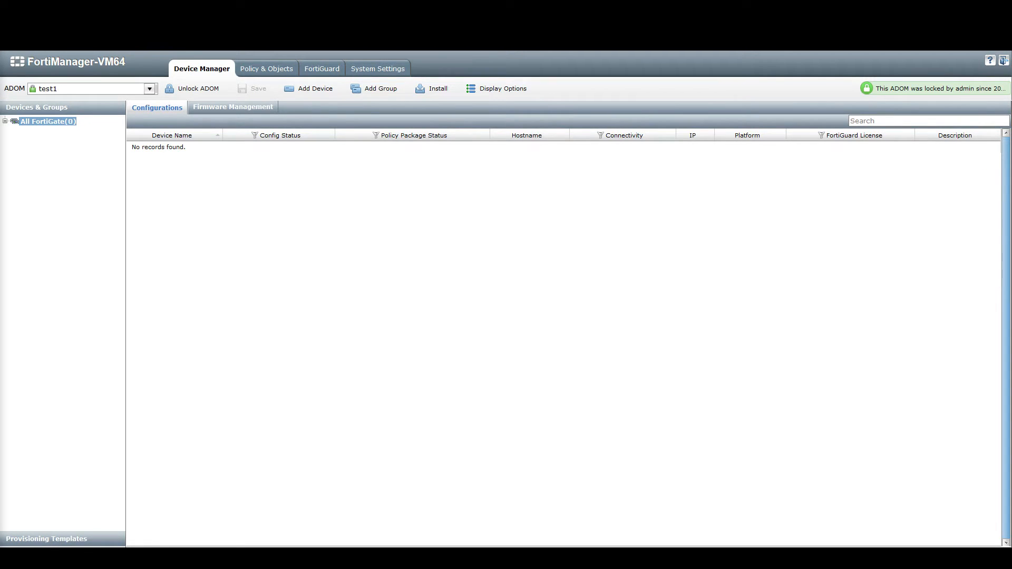
# Step: Unlock the test1 ADOM, lock it again, then switch to root
pyautogui.click(196, 88)
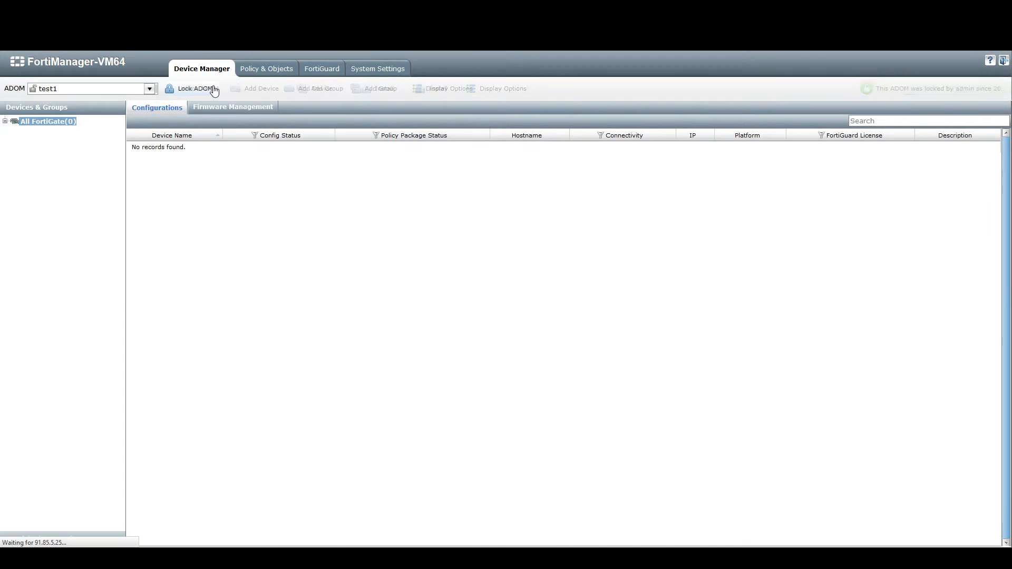
pyautogui.click(195, 89)
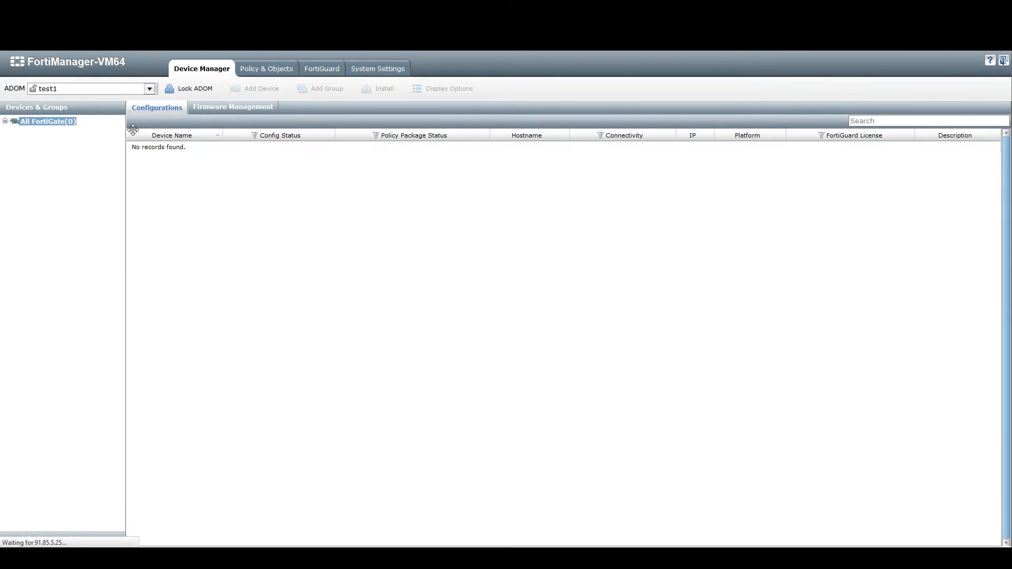
pyautogui.click(195, 89)
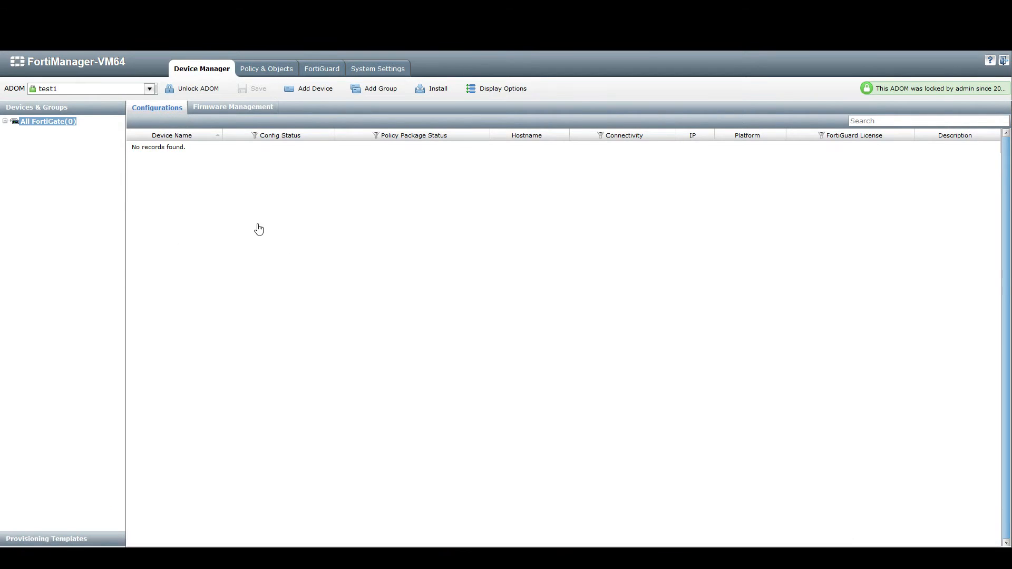
pyautogui.moveTo(886, 100)
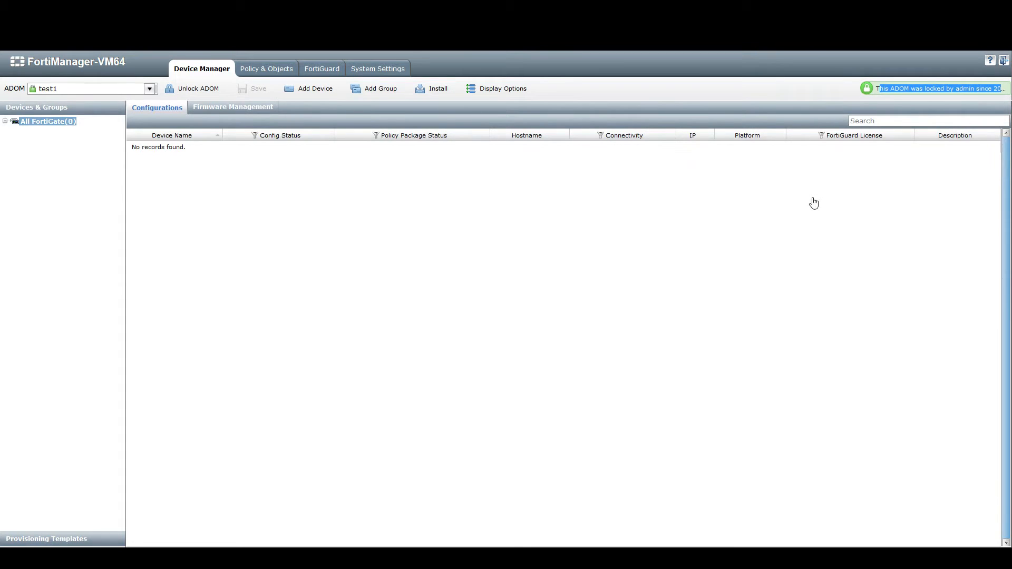
pyautogui.moveTo(777, 221)
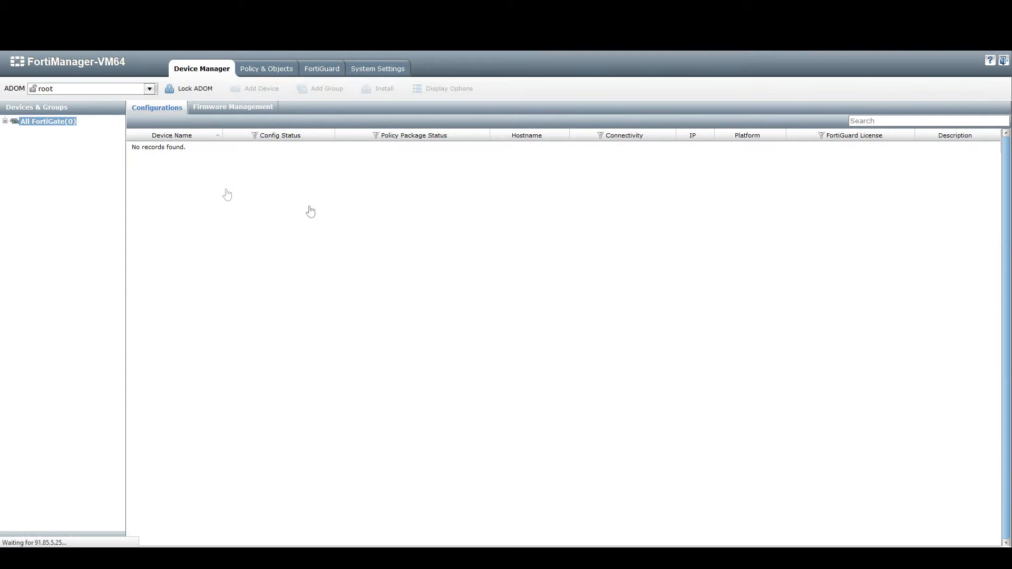
pyautogui.click(194, 89)
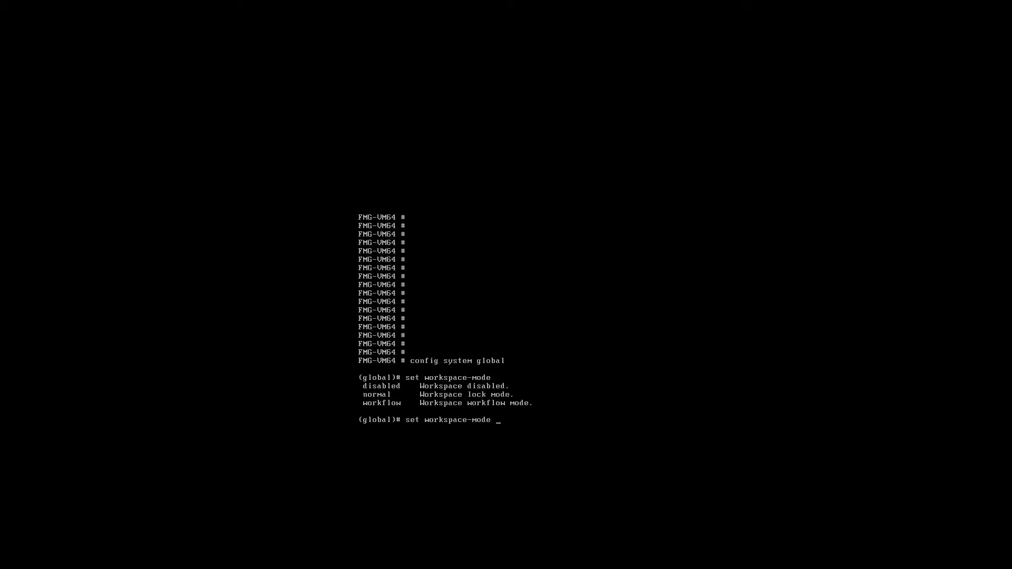
# Step: Set workspace-mode to workflow and end the global configuration
pyautogui.write('workflow')
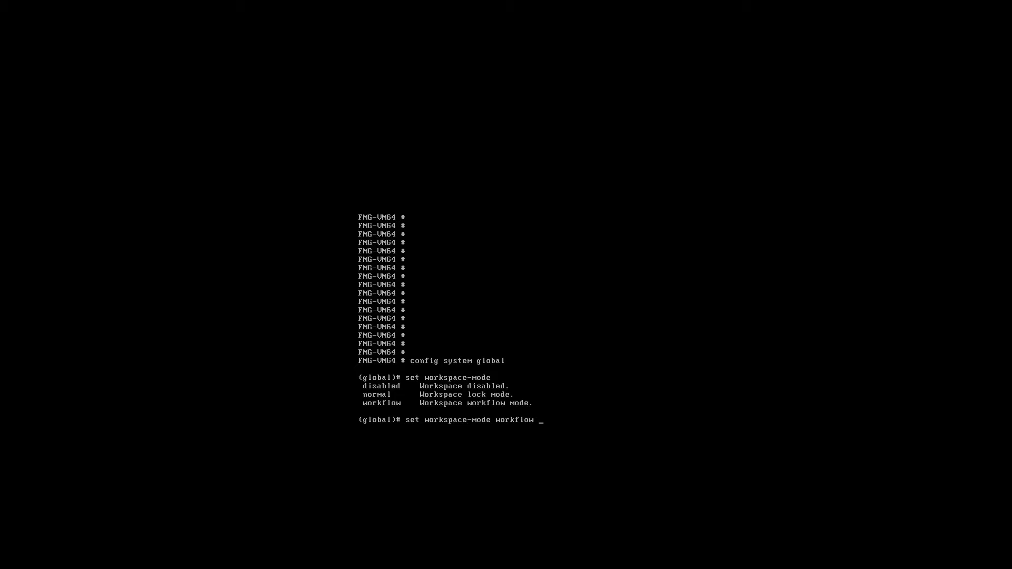
pyautogui.press('Return')
pyautogui.write('end')
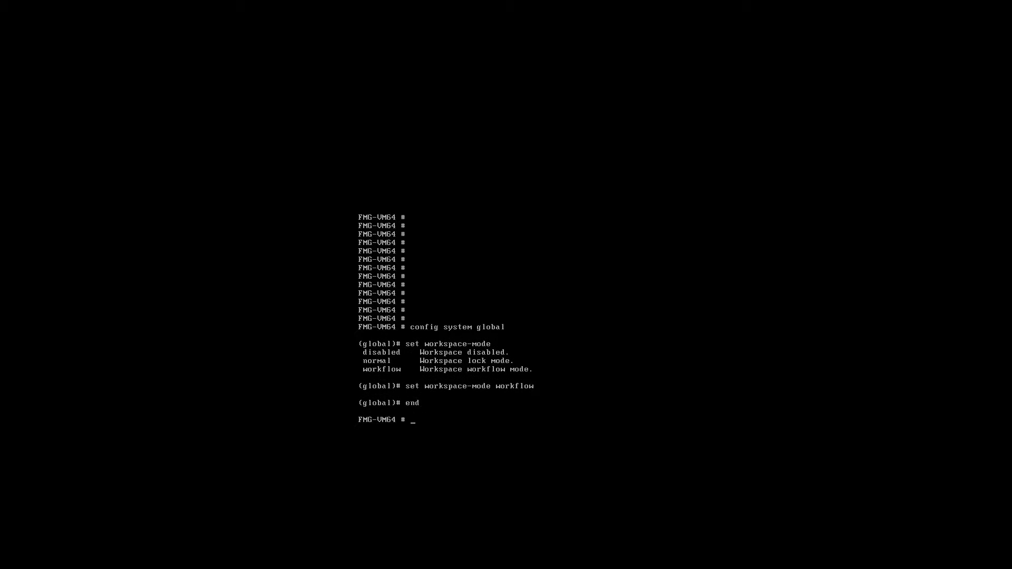
pyautogui.press('Return')
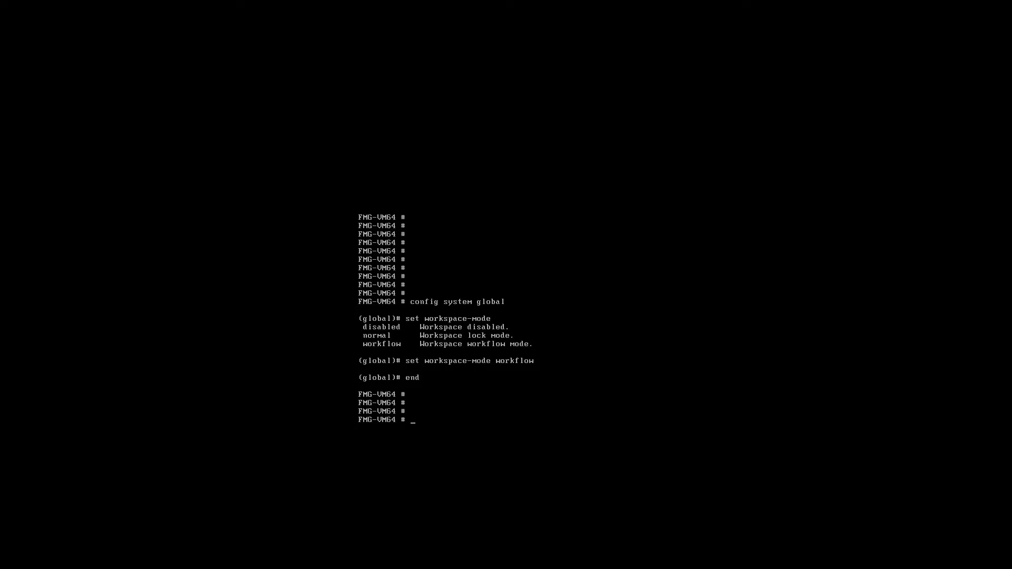
# Step: Enter config system admin profile and begin 'edit BobsProfile'
pyautogui.write('config system admin')
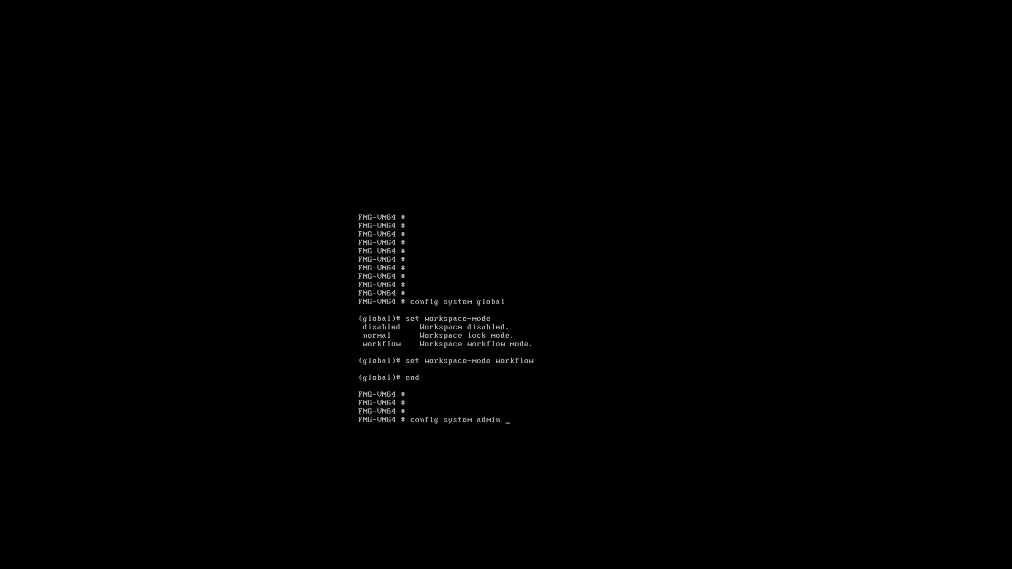
pyautogui.write('profile')
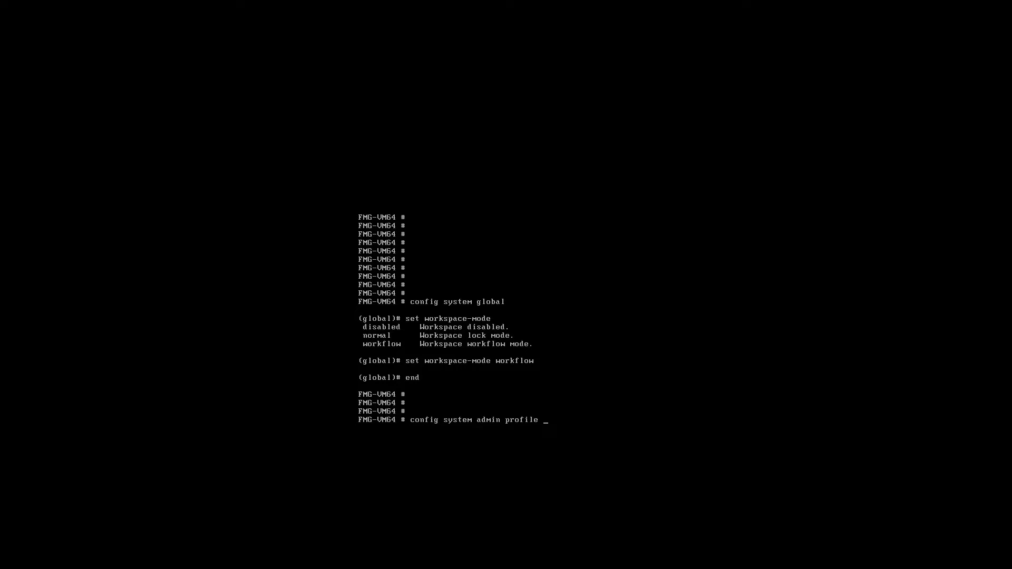
pyautogui.press('Return')
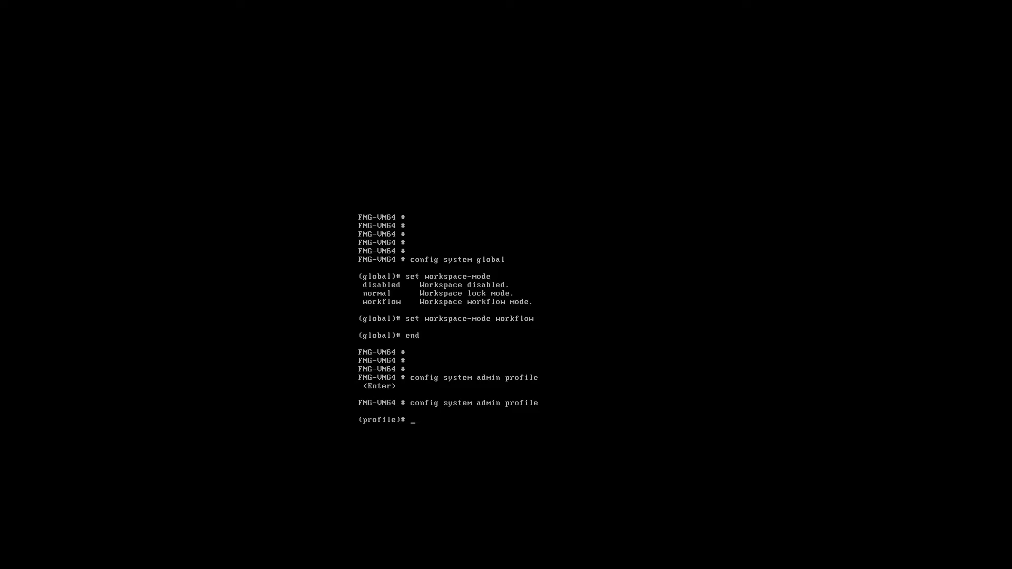
pyautogui.write('edit')
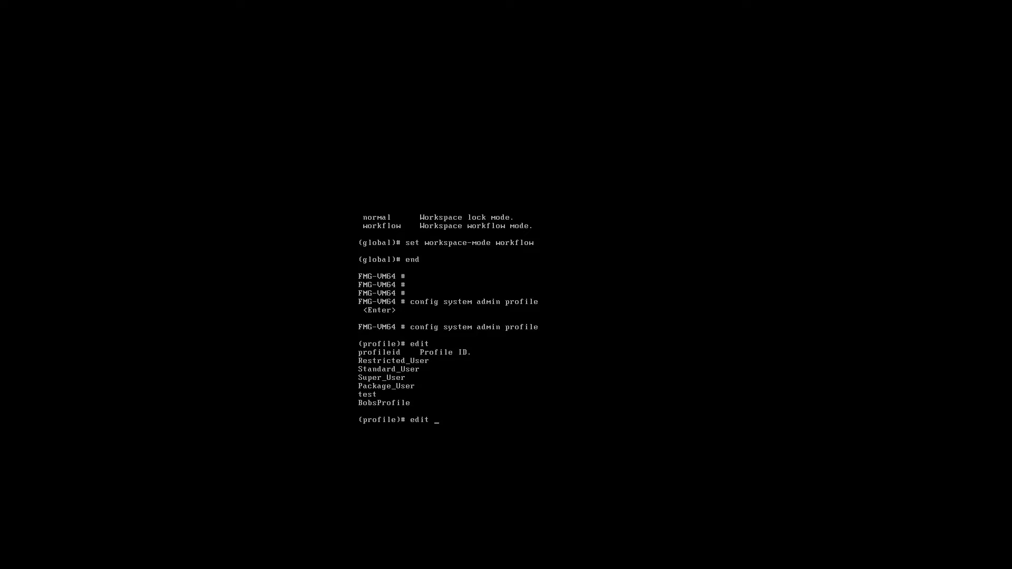
pyautogui.write('BobsProfile')
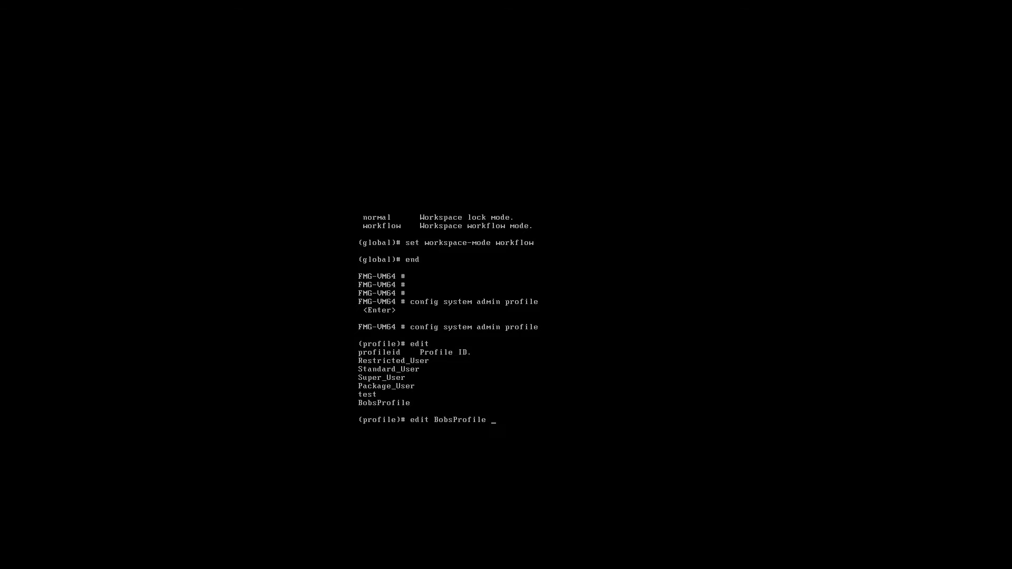
# Step: Edit BobsProfile and set workflow-approve to read-write
pyautogui.press('Return')
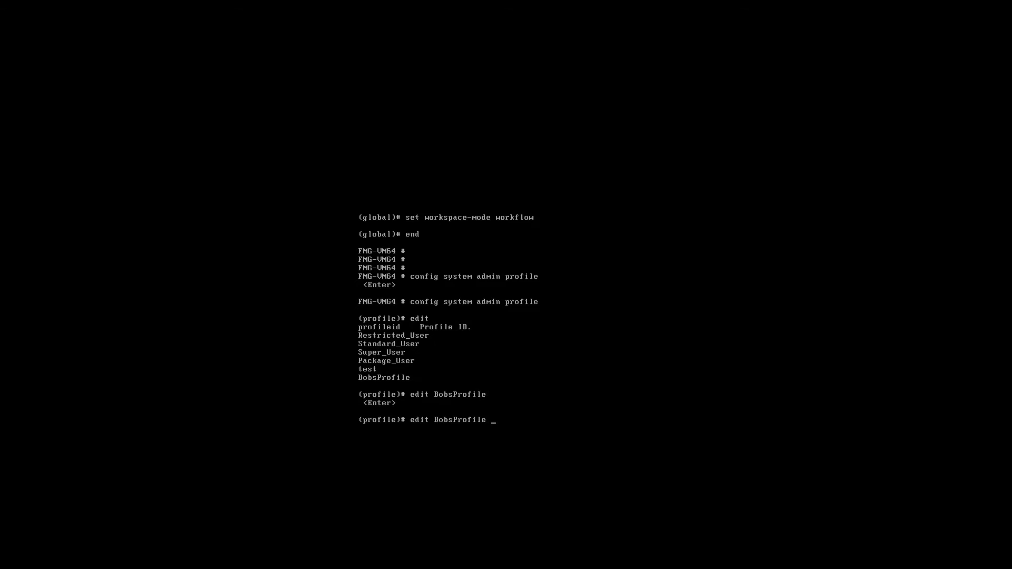
pyautogui.press('Return')
pyautogui.write('set')
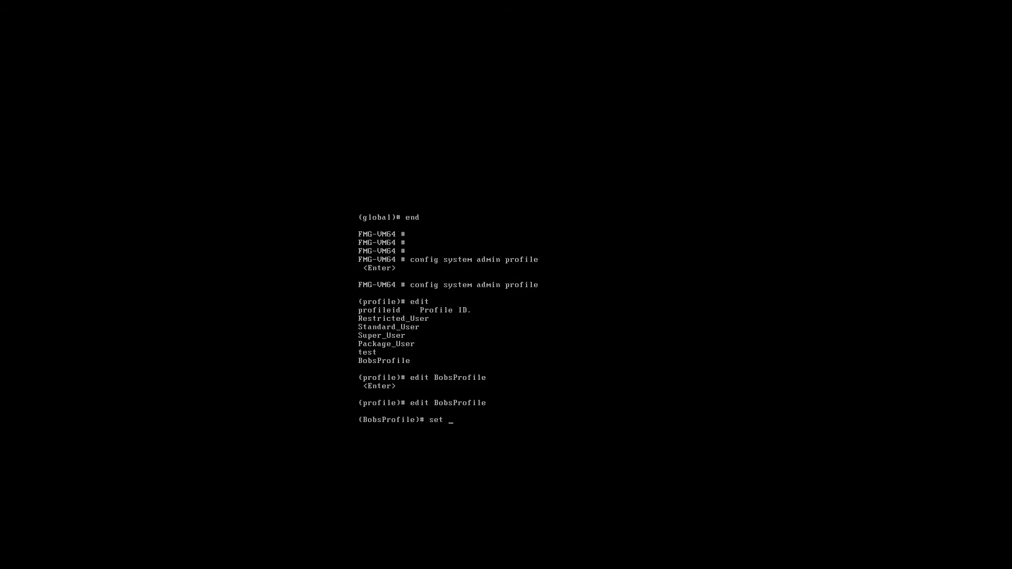
pyautogui.write('workflow-approve')
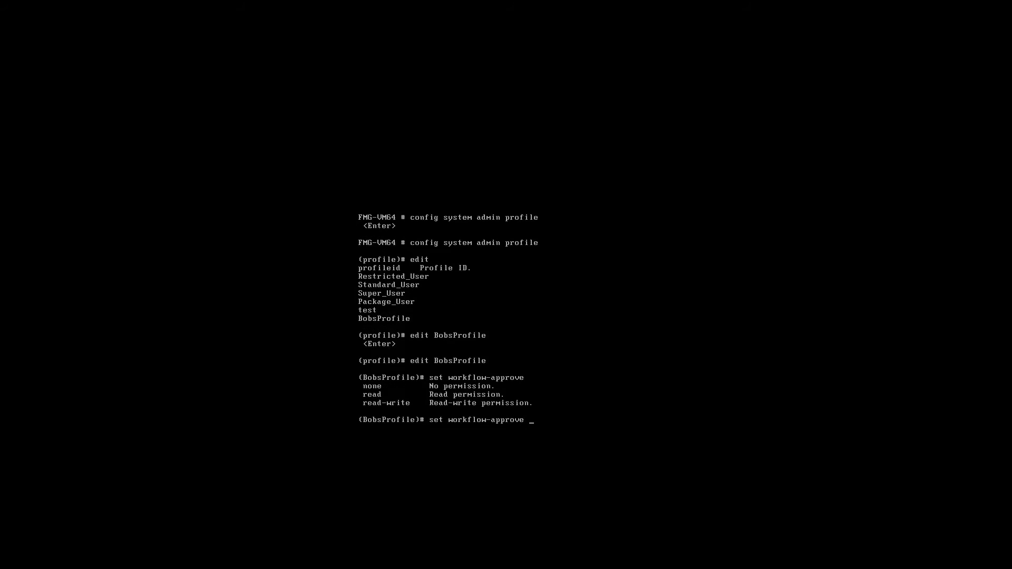
pyautogui.write('read-write')
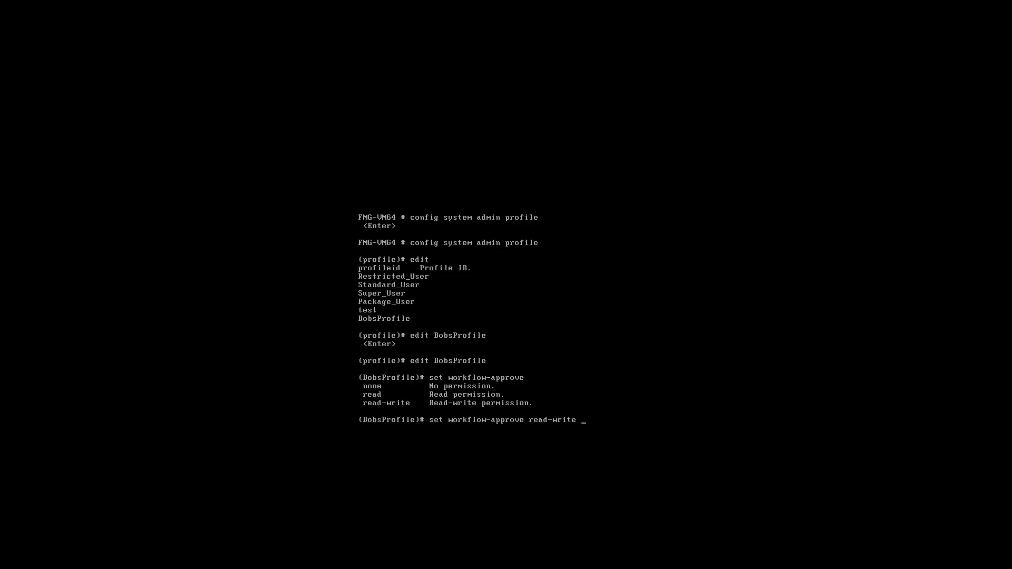
pyautogui.press('Return')
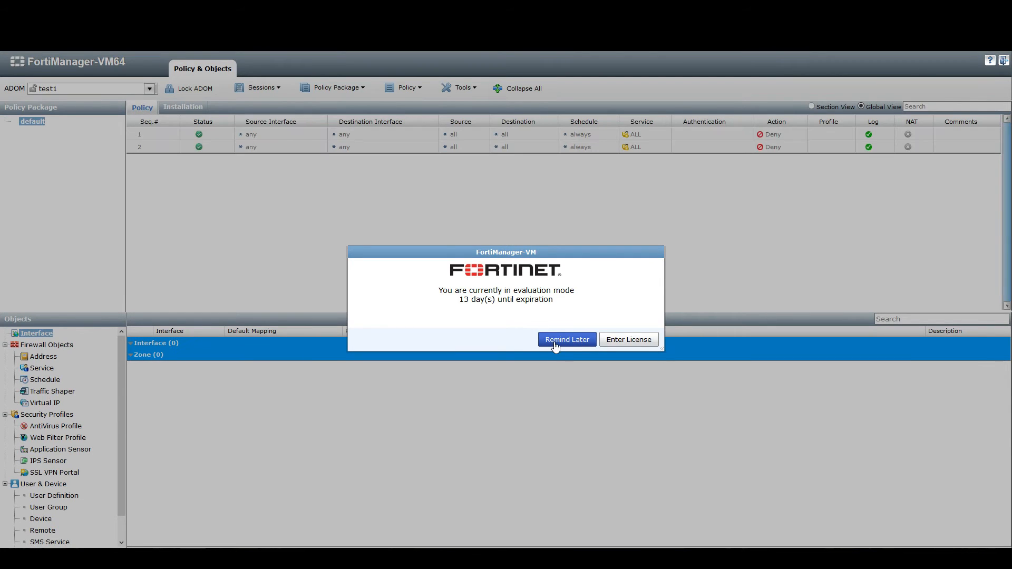
pyautogui.click(566, 340)
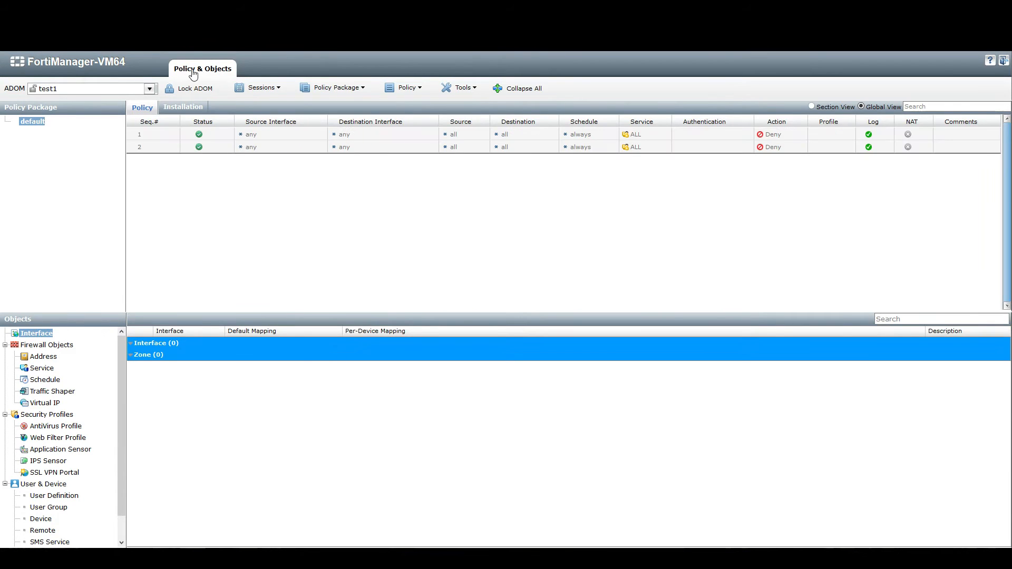
pyautogui.moveTo(189, 181)
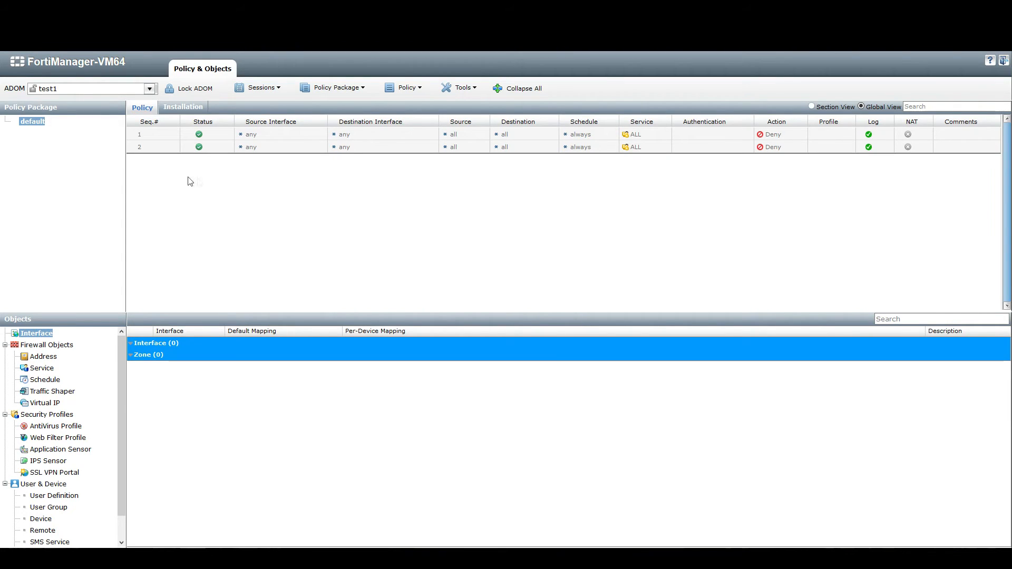
pyautogui.moveTo(201, 183)
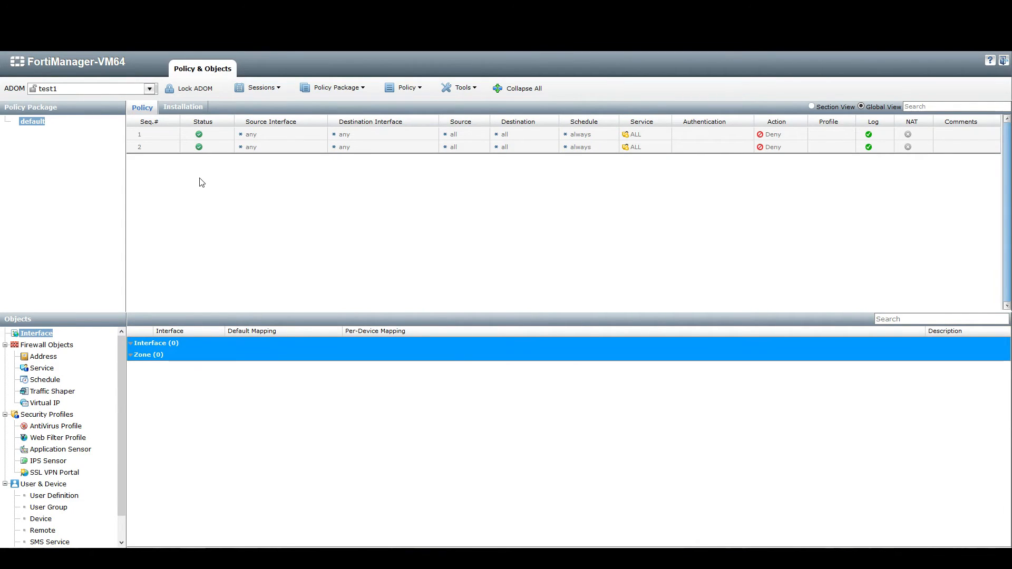
pyautogui.click(260, 87)
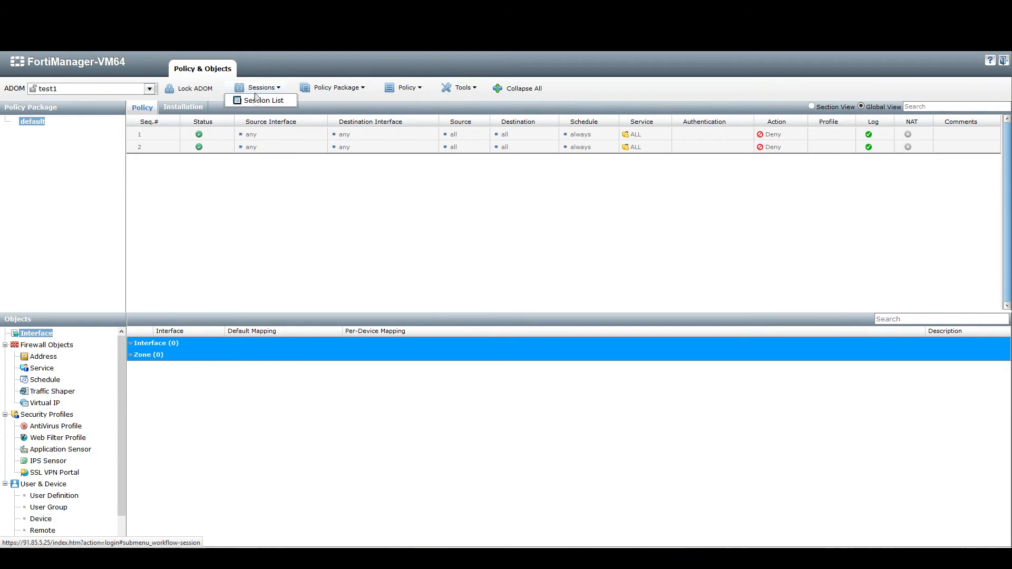
pyautogui.click(261, 100)
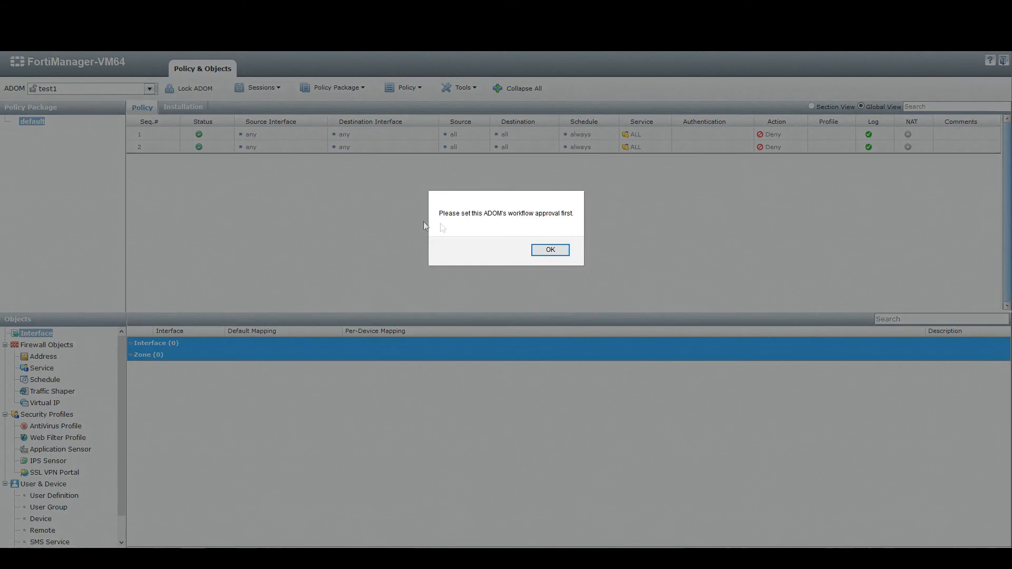
pyautogui.moveTo(449, 226)
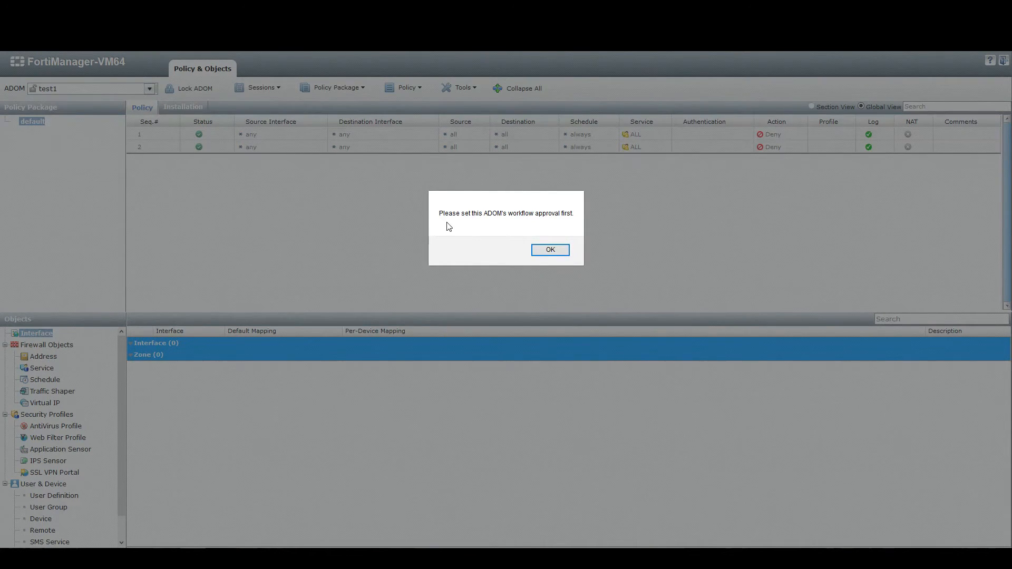
pyautogui.click(549, 250)
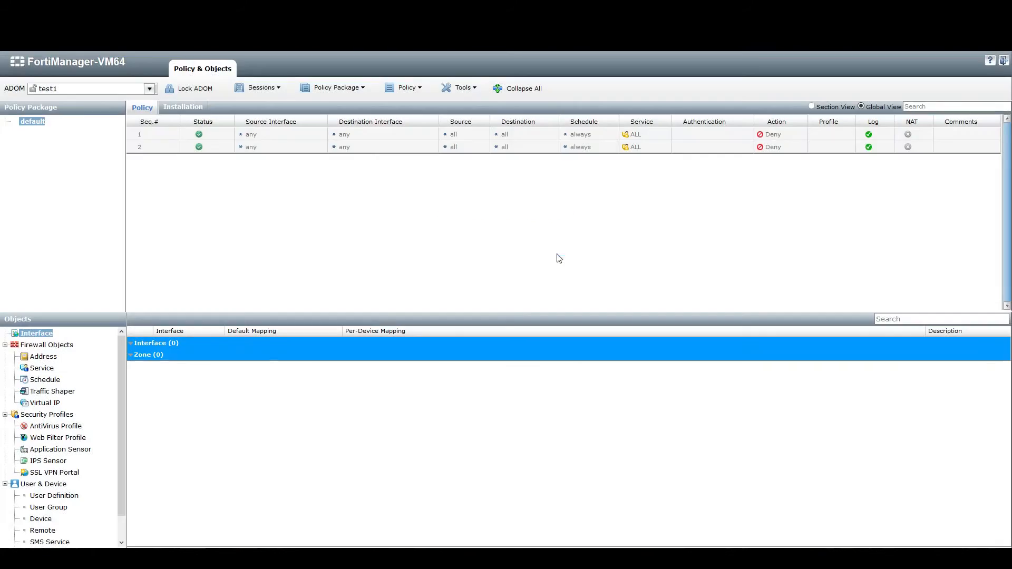
pyautogui.moveTo(292, 196)
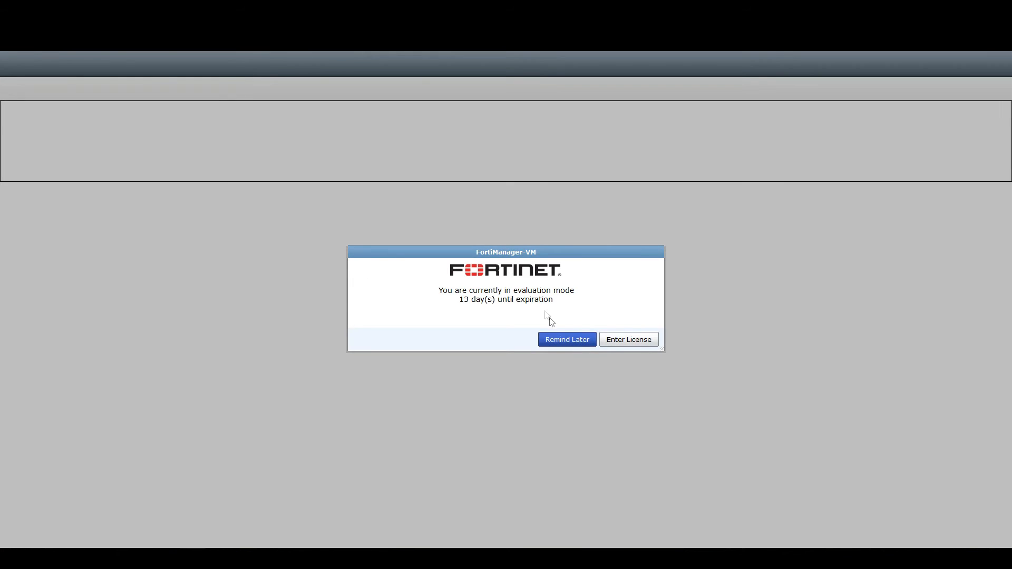
# Step: Dismiss the licence reminder and go to System Settings > Admin > Workflow Approval
pyautogui.click(566, 339)
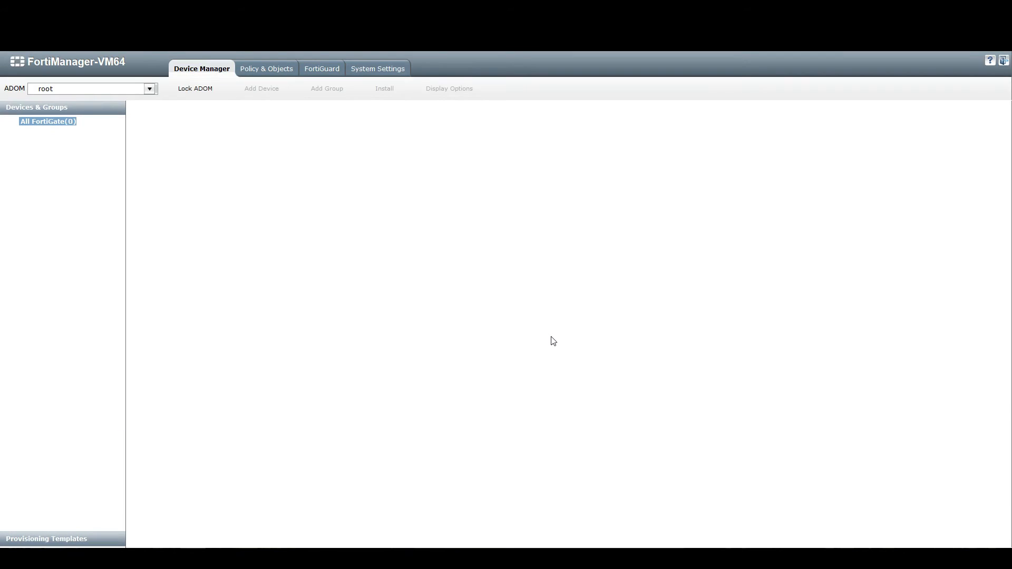
pyautogui.click(377, 68)
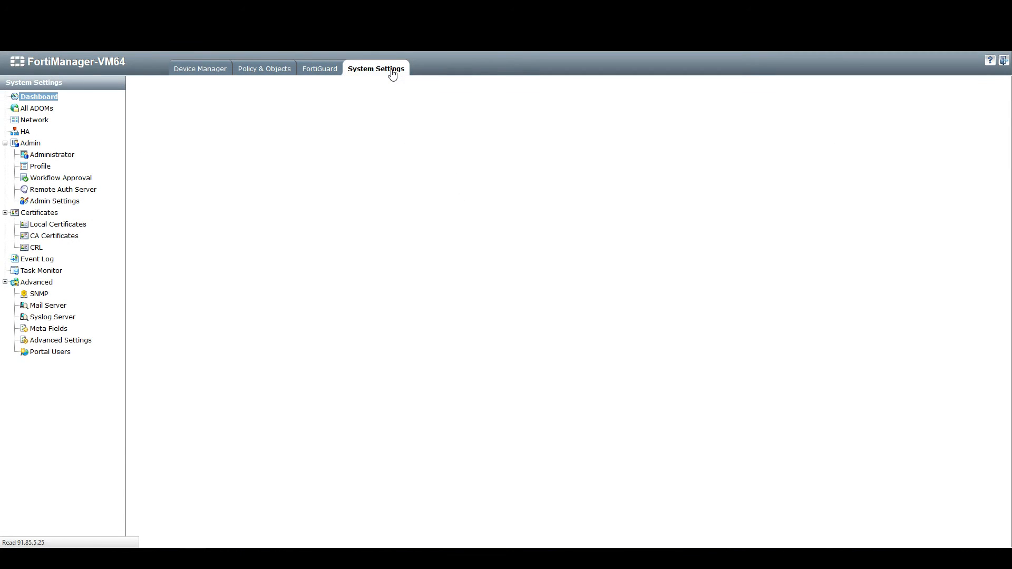
pyautogui.click(38, 96)
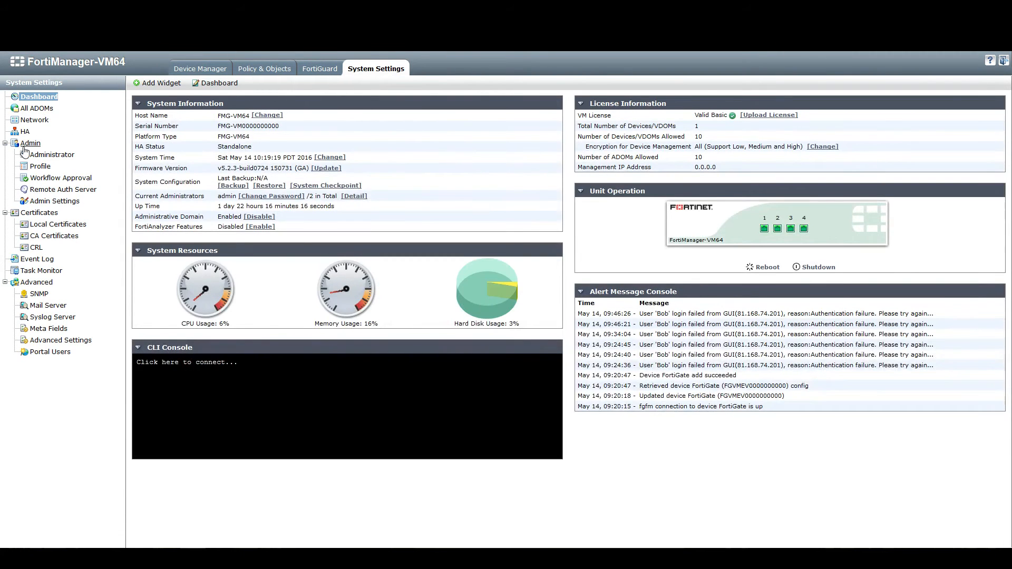
pyautogui.moveTo(60, 178)
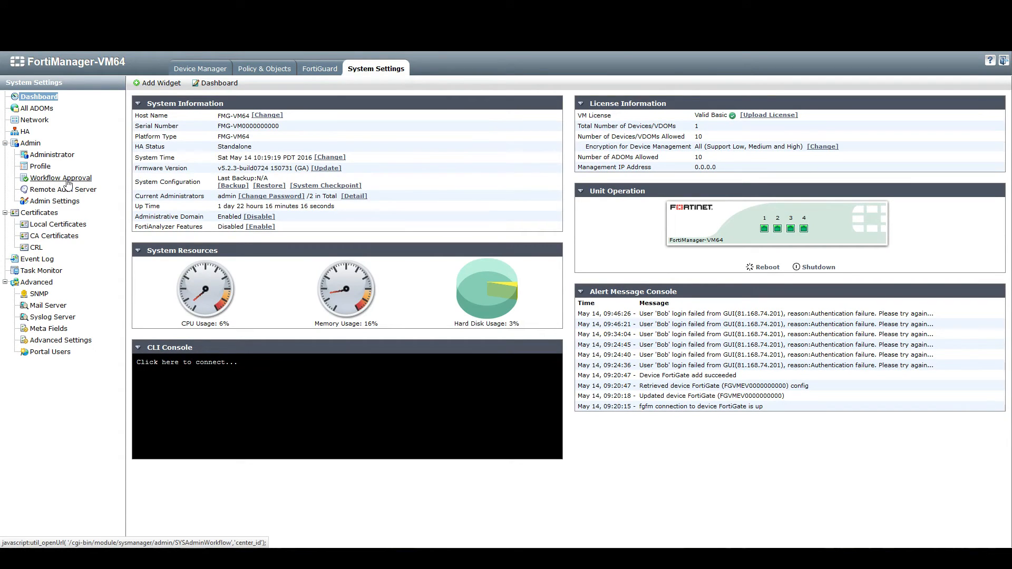
pyautogui.click(60, 178)
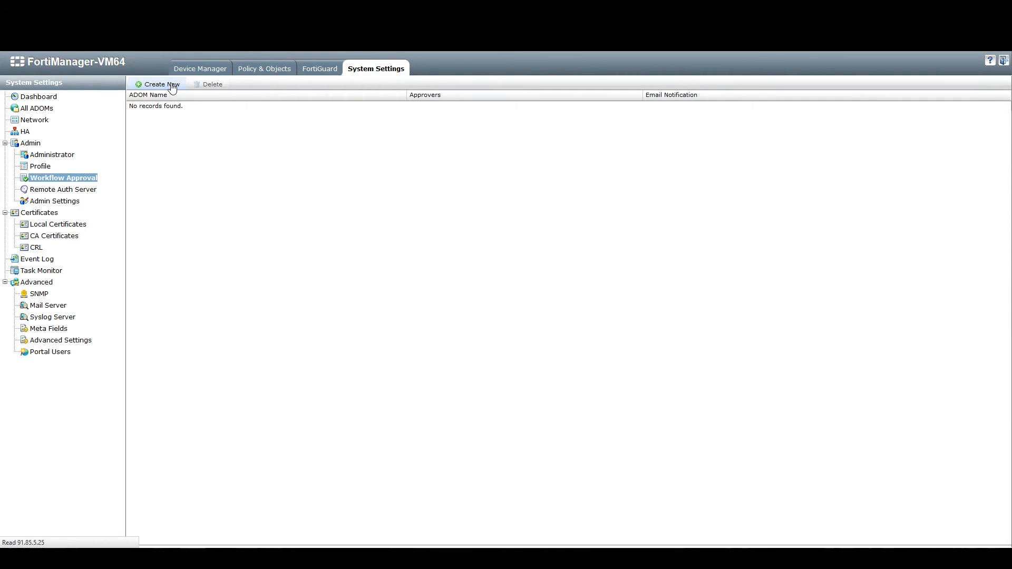
# Step: Create an approval rule for ADOM test1 with admin in Approval Group #1 and save
pyautogui.click(158, 84)
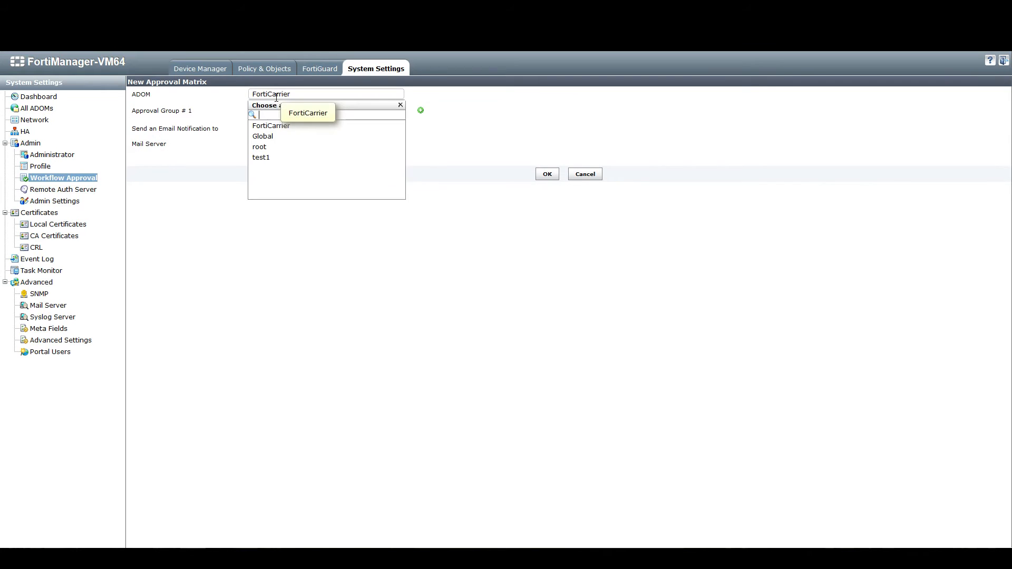
pyautogui.click(261, 157)
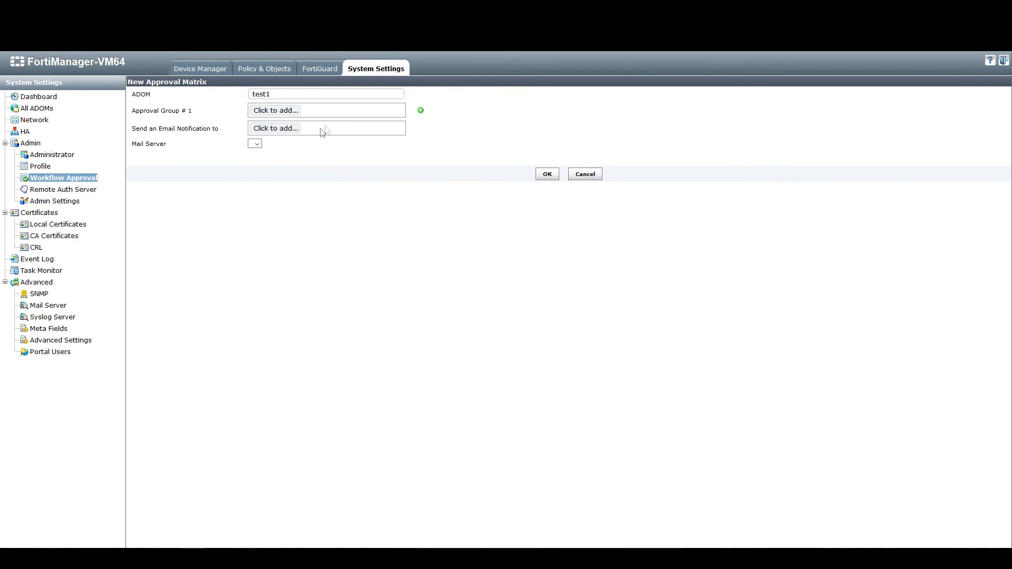
pyautogui.click(274, 110)
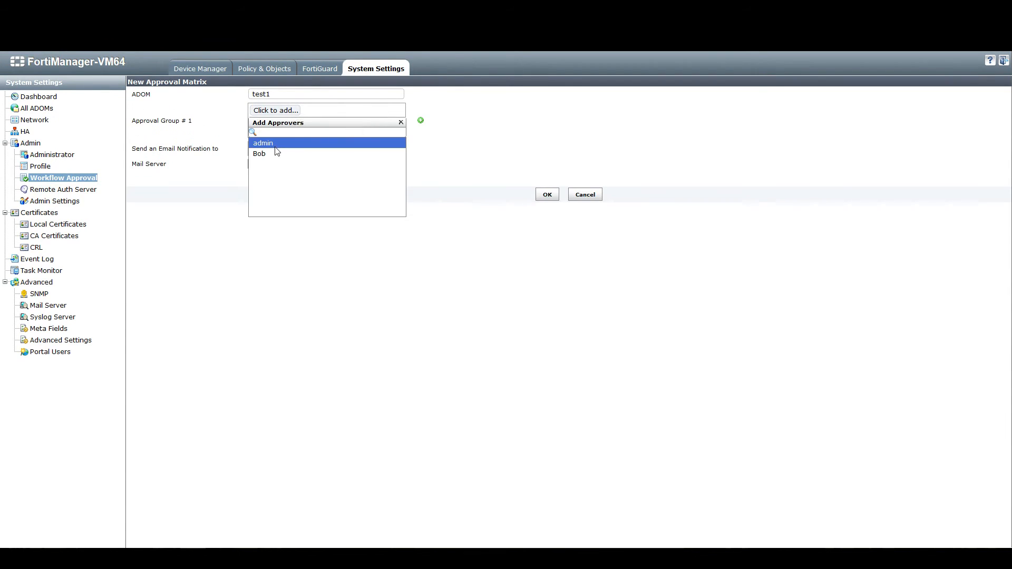
pyautogui.click(263, 143)
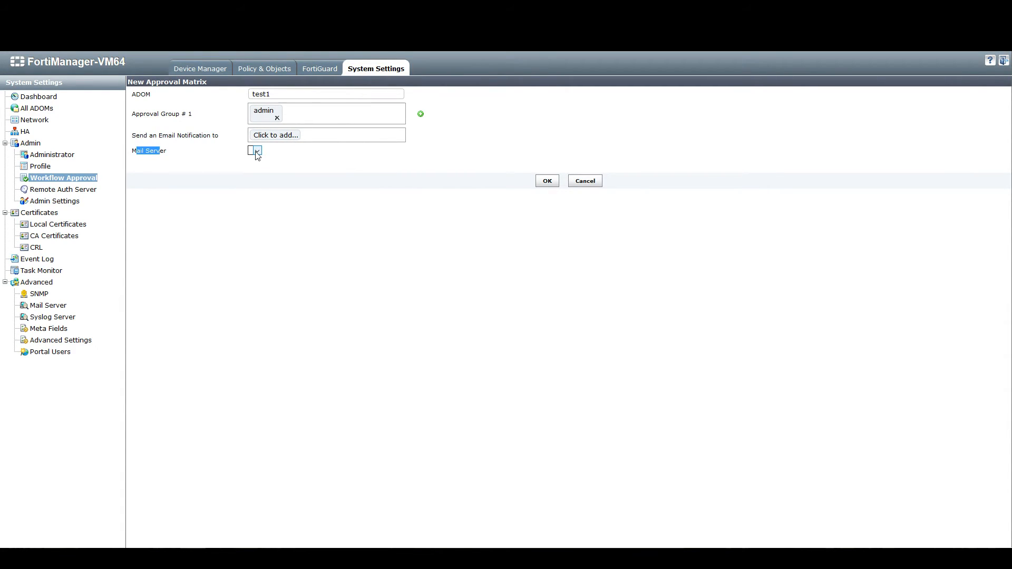
pyautogui.click(256, 150)
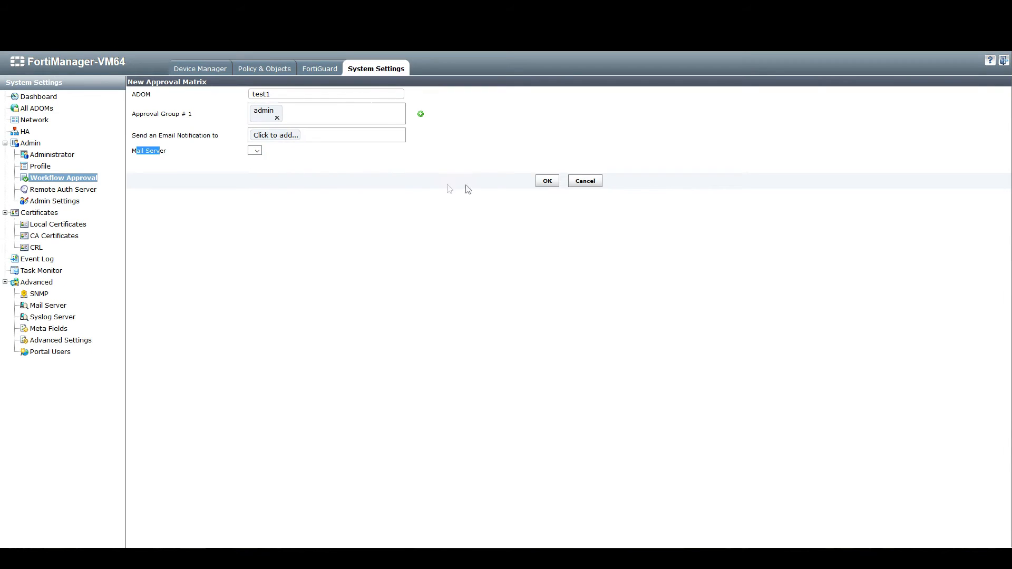
pyautogui.click(546, 181)
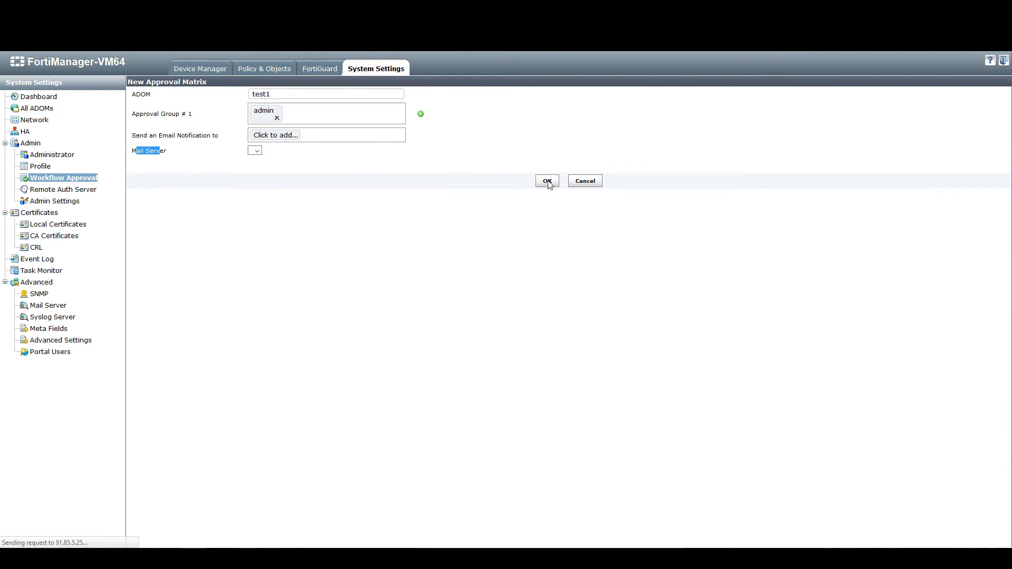
pyautogui.click(546, 181)
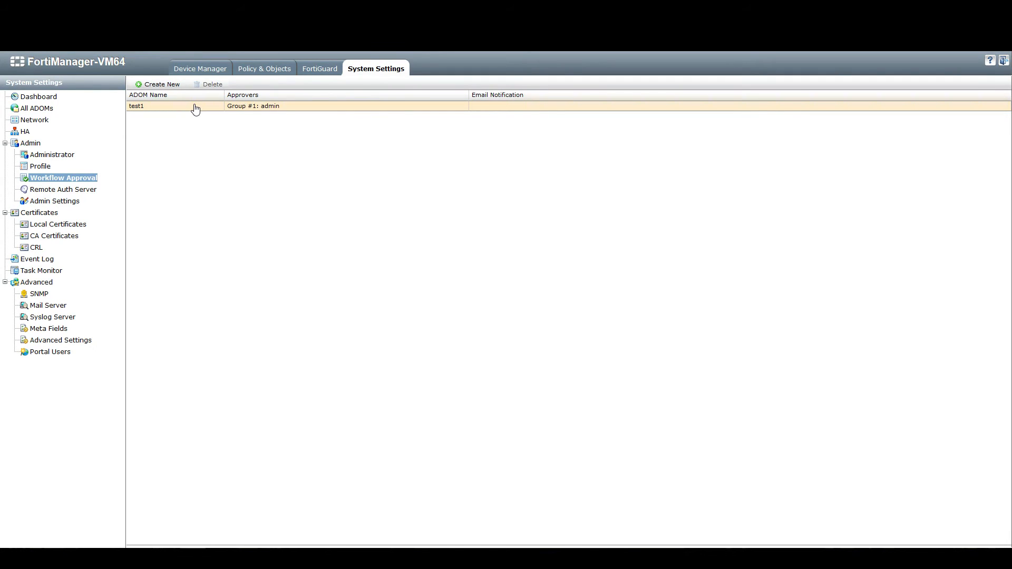
pyautogui.moveTo(67, 284)
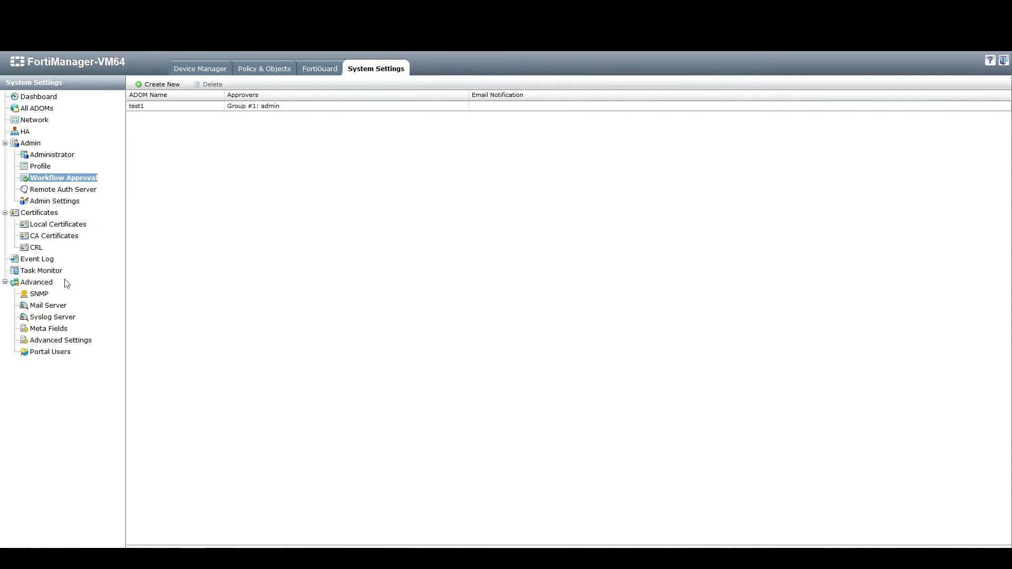
pyautogui.moveTo(184, 178)
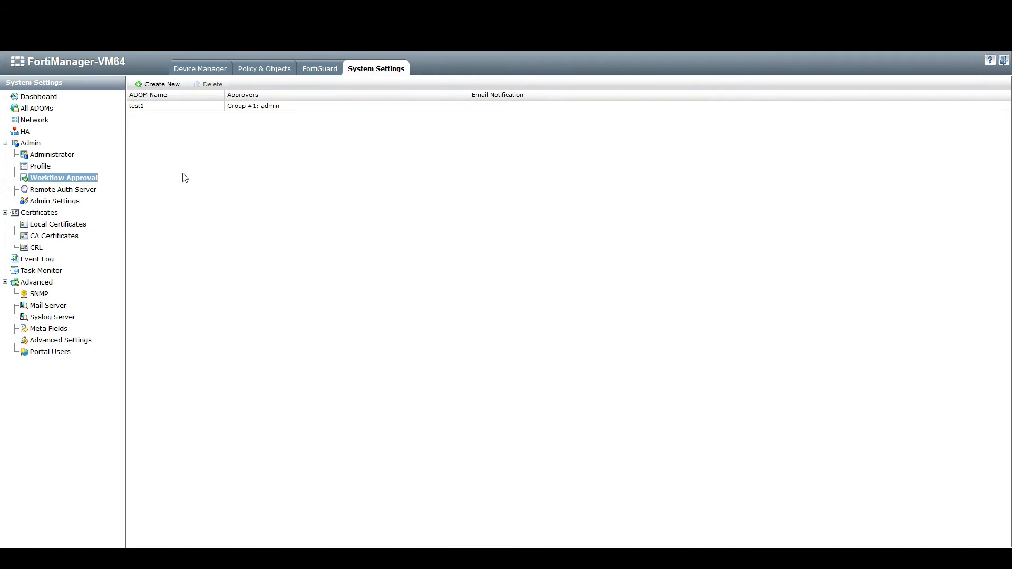
# Step: Start a new mail server entry with authentication enabled, then return to Workflow Approval
pyautogui.click(48, 305)
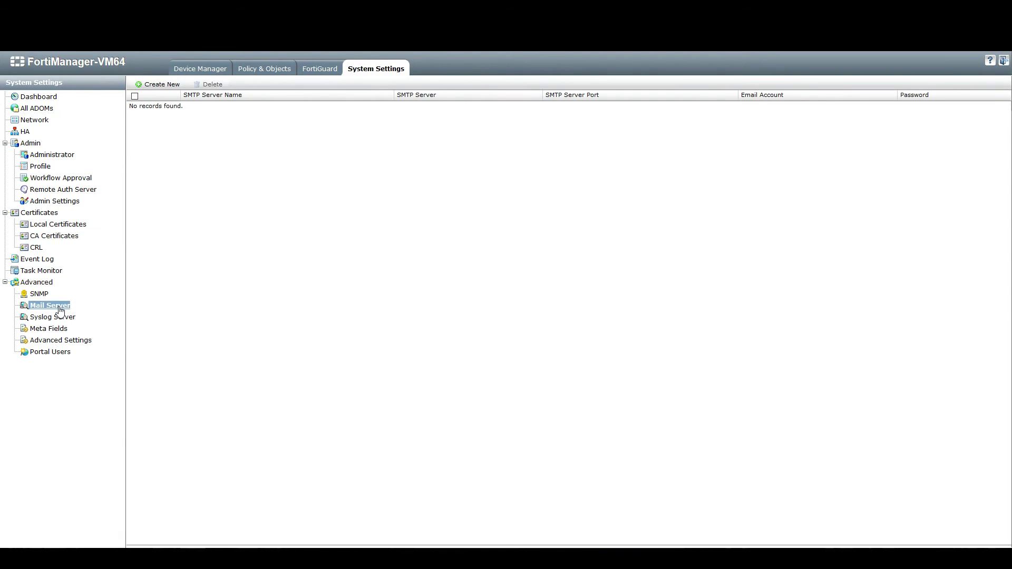
pyautogui.click(162, 84)
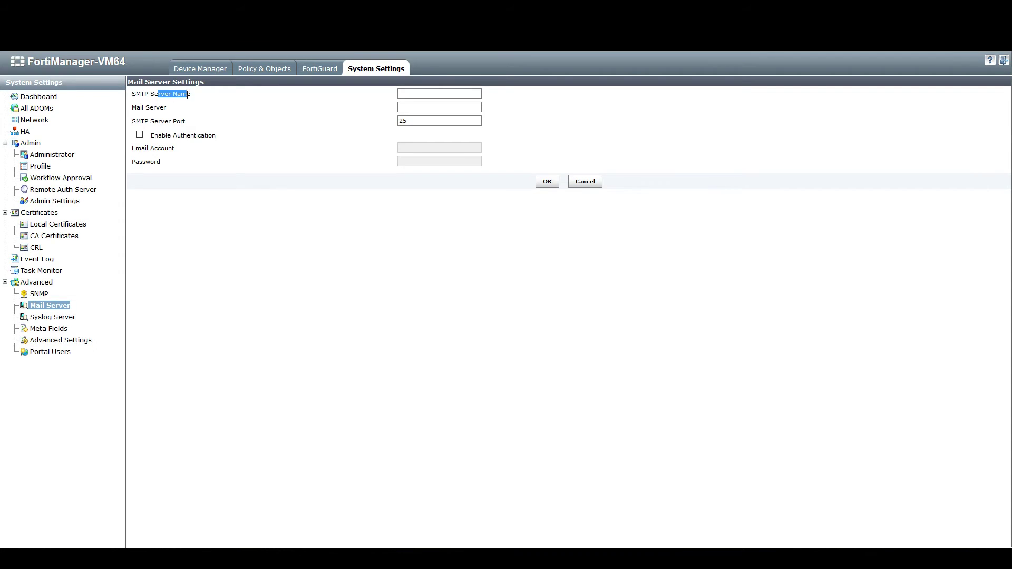
pyautogui.click(440, 107)
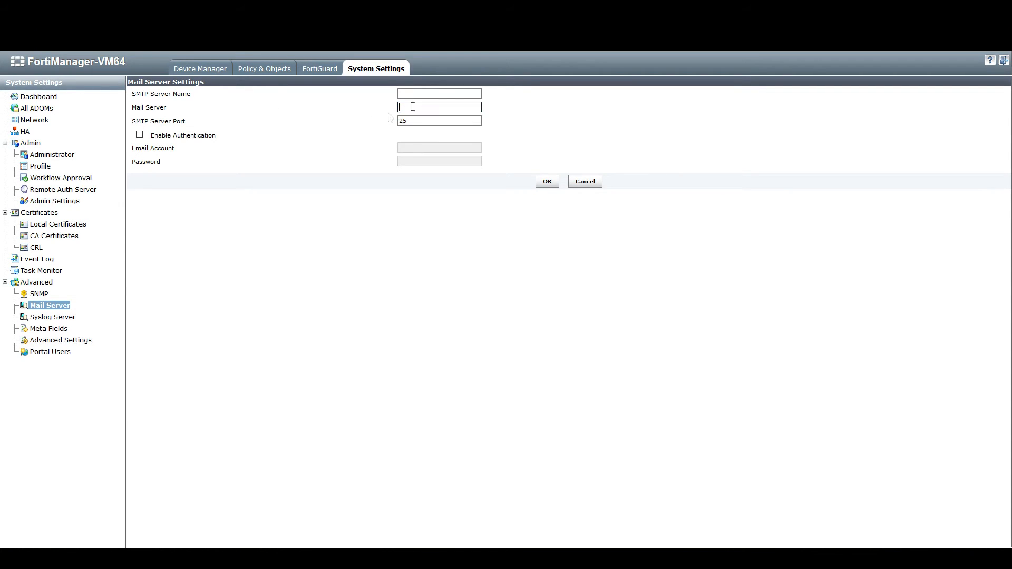
pyautogui.click(139, 135)
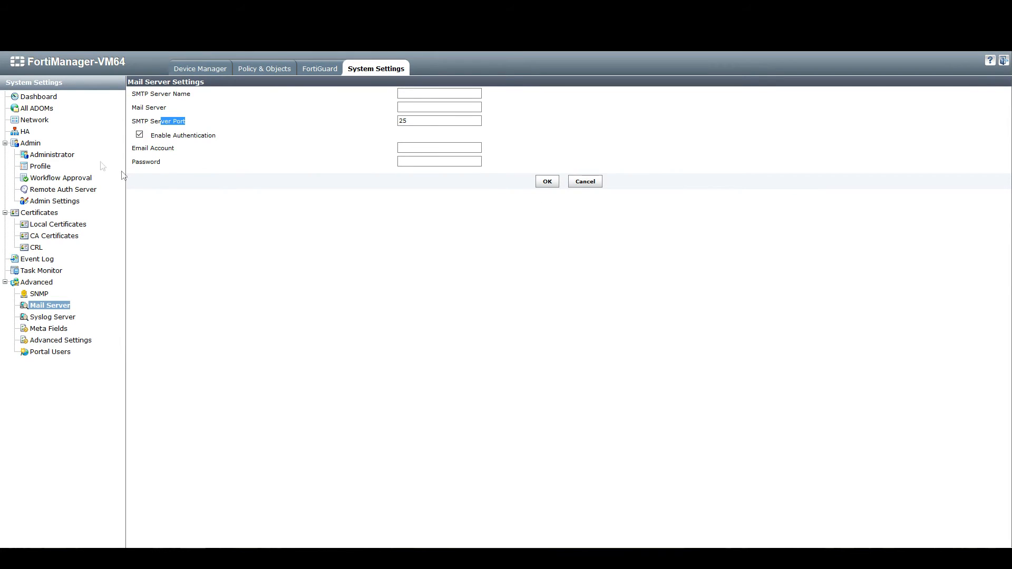
pyautogui.moveTo(51, 154)
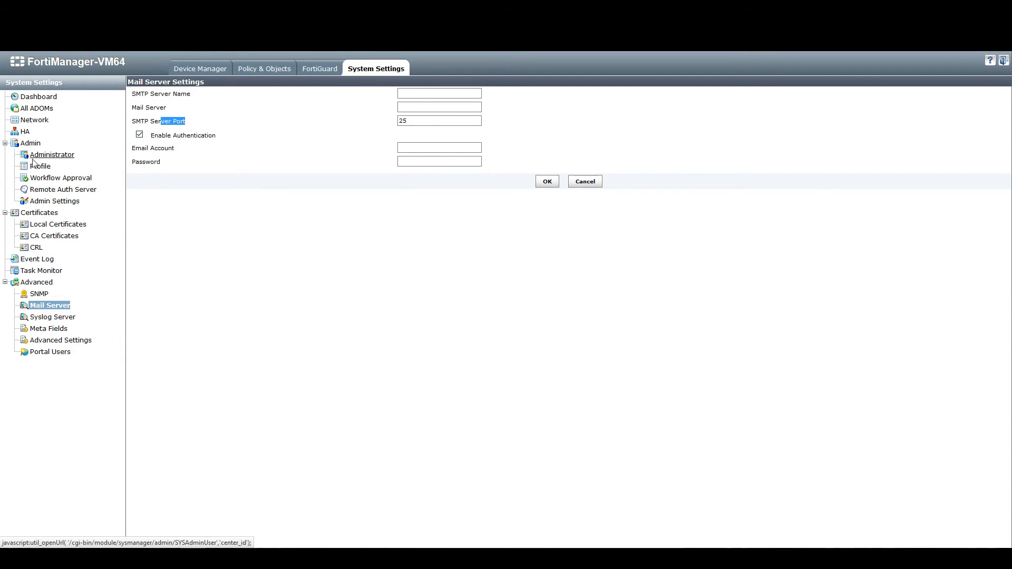
pyautogui.click(61, 178)
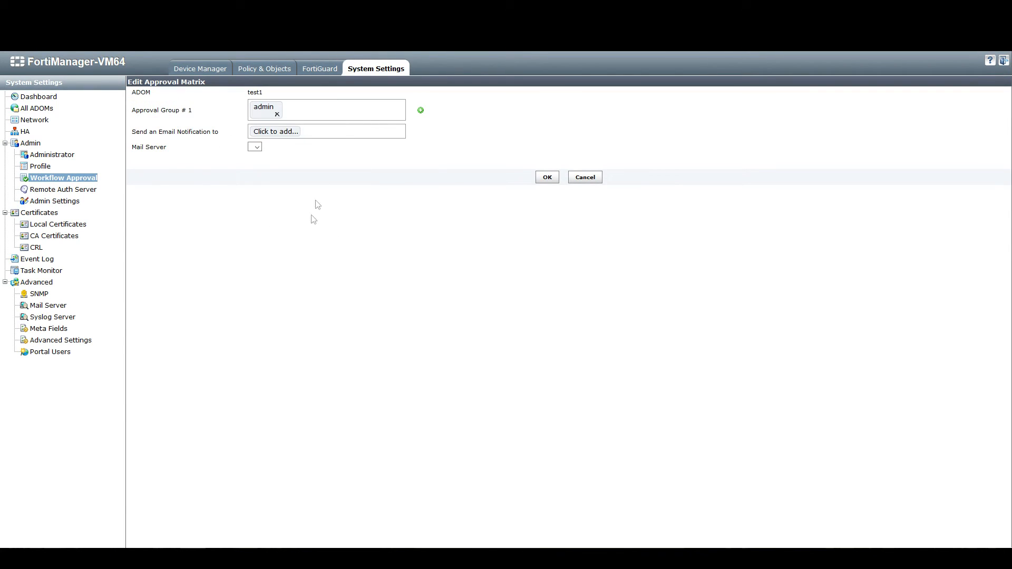
pyautogui.moveTo(302, 175)
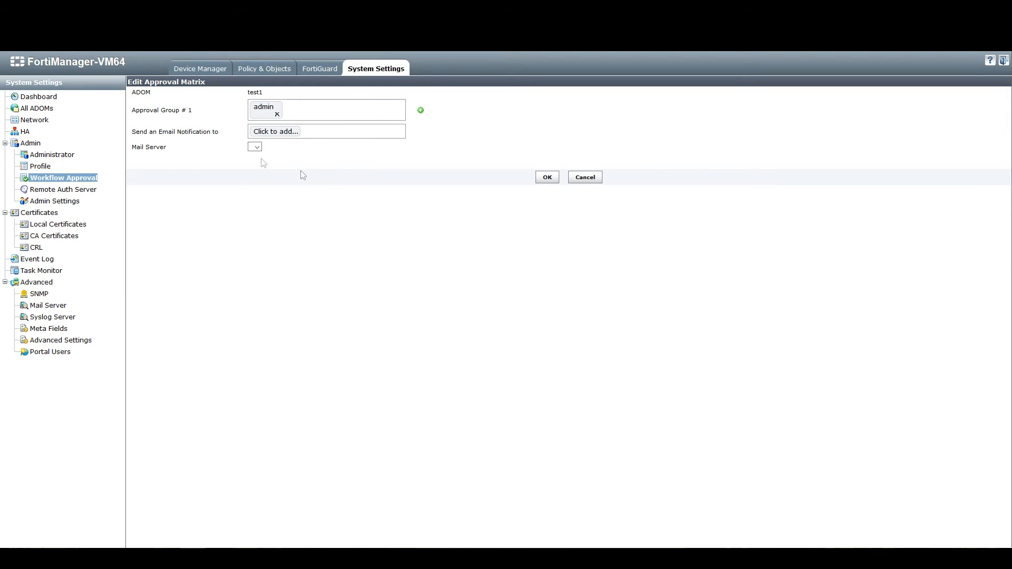
pyautogui.moveTo(564, 188)
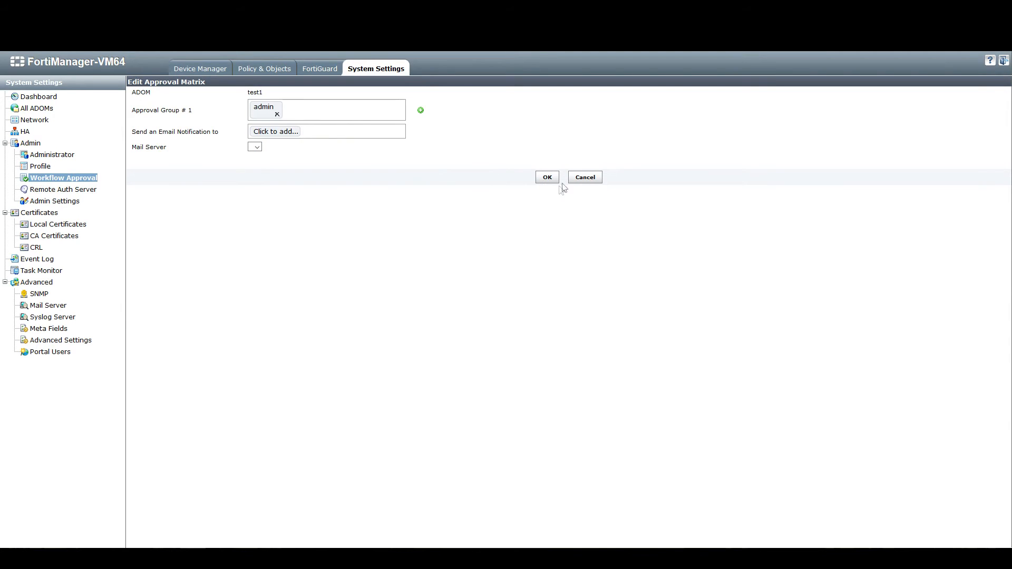
pyautogui.moveTo(274, 148)
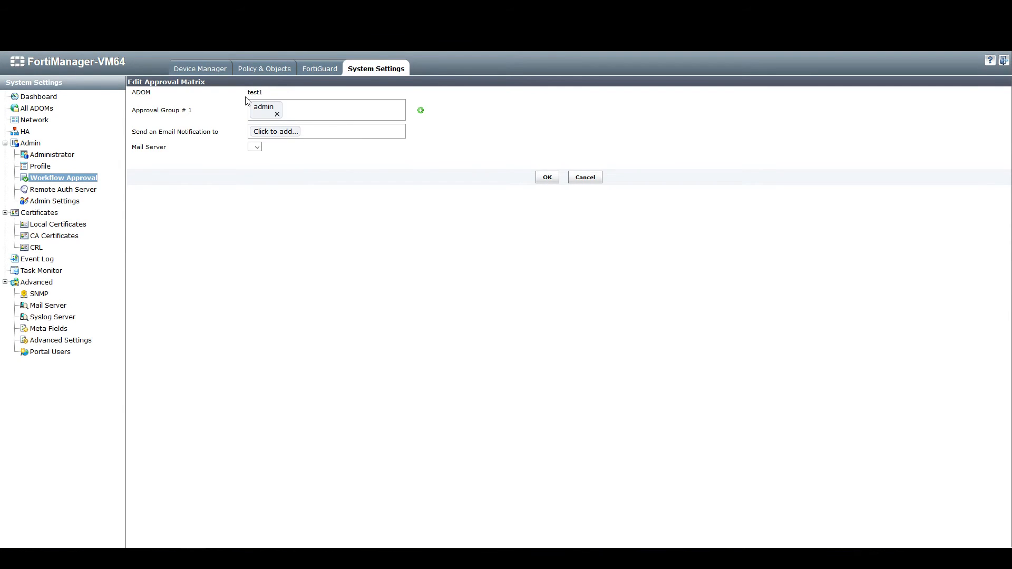
# Step: Reopen the test1 approval rule listing admin as approver, then log out
pyautogui.doubleClick(254, 92)
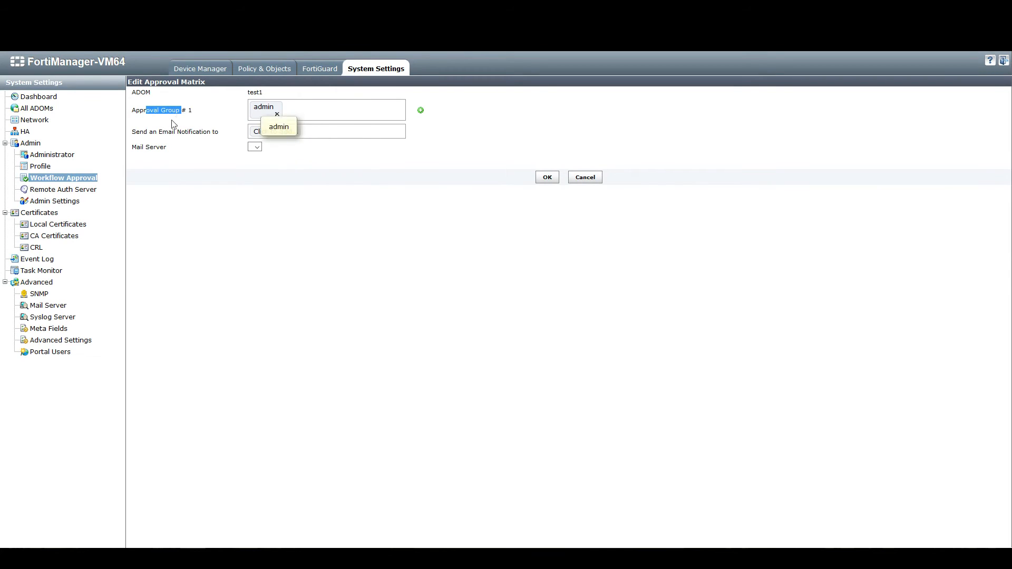
pyautogui.click(278, 127)
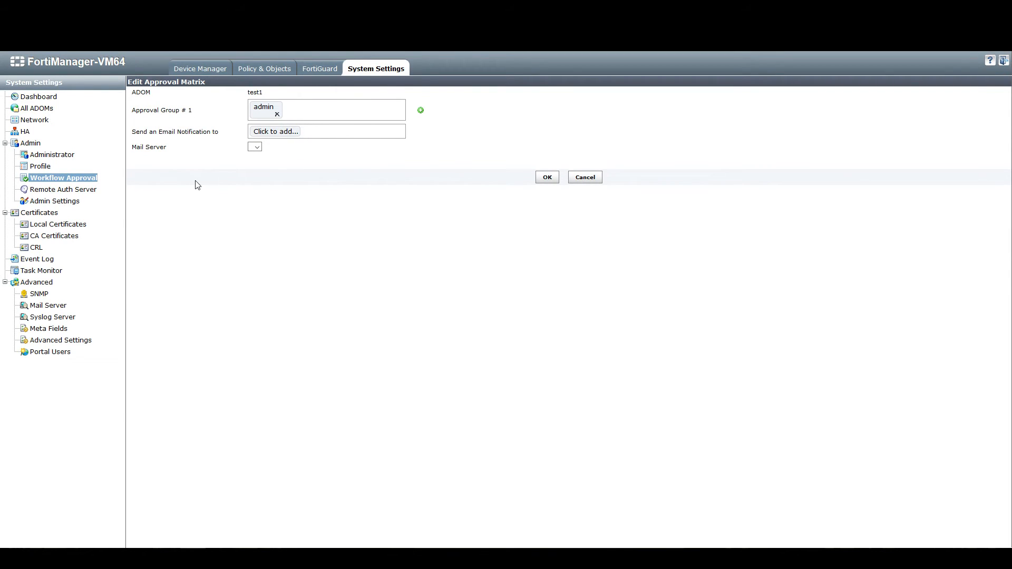
pyautogui.moveTo(101, 143)
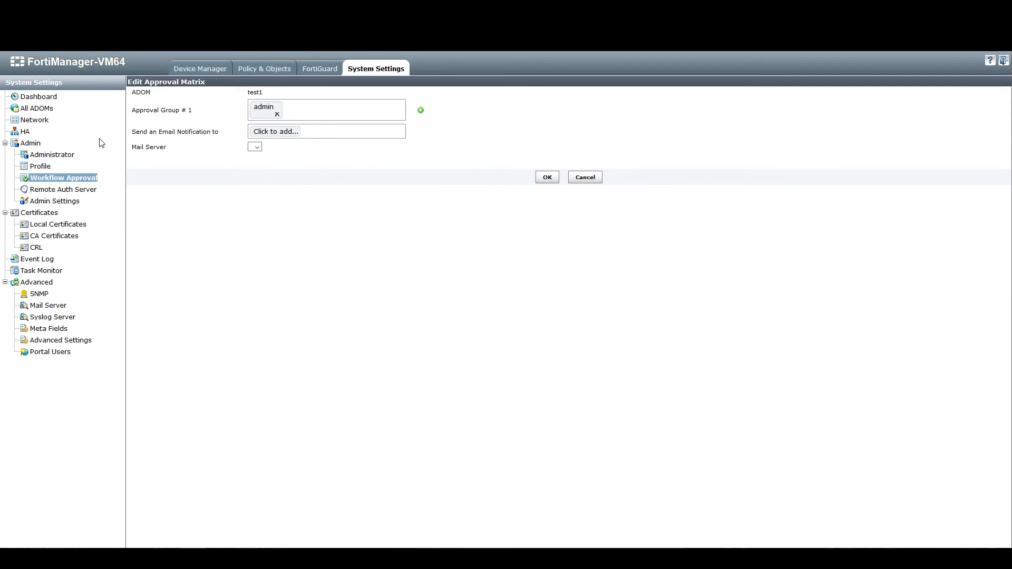
pyautogui.moveTo(584, 177)
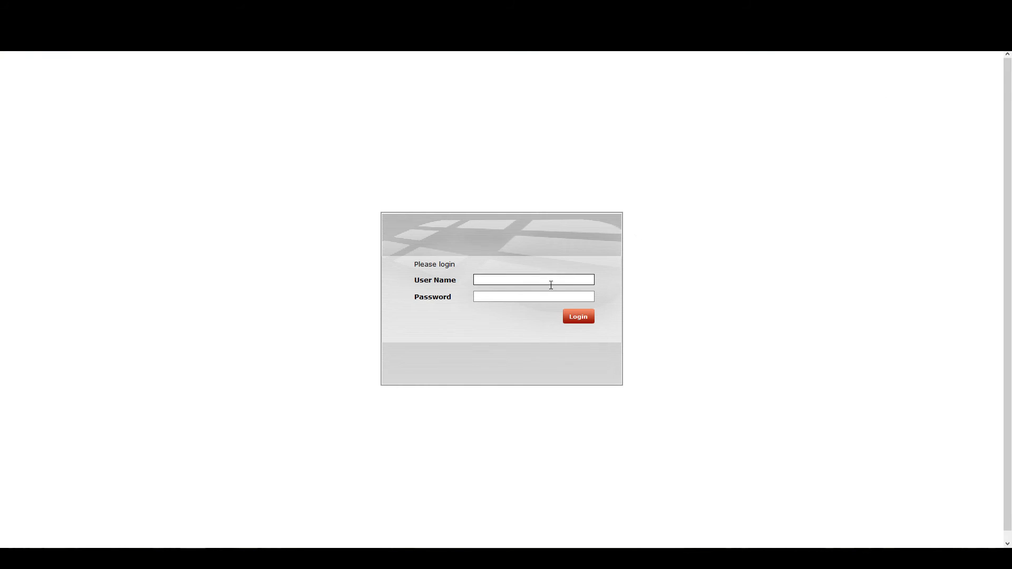
# Step: Log in, dismiss the evaluation reminder, and show the empty test1 workflow Session List
pyautogui.click(578, 317)
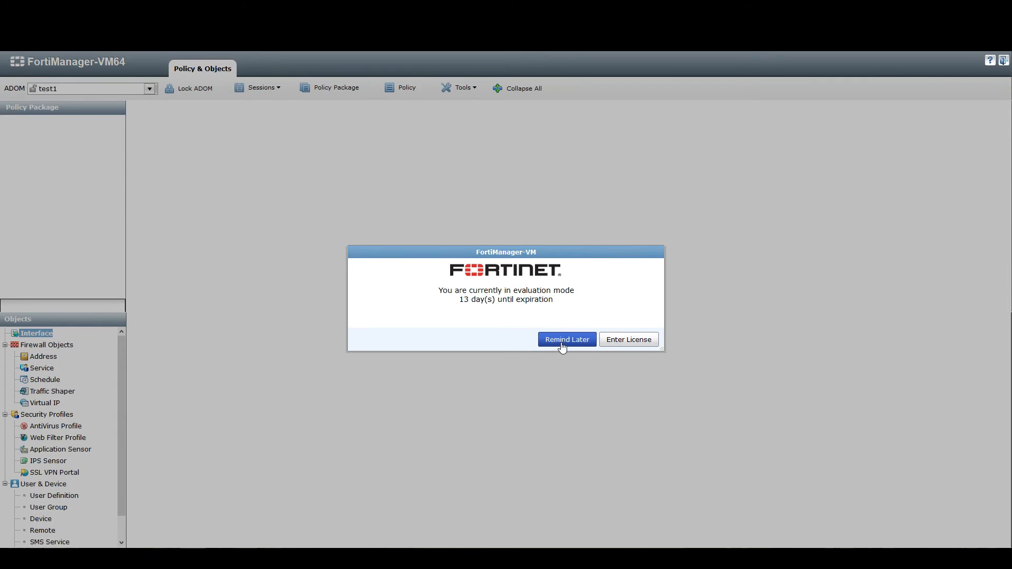
pyautogui.click(566, 340)
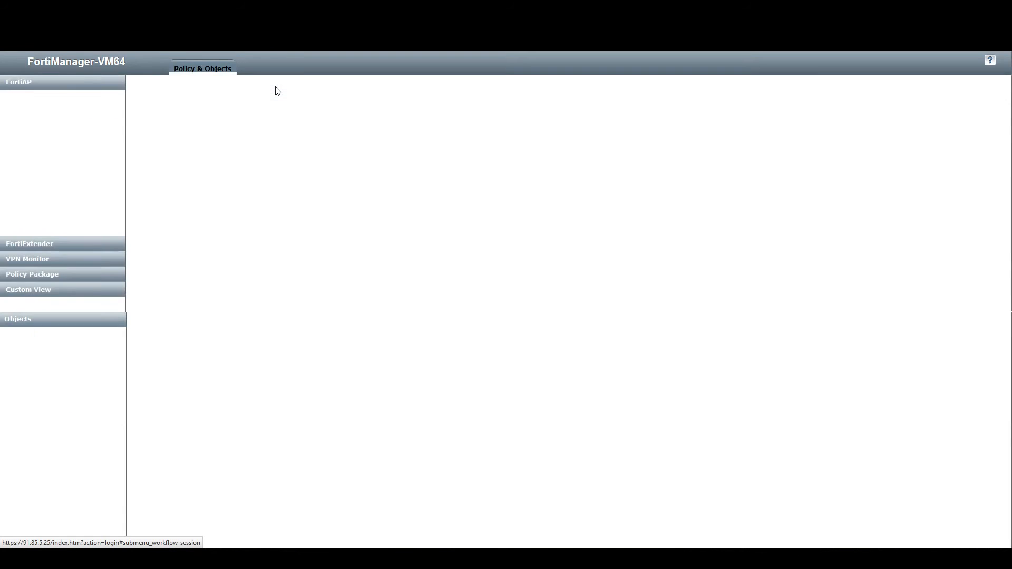
pyautogui.click(262, 88)
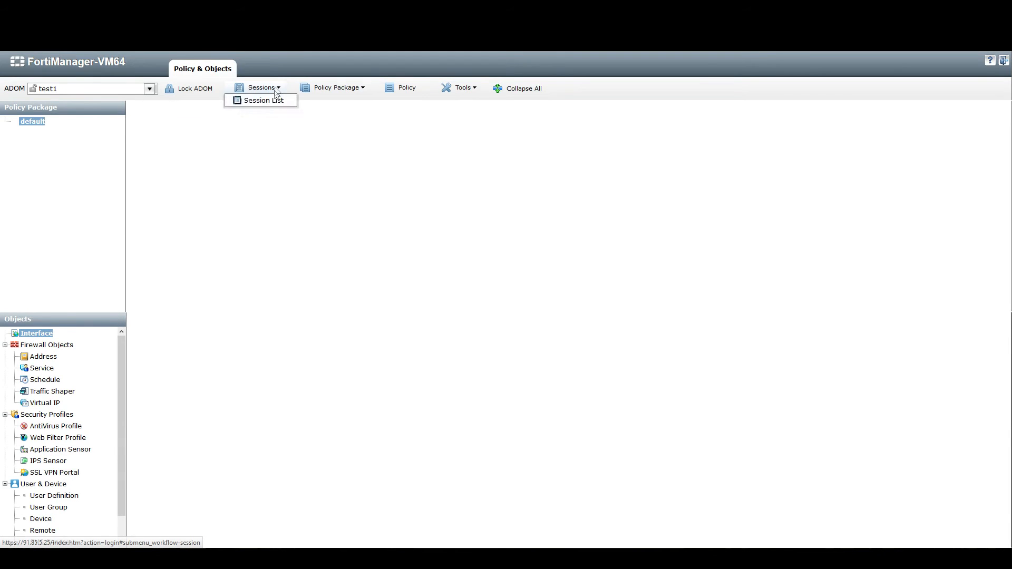
pyautogui.click(263, 100)
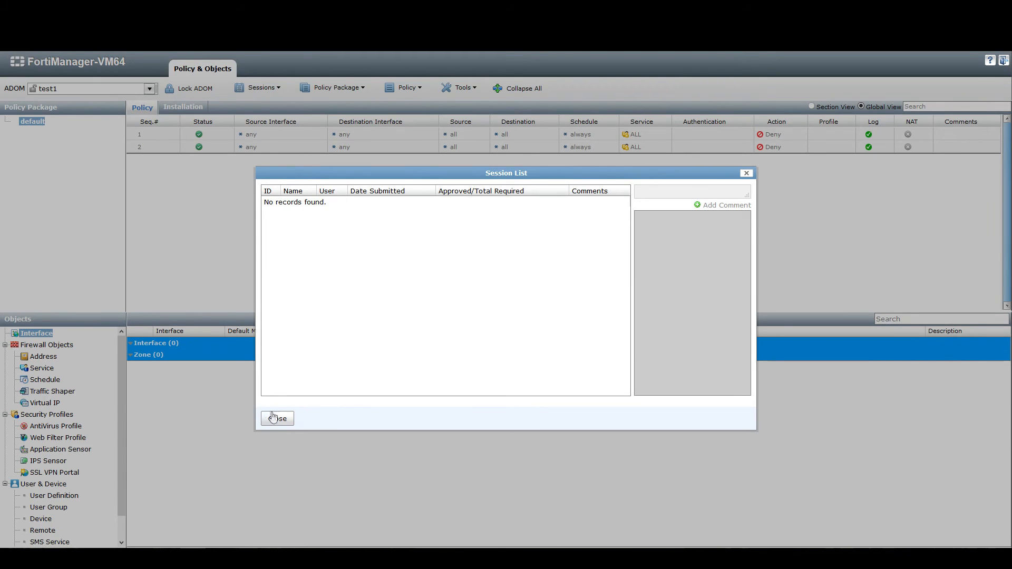
# Step: Lock ADOM test1 so Create New Session and Continue Without Session appear
pyautogui.rightClick(277, 418)
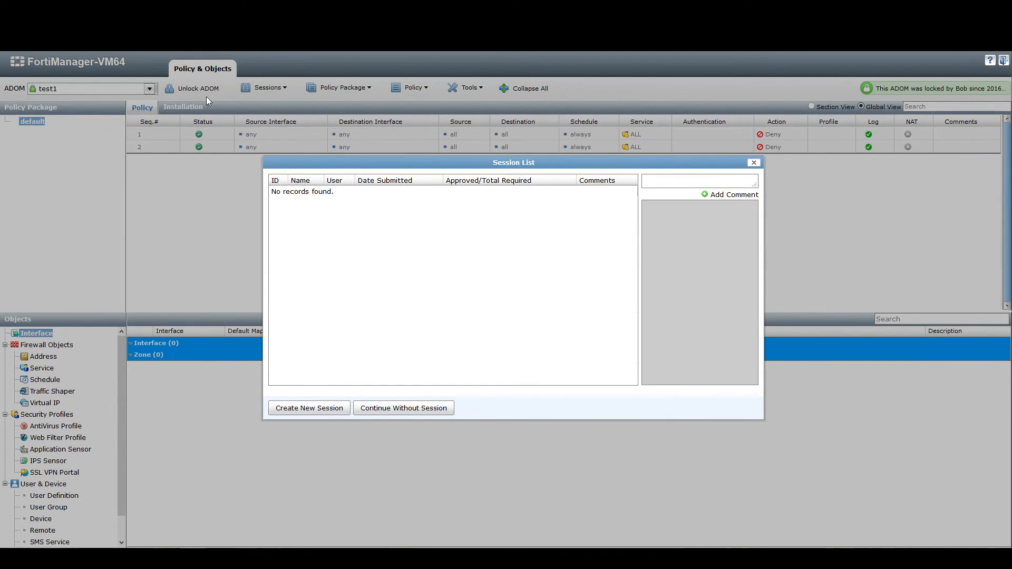
pyautogui.moveTo(189, 89)
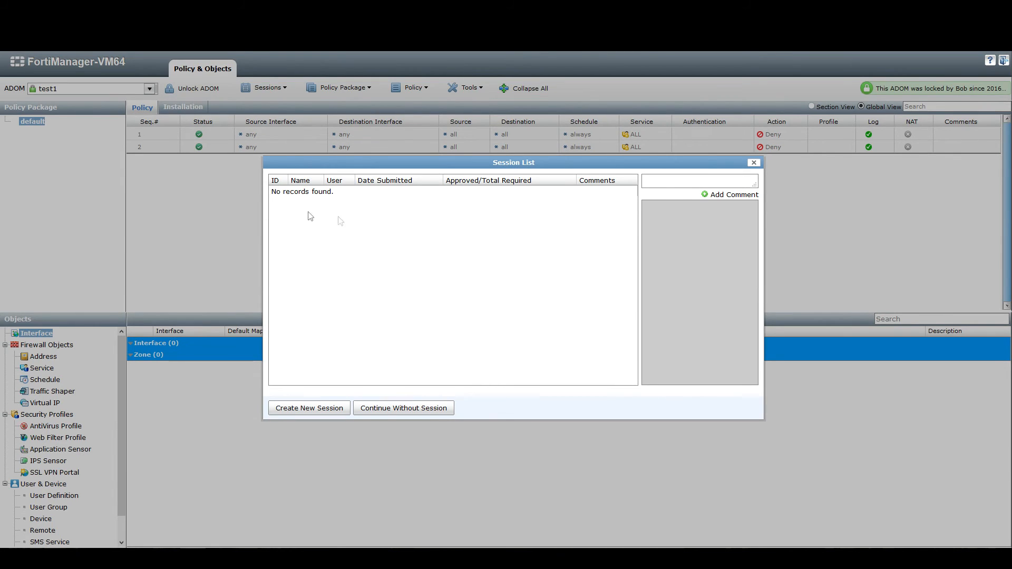
# Step: Create session 'Change control 5589' with the comment 'New Policy for protocol X'
pyautogui.click(308, 408)
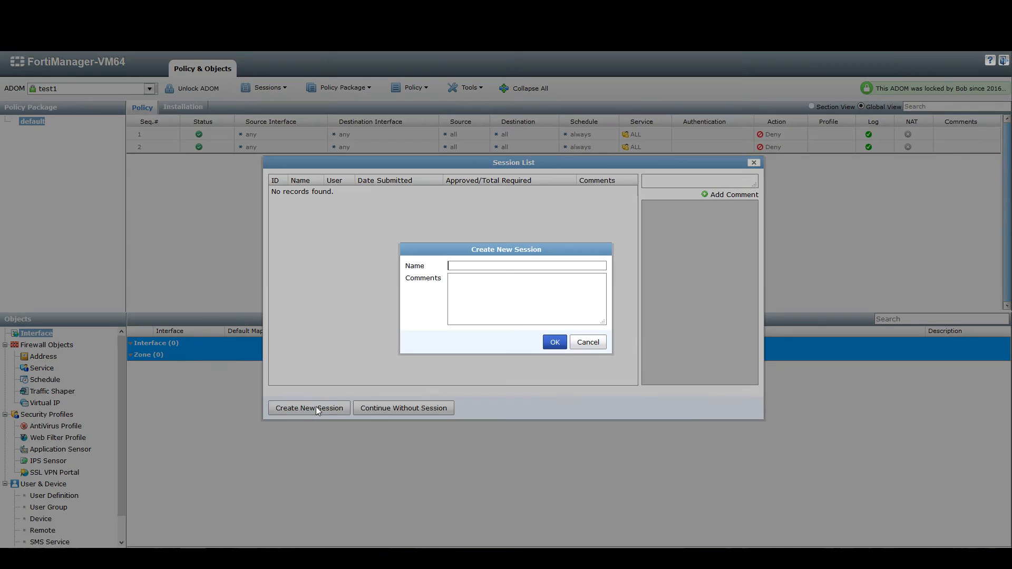
pyautogui.moveTo(470, 299)
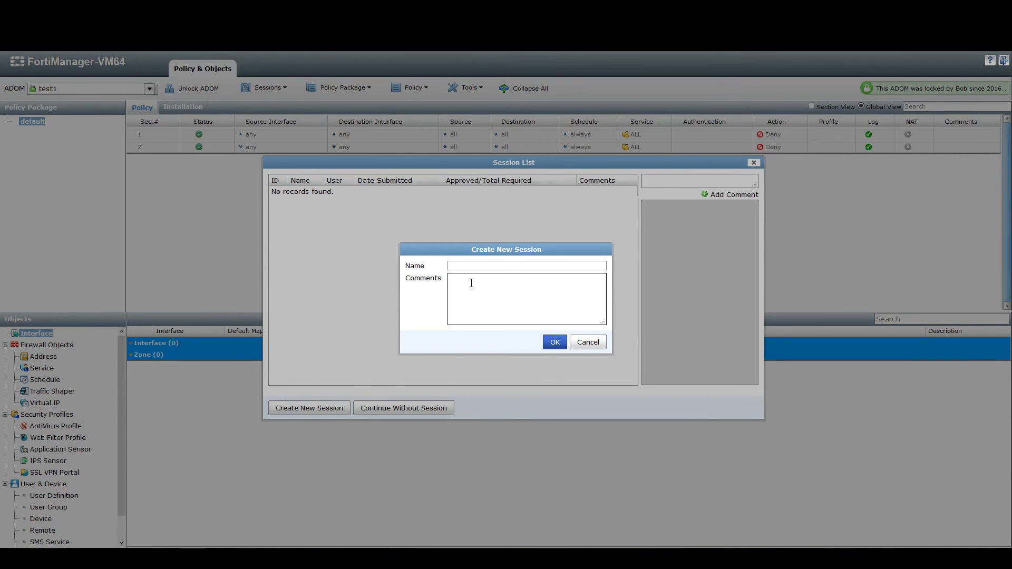
pyautogui.write('Changte')
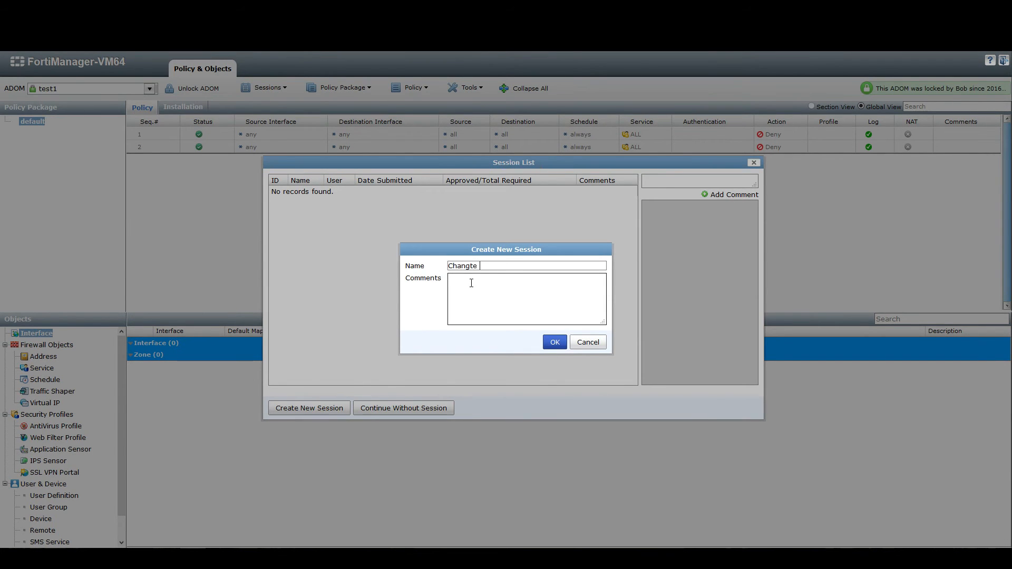
pyautogui.write('Change control 5589')
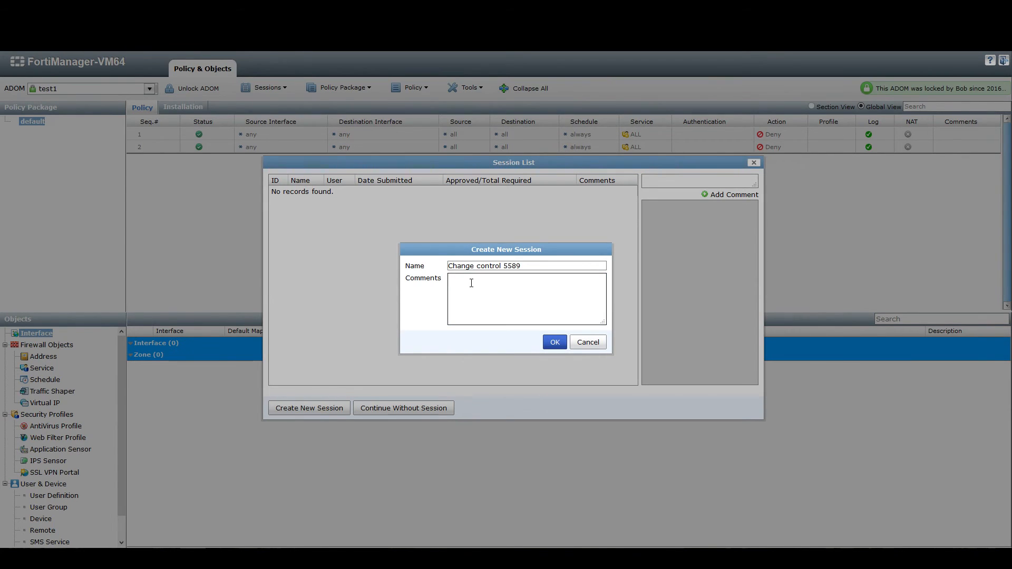
pyautogui.write('New')
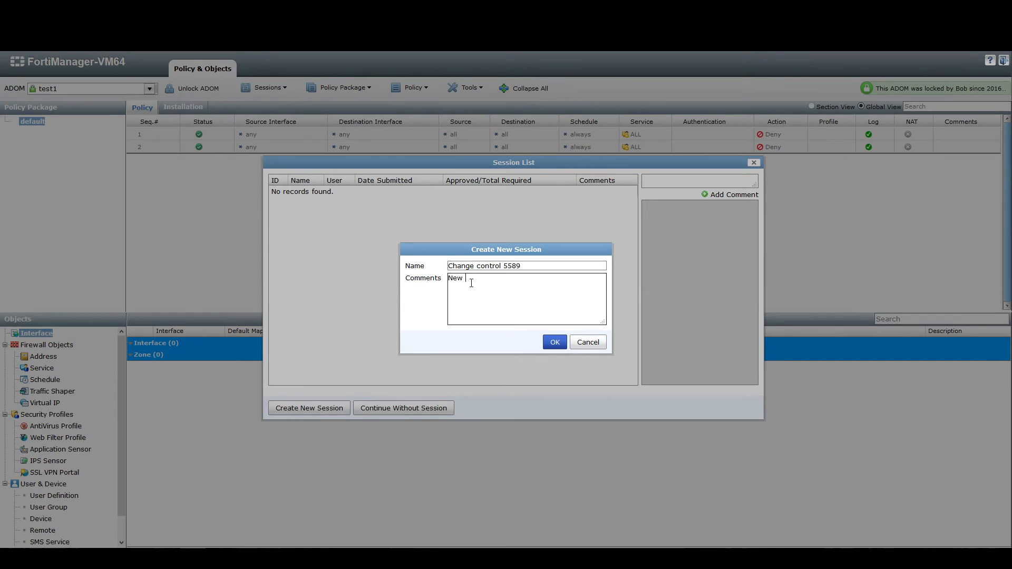
pyautogui.write('Policy')
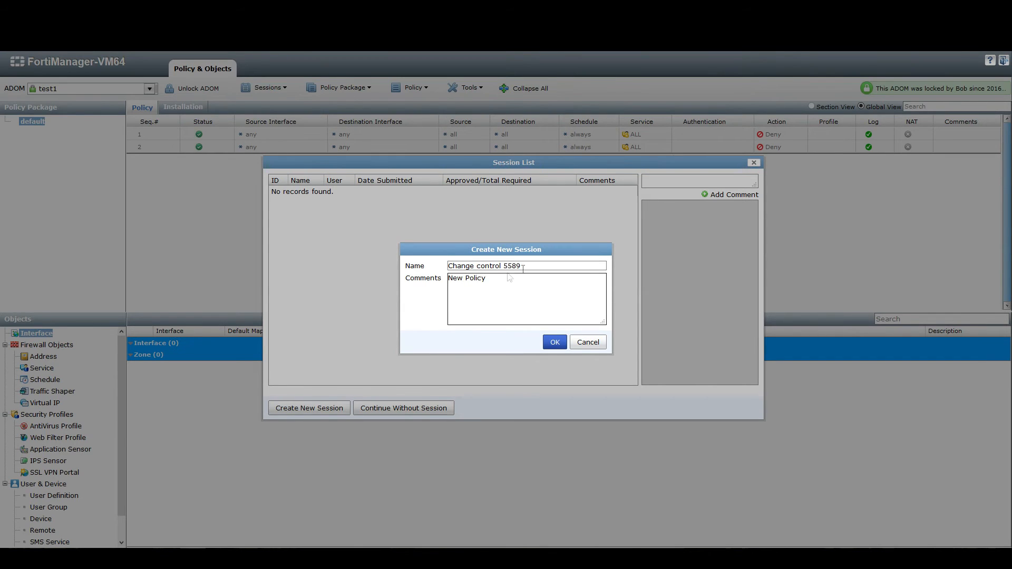
pyautogui.tripleClick(526, 265)
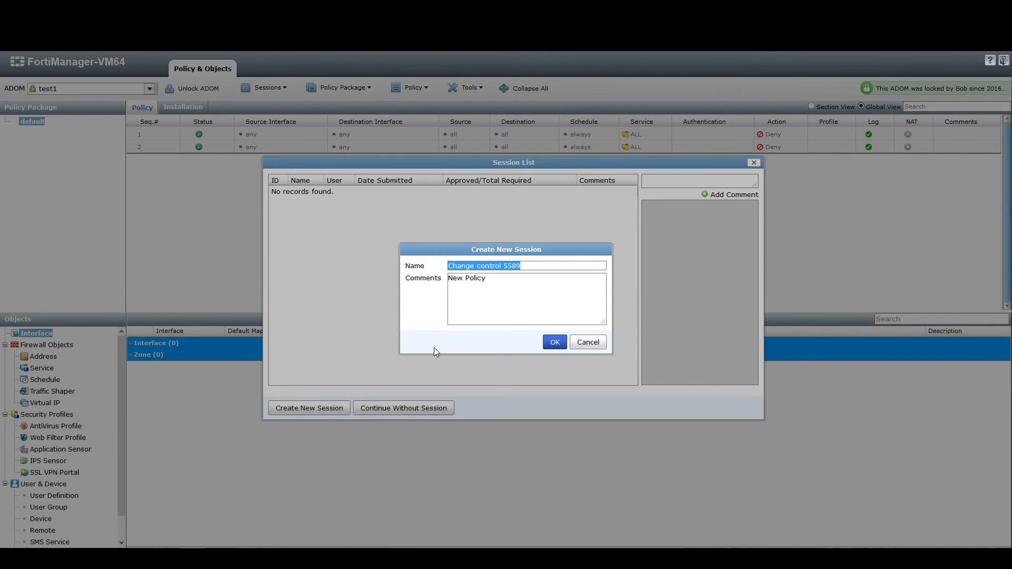
pyautogui.moveTo(507, 293)
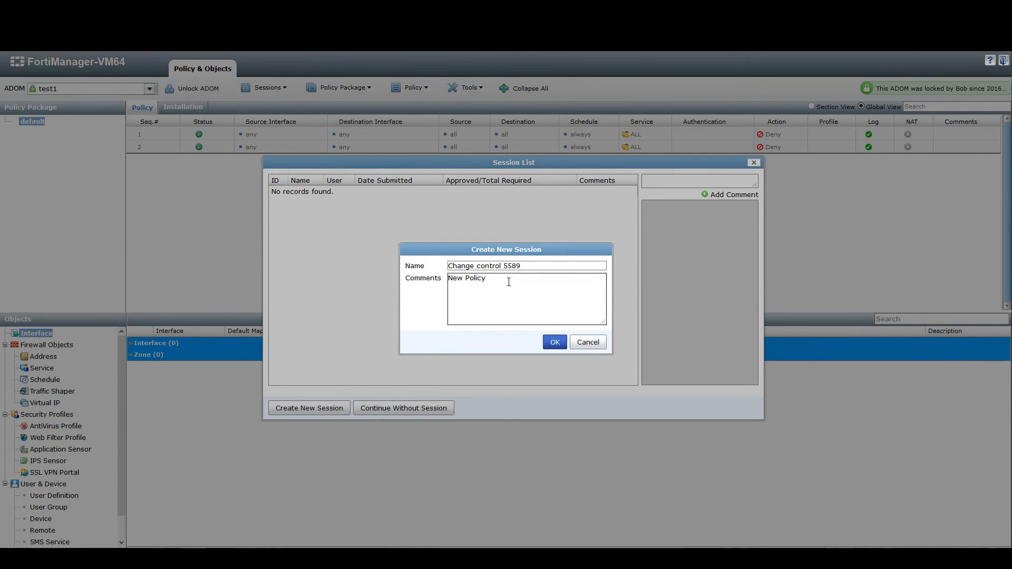
pyautogui.tripleClick(526, 265)
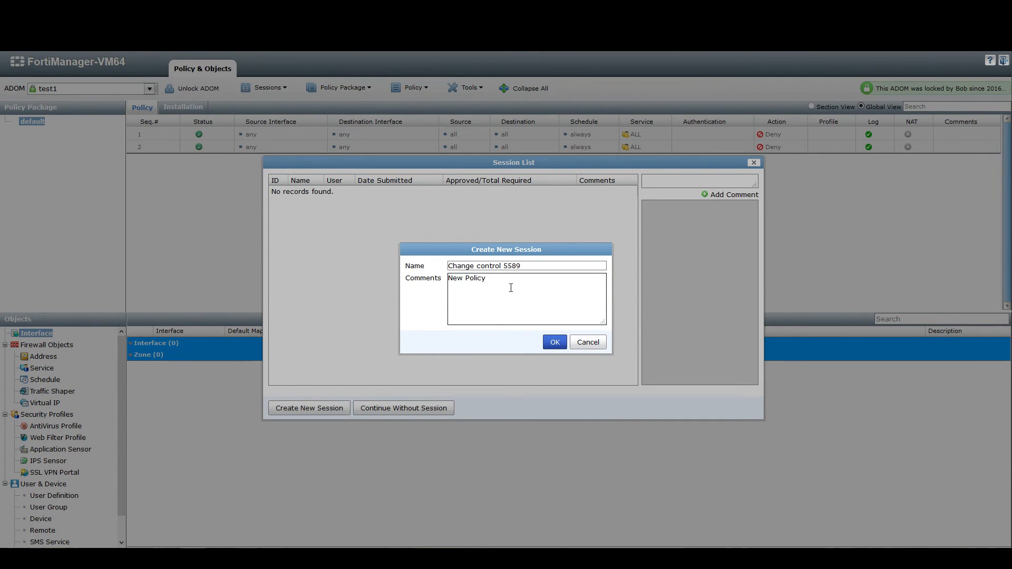
pyautogui.write('for p')
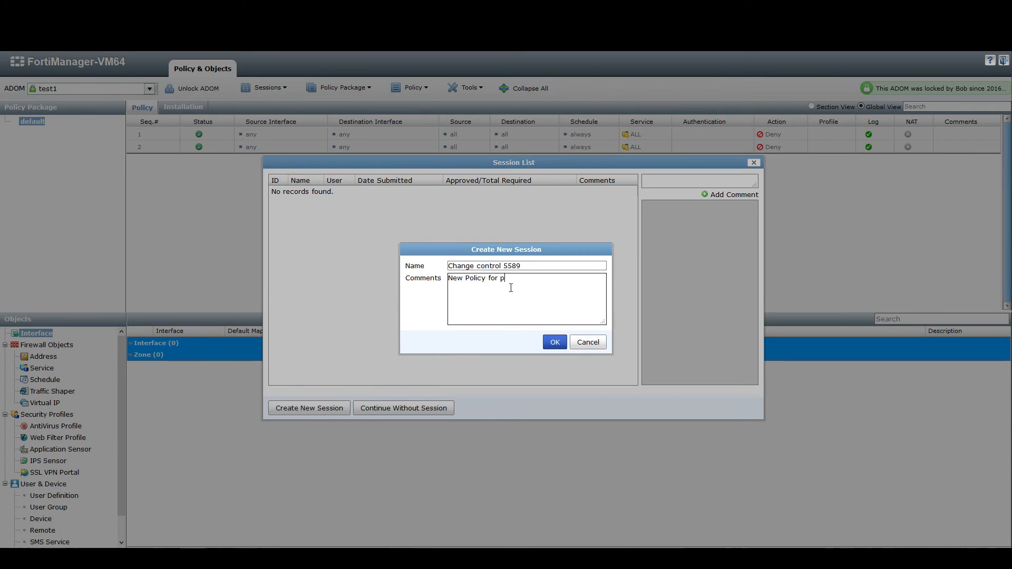
pyautogui.write('rotocol X')
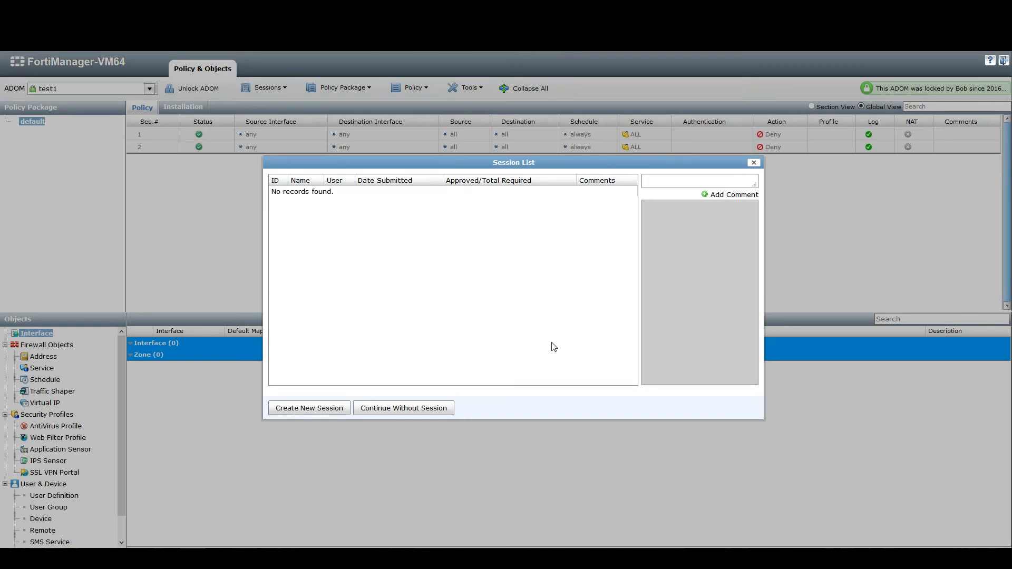
# Step: Close the Session List and select policy 1 in the test1 package
pyautogui.click(403, 408)
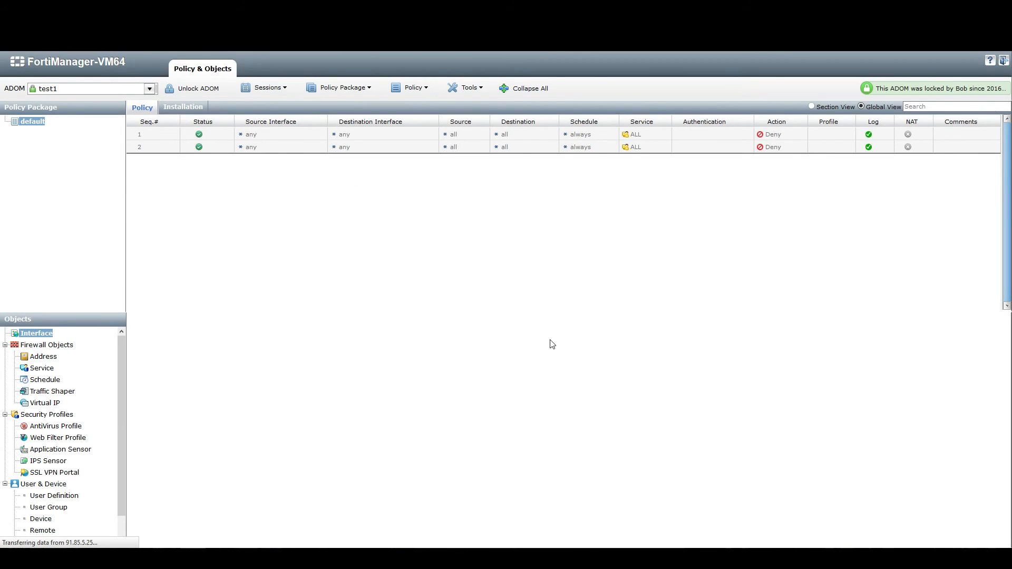
pyautogui.click(37, 333)
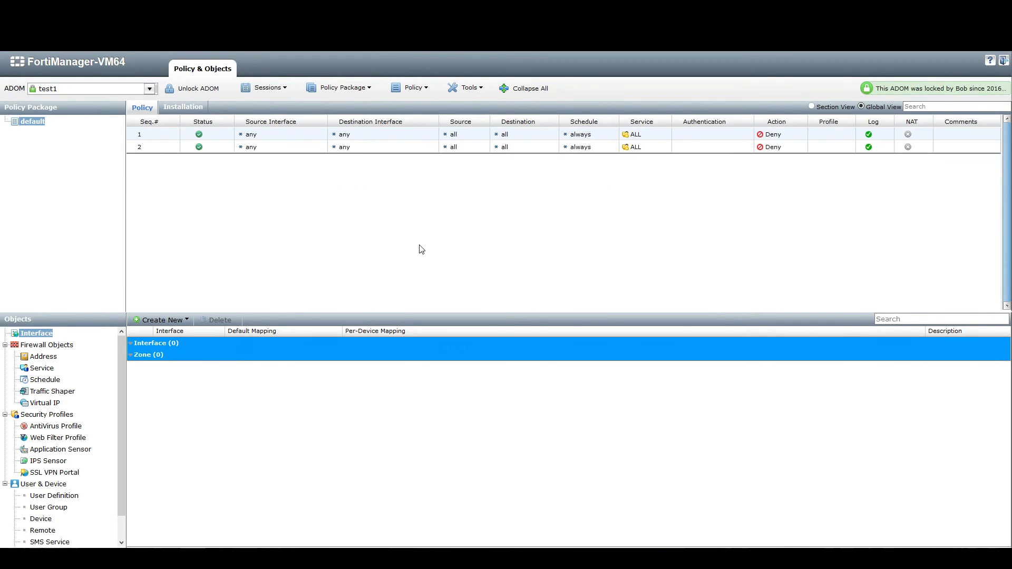
pyautogui.moveTo(444, 194)
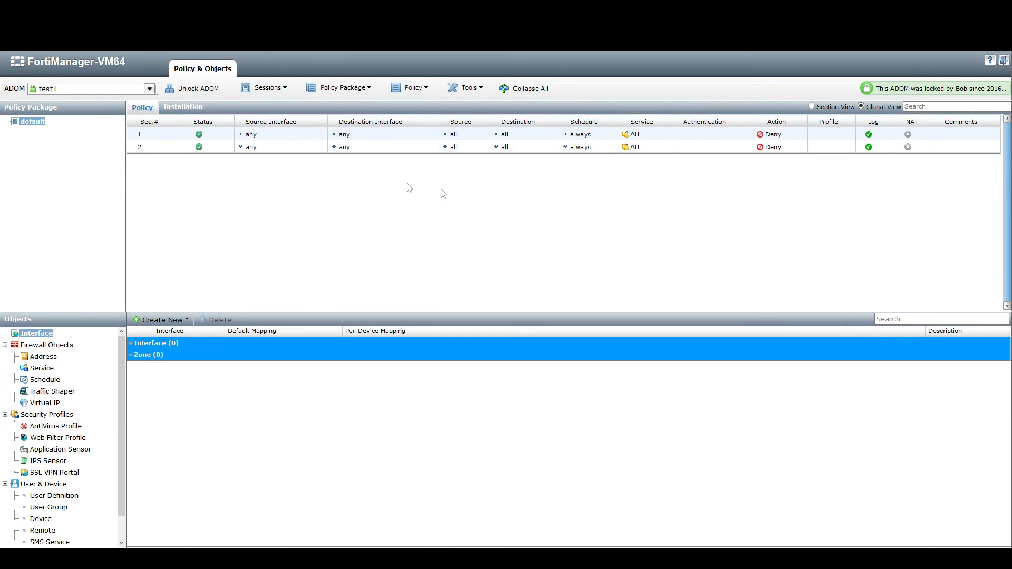
pyautogui.moveTo(308, 161)
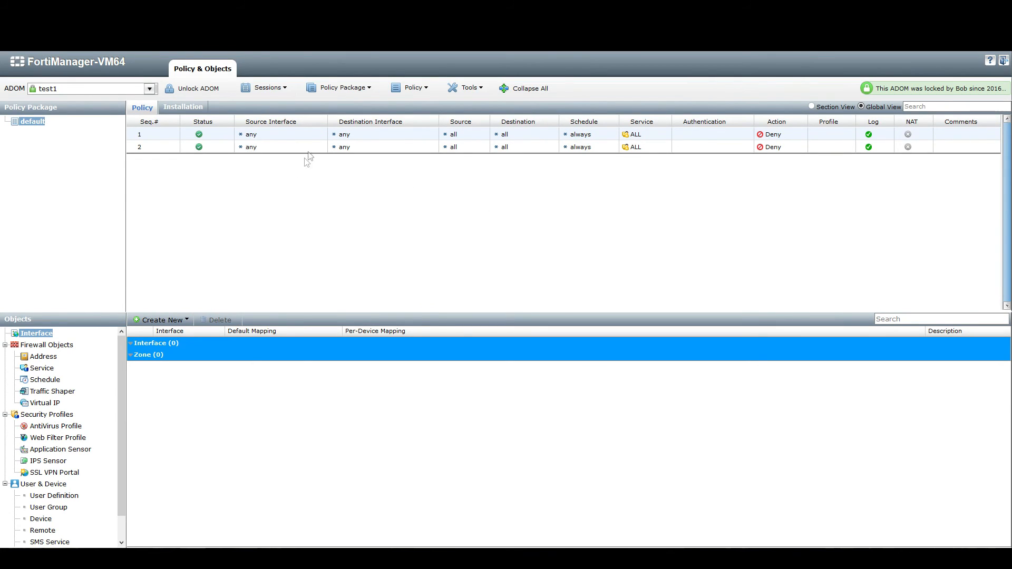
pyautogui.moveTo(429, 179)
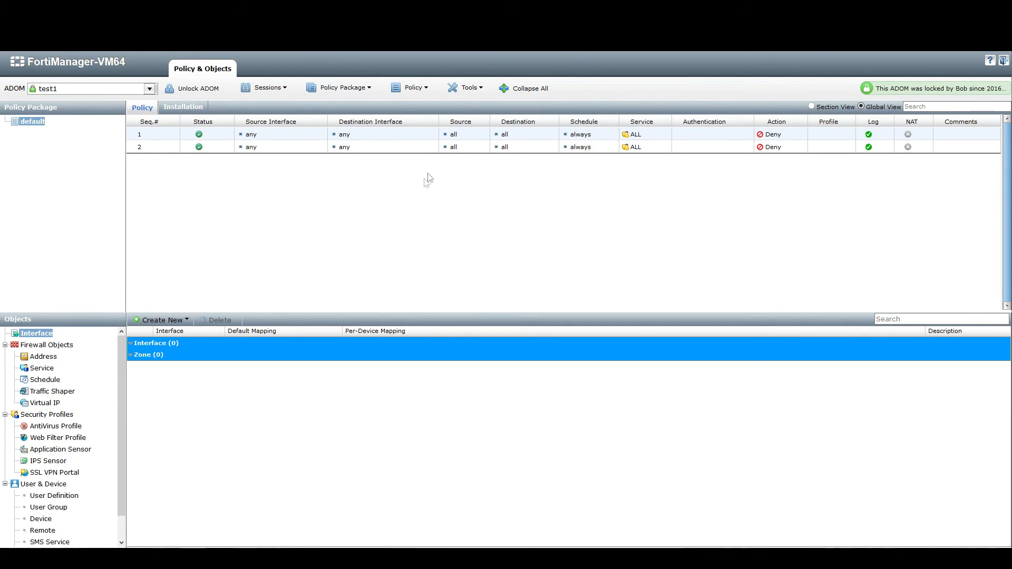
pyautogui.moveTo(388, 222)
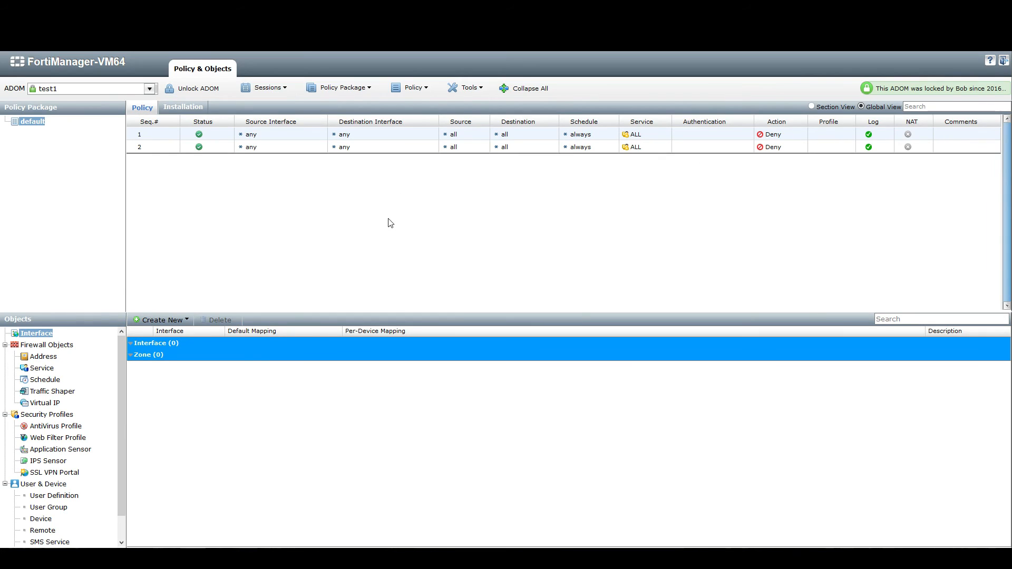
pyautogui.moveTo(363, 103)
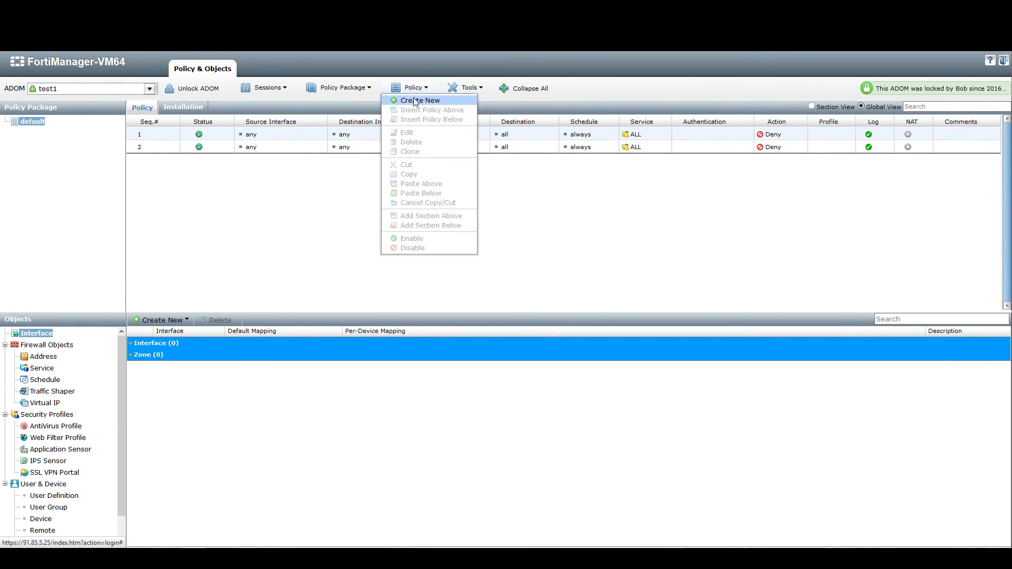
# Step: Create a new firewall policy with BGP service and ACCEPT action, saved as policy 2
pyautogui.click(420, 101)
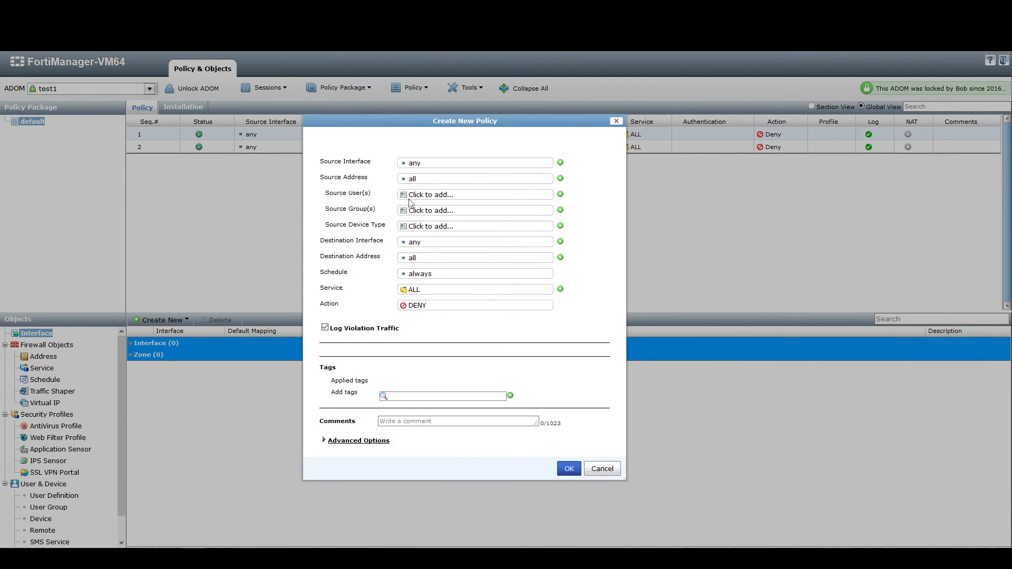
pyautogui.click(474, 304)
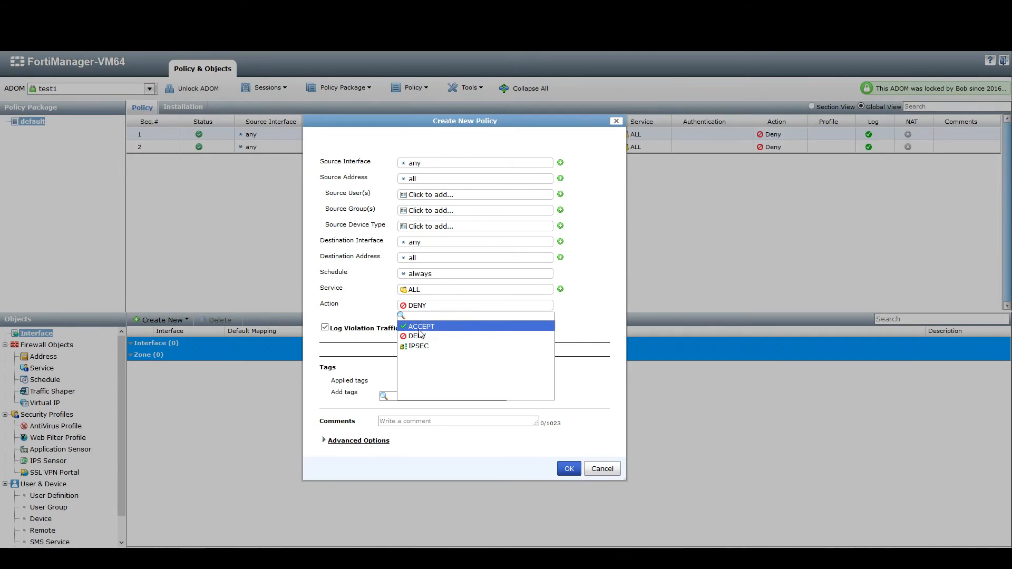
pyautogui.click(421, 326)
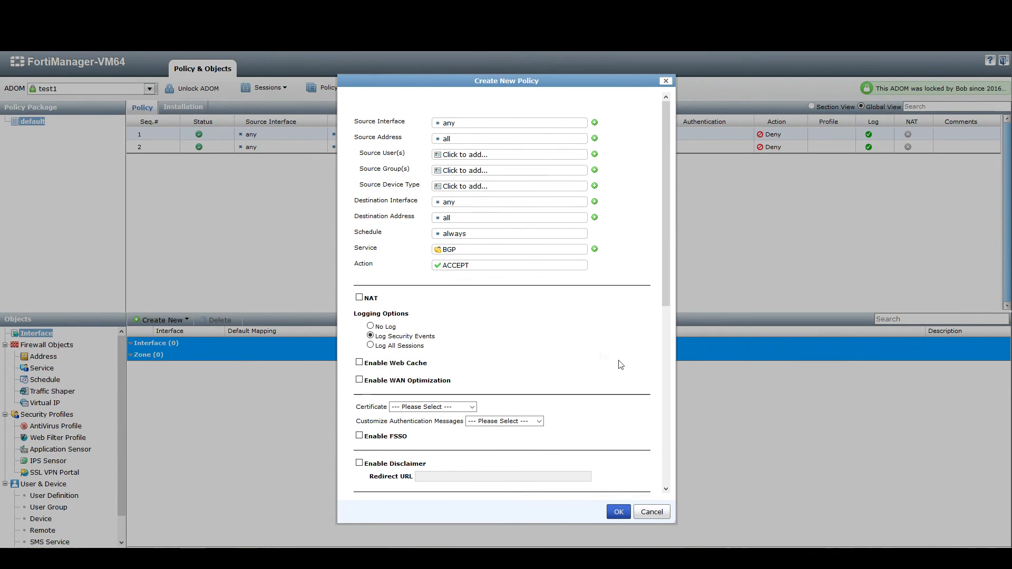
pyautogui.click(617, 511)
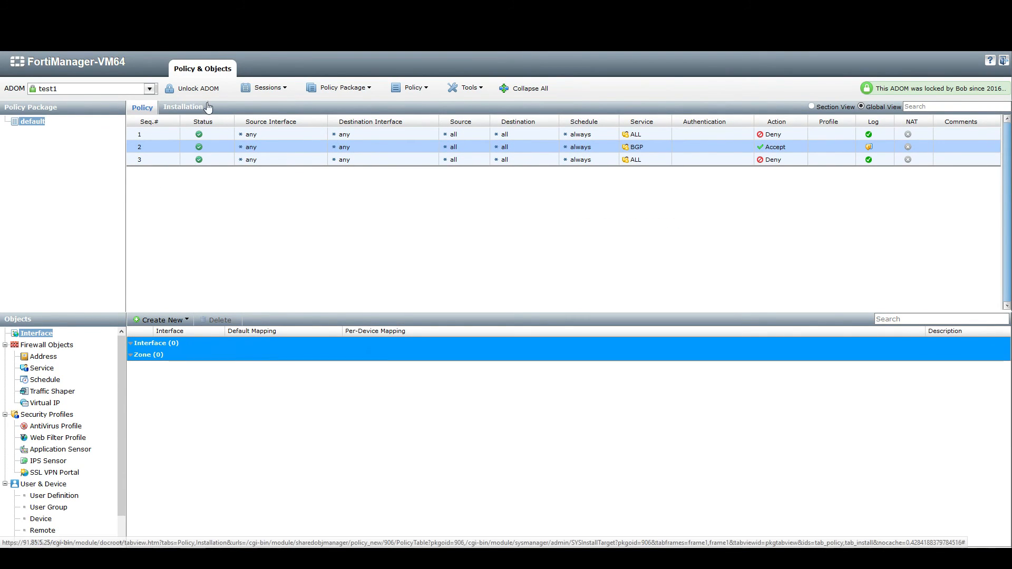
pyautogui.moveTo(268, 90)
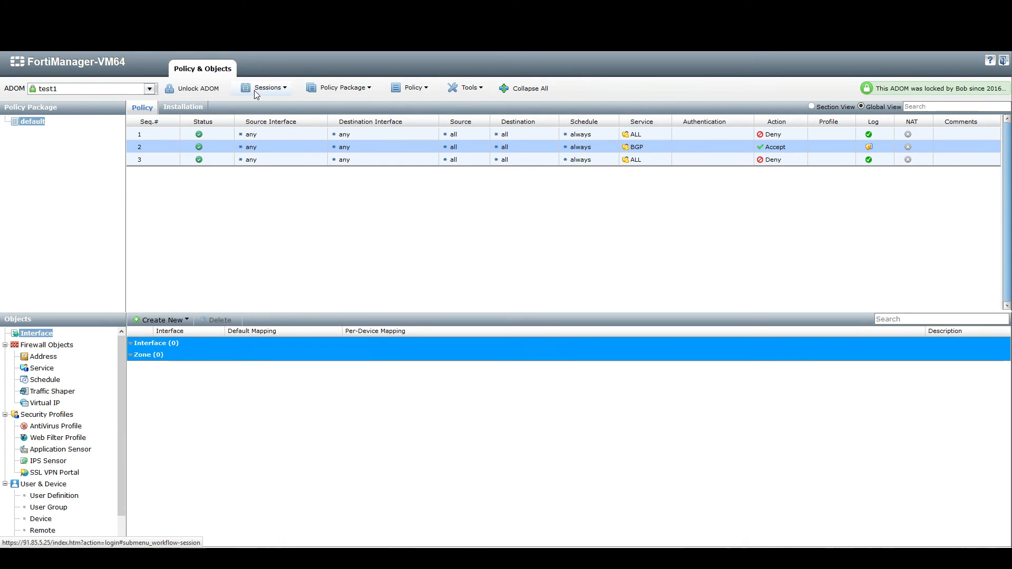
# Step: Submit the session for approval with comment 'Please review' and change details attached
pyautogui.click(268, 87)
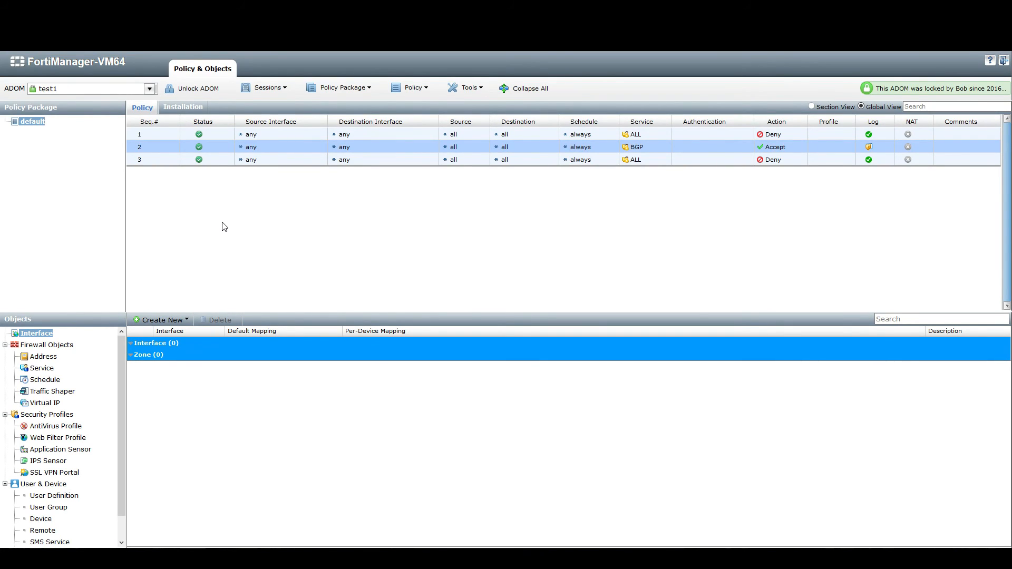
pyautogui.moveTo(262, 100)
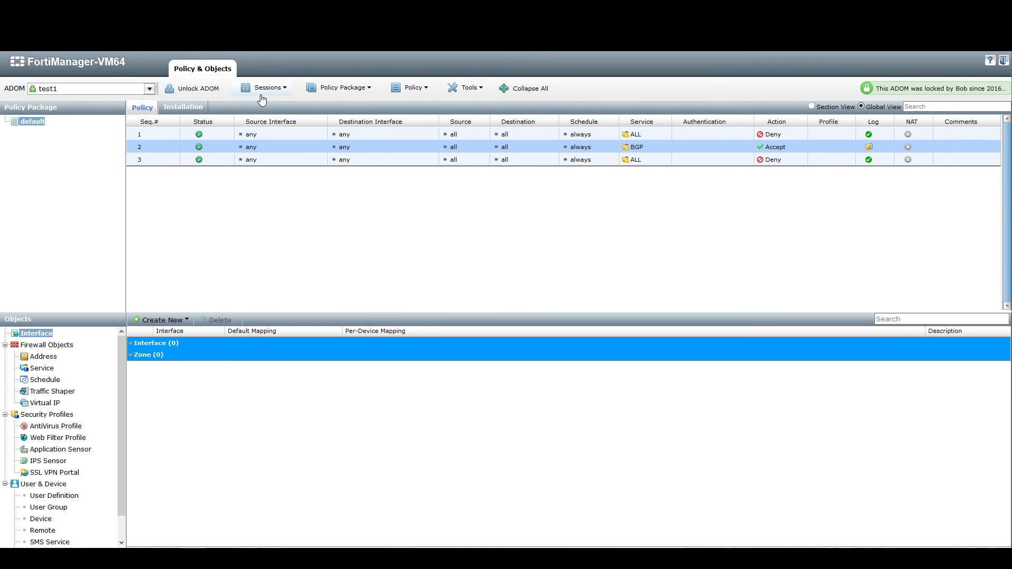
pyautogui.click(266, 87)
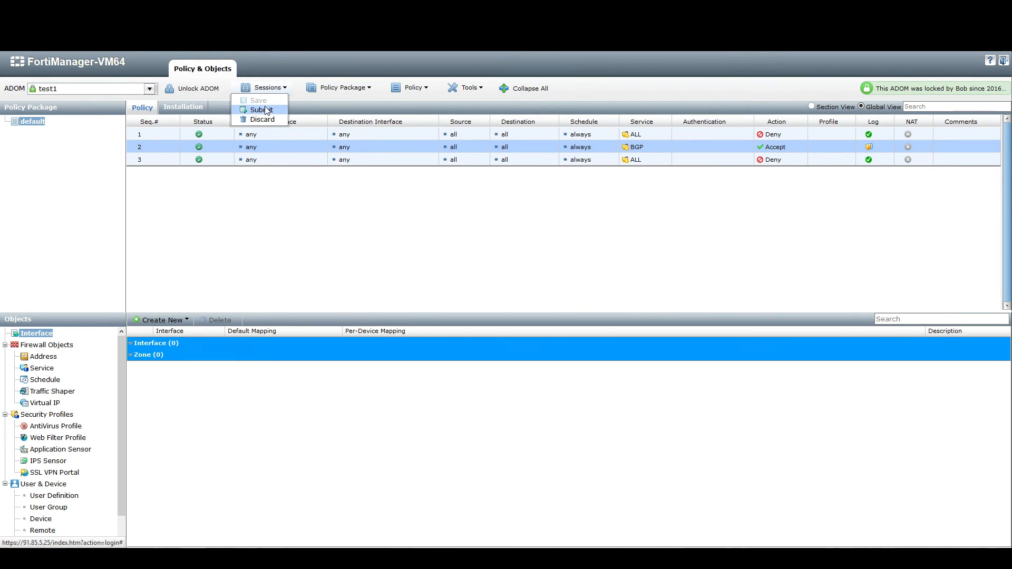
pyautogui.click(261, 109)
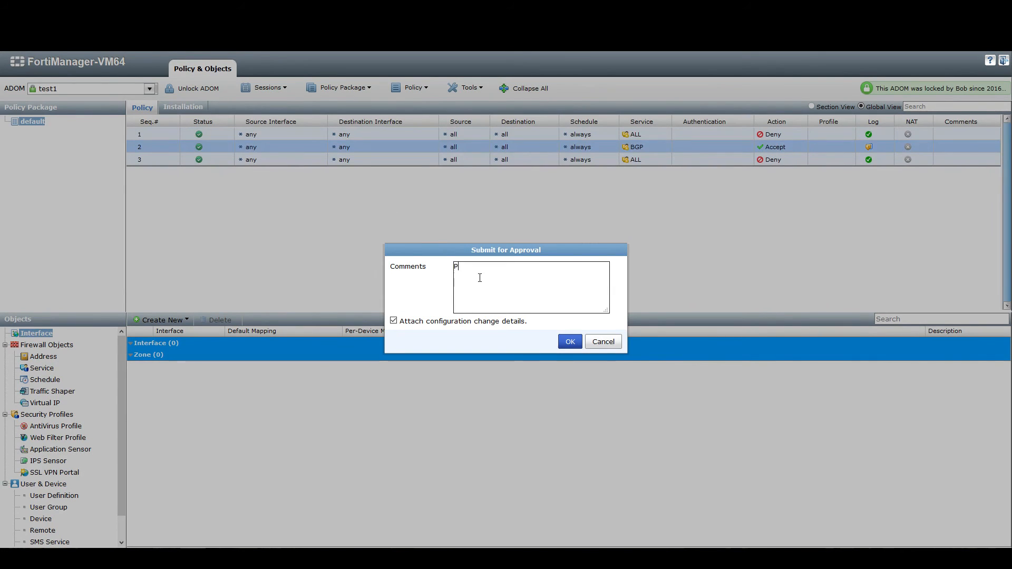
pyautogui.write('lease review')
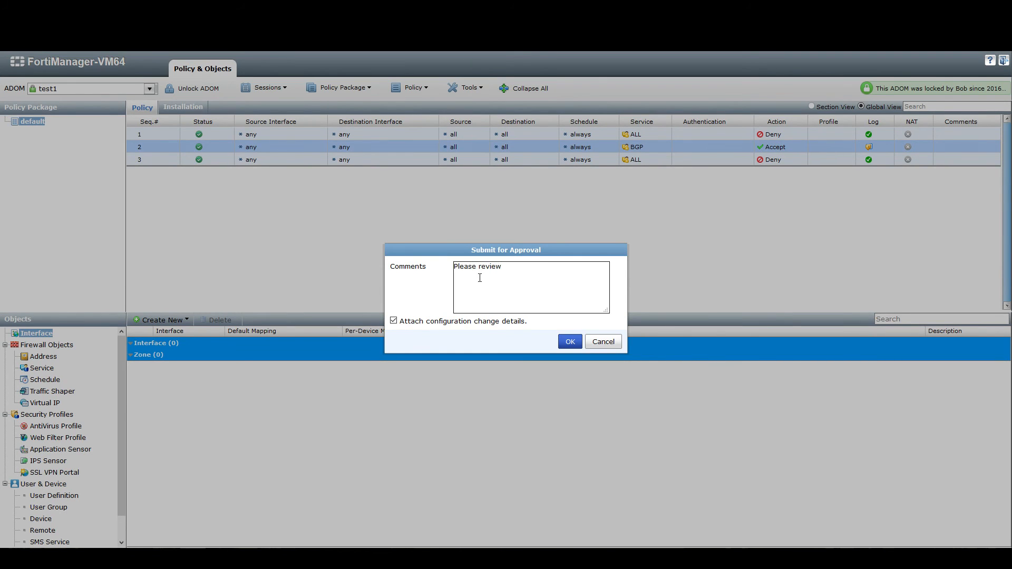
pyautogui.click(569, 342)
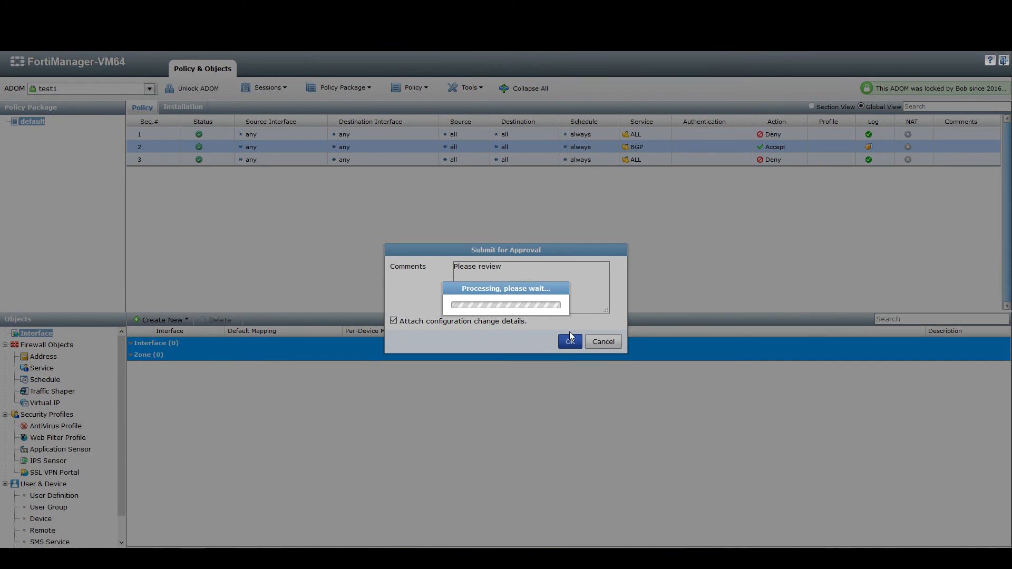
pyautogui.click(569, 341)
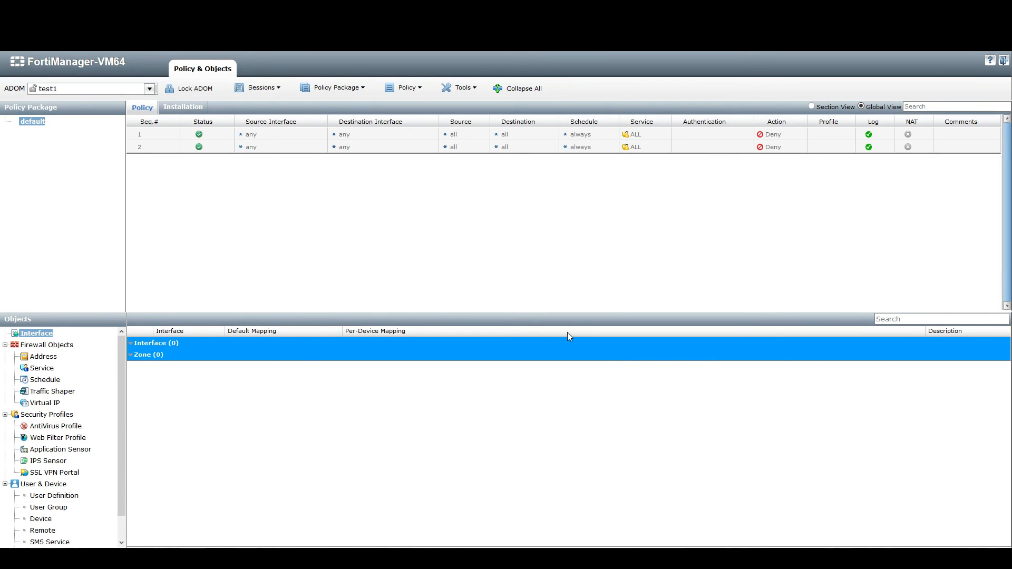
pyautogui.moveTo(857, 175)
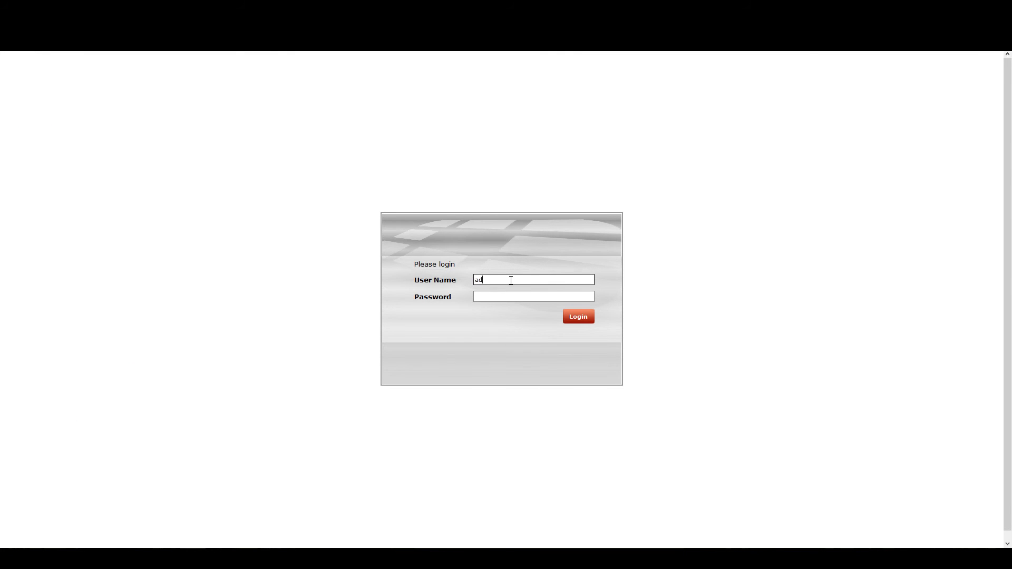
# Step: Log in as admin, dismiss the licence reminder, and switch to Policy & Objects
pyautogui.click(578, 316)
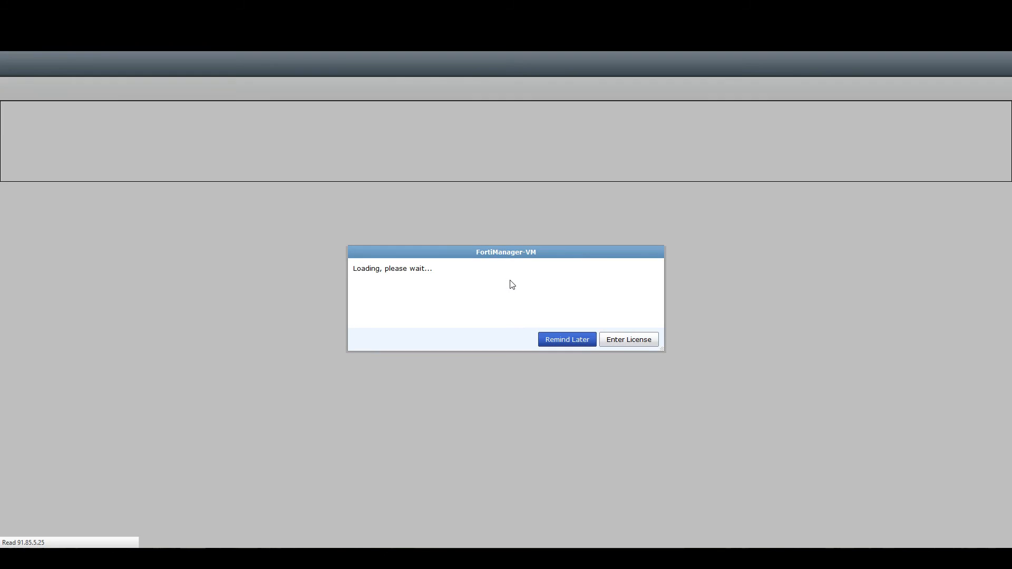
pyautogui.click(566, 340)
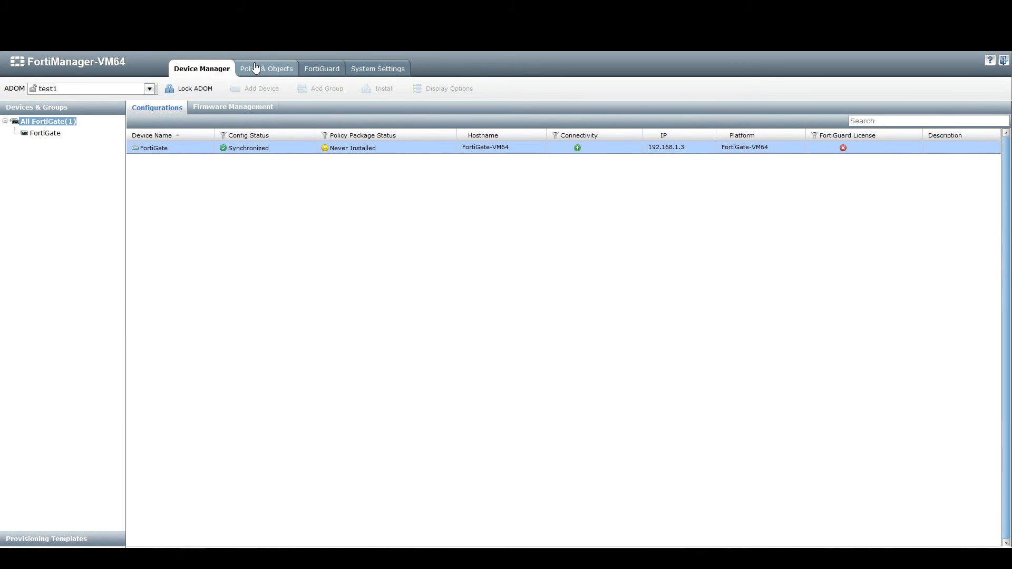
pyautogui.click(265, 69)
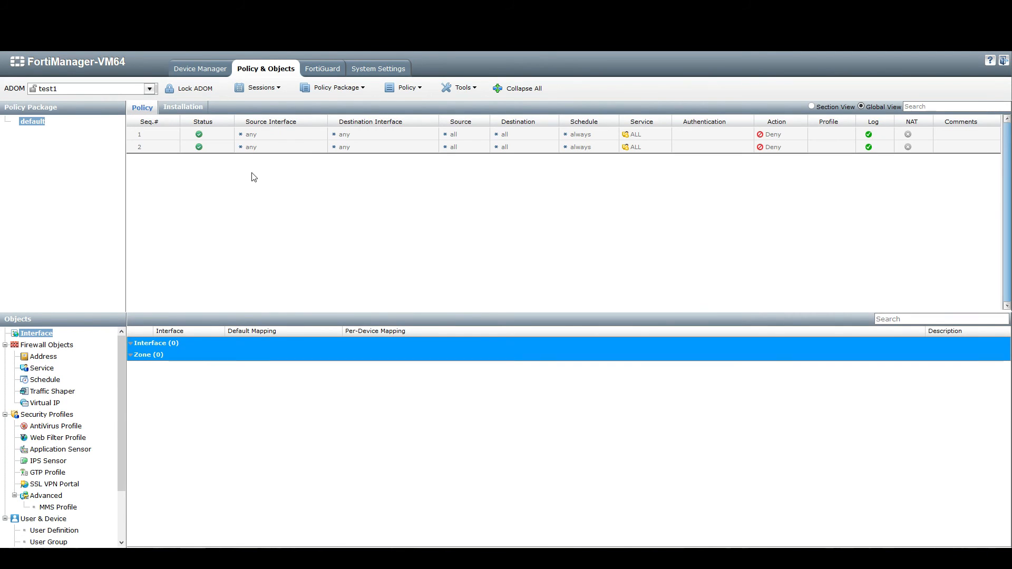
pyautogui.moveTo(346, 158)
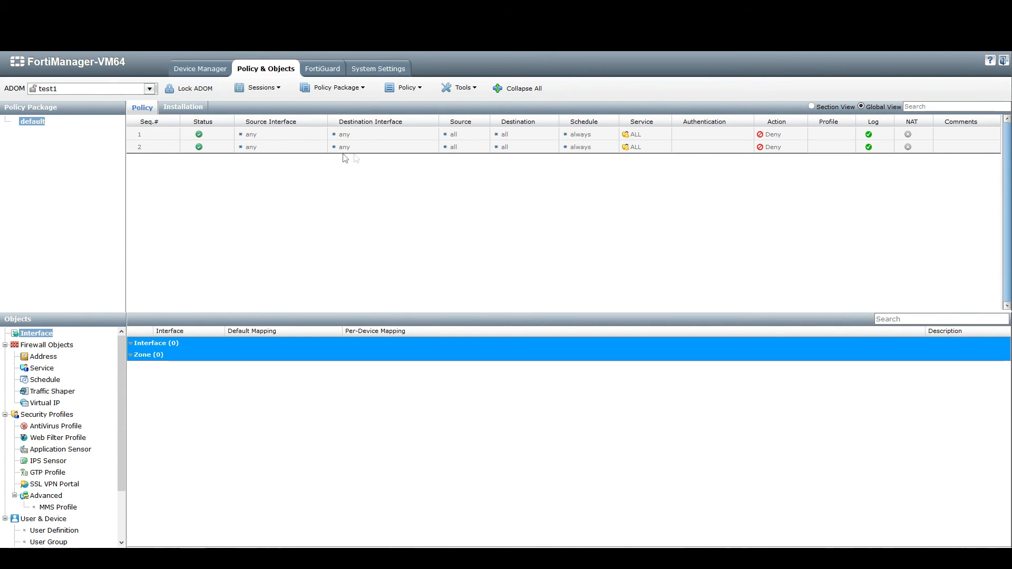
pyautogui.moveTo(287, 123)
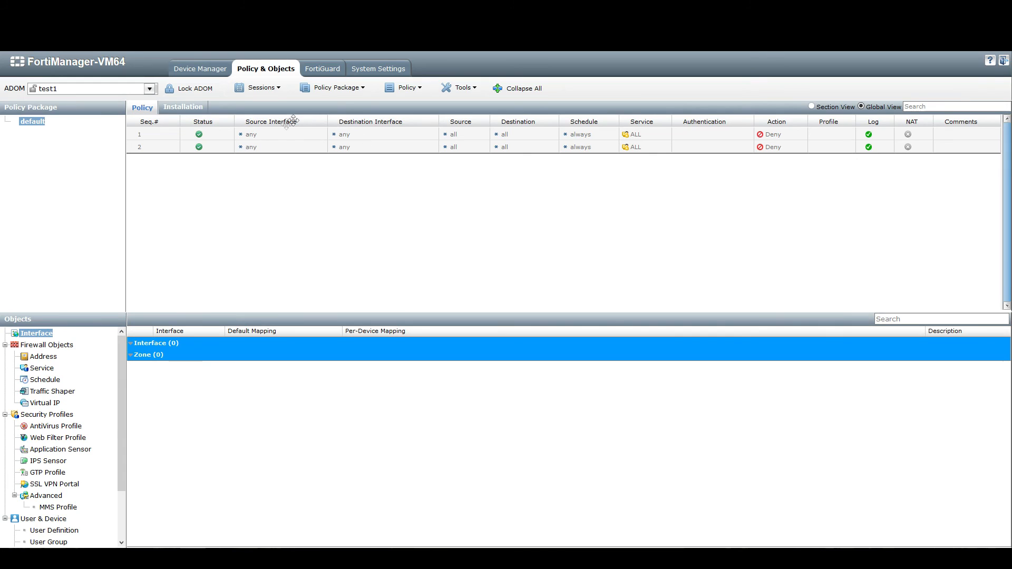
pyautogui.moveTo(230, 239)
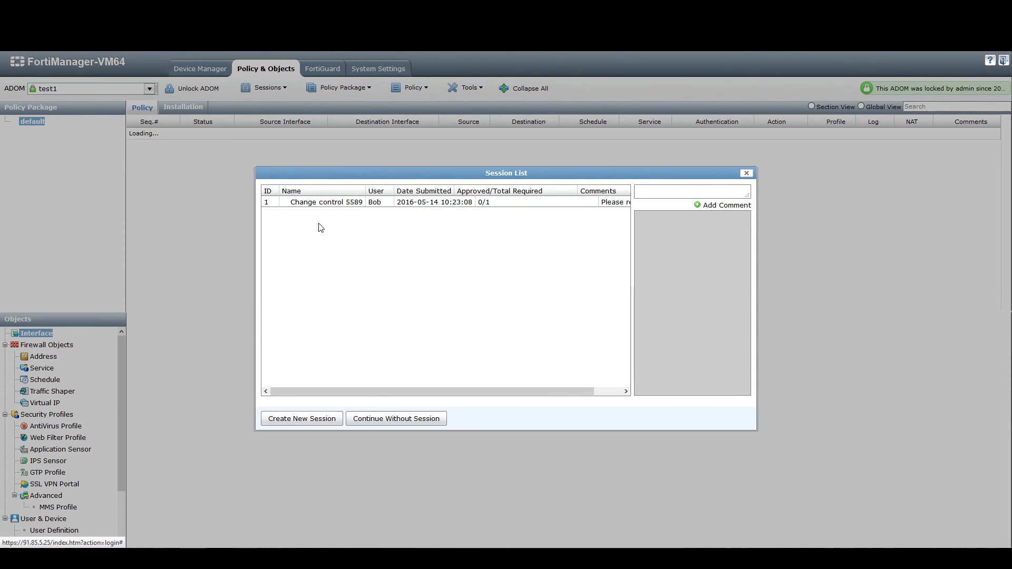
pyautogui.click(326, 202)
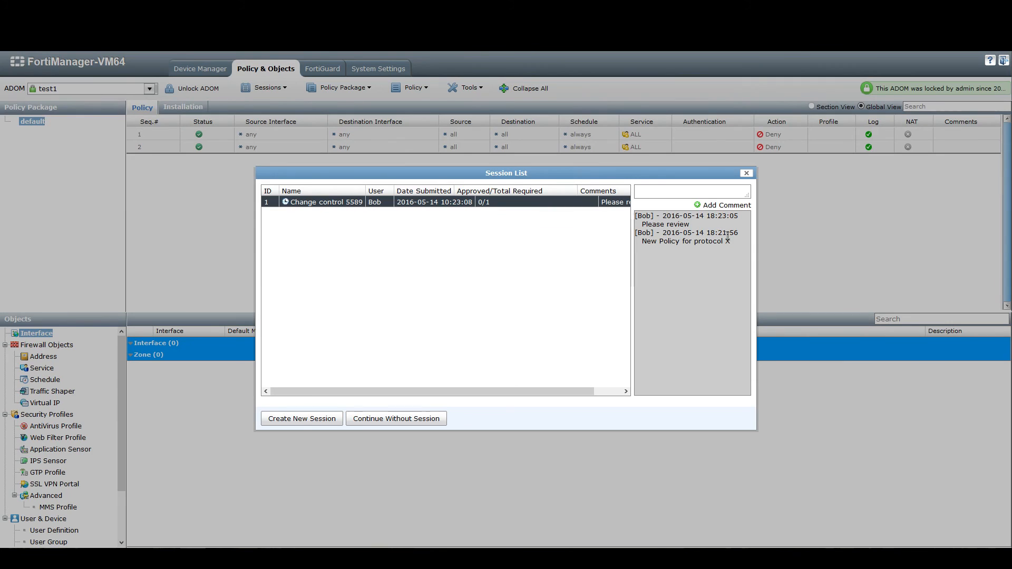
pyautogui.moveTo(513, 260)
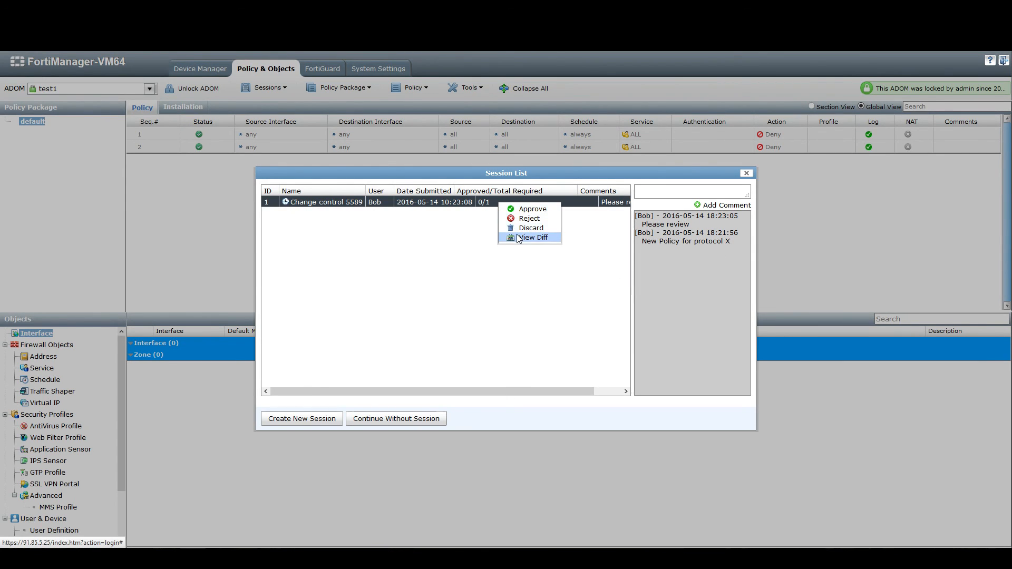
pyautogui.click(532, 236)
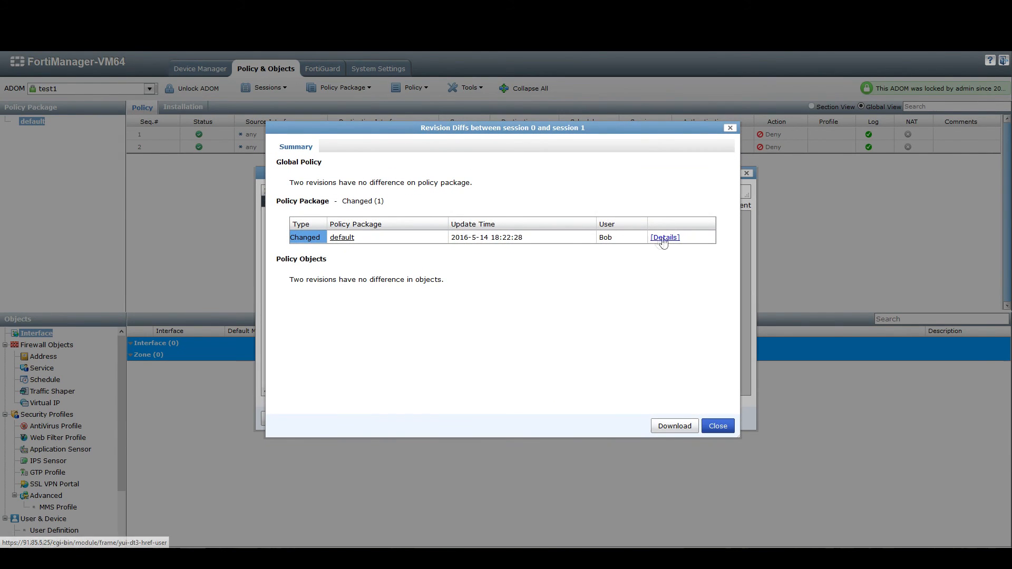
pyautogui.click(664, 237)
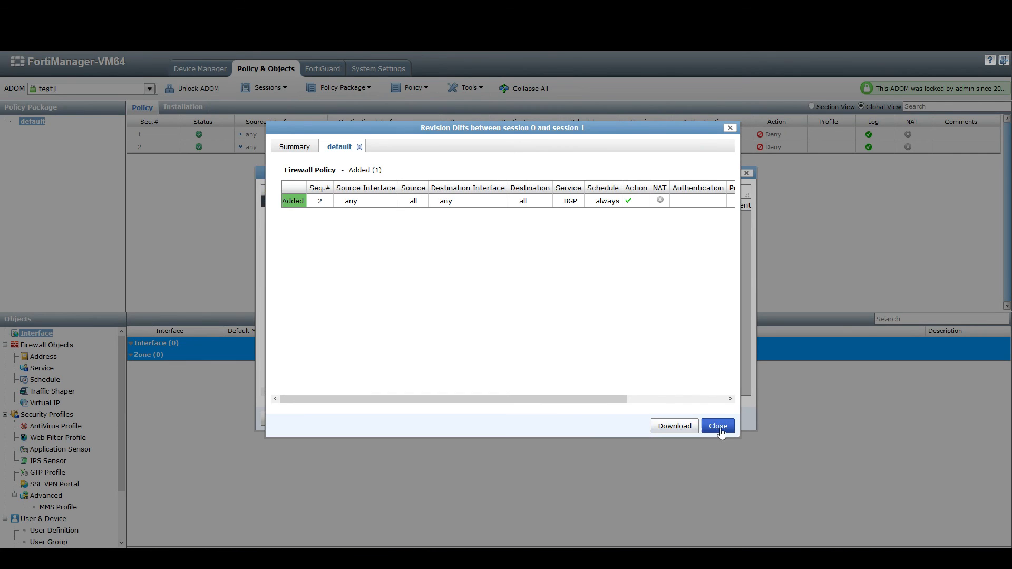
pyautogui.click(717, 426)
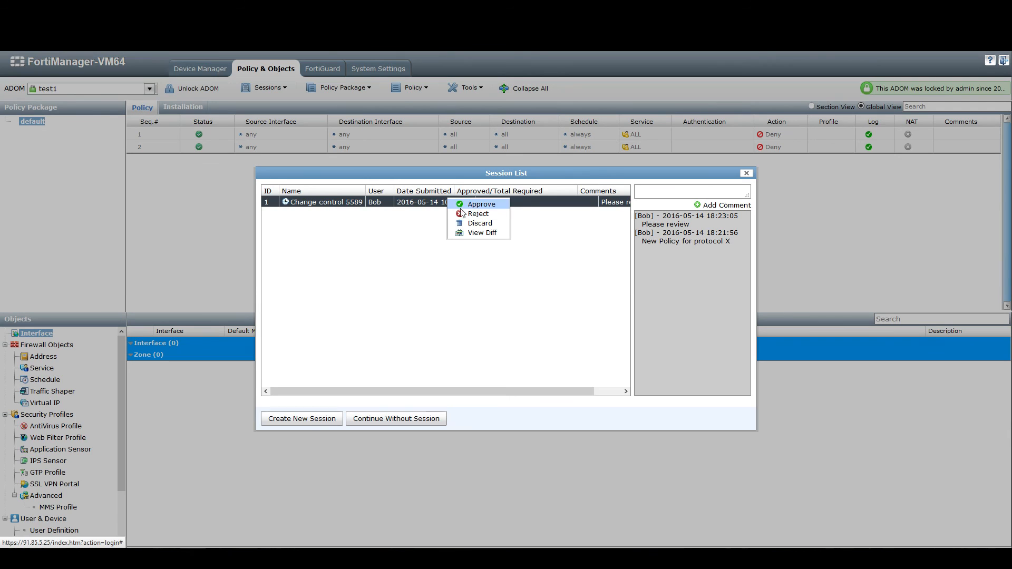
# Step: Approve Change control 5589 with comment 'This is fine, please install', then close the list
pyautogui.click(481, 204)
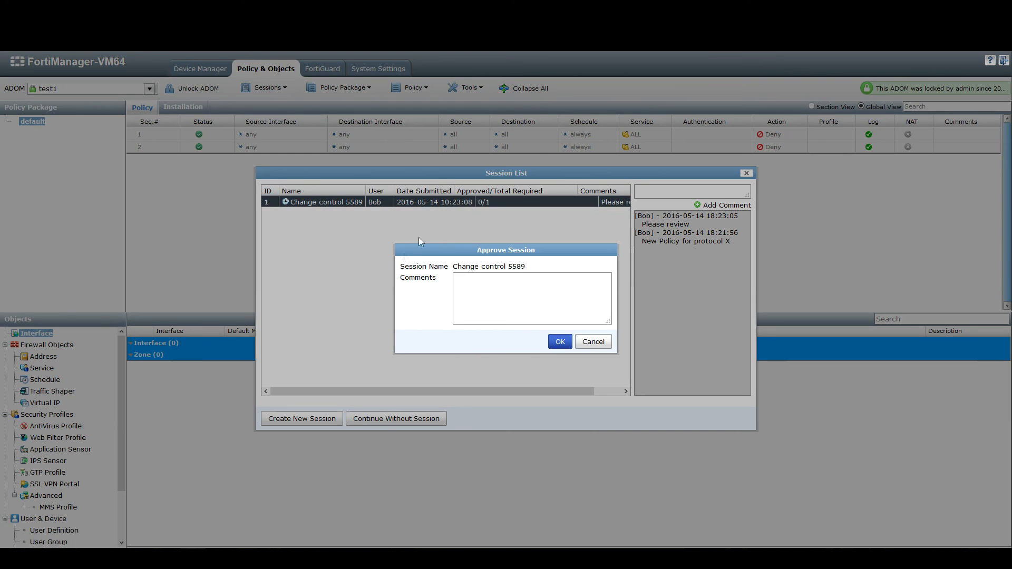
pyautogui.click(531, 298)
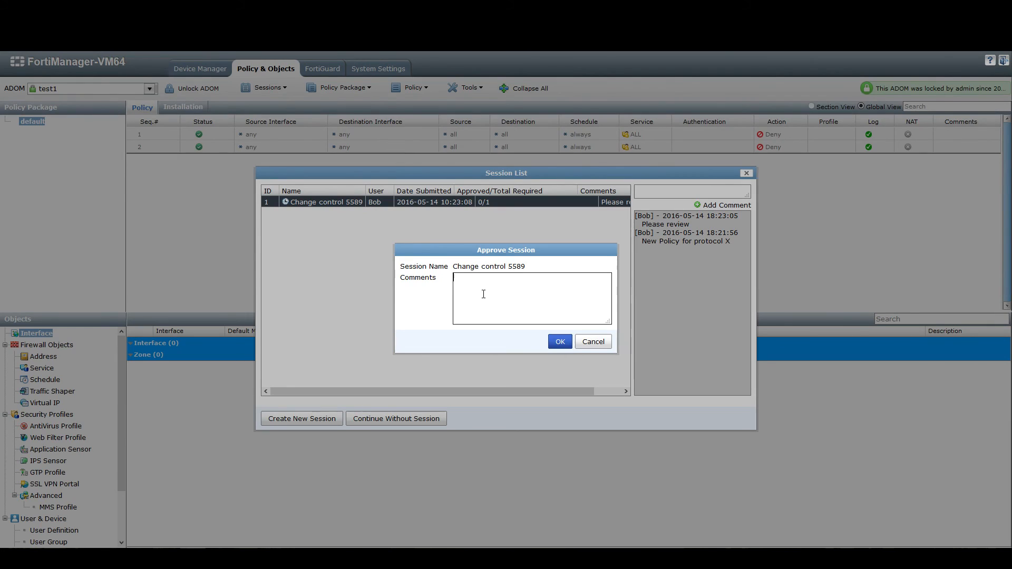
pyautogui.write('This is fine, please in')
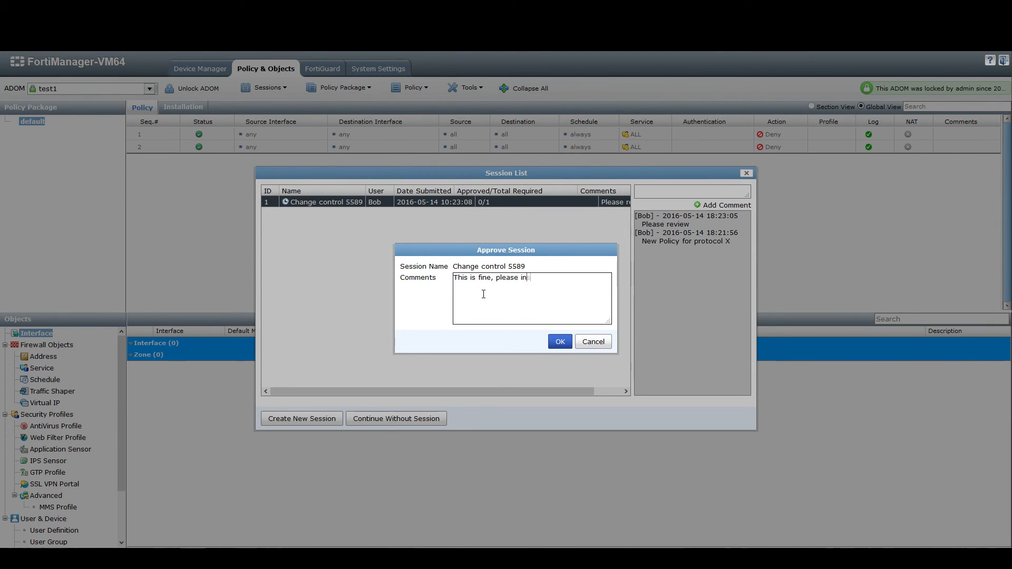
pyautogui.click(558, 342)
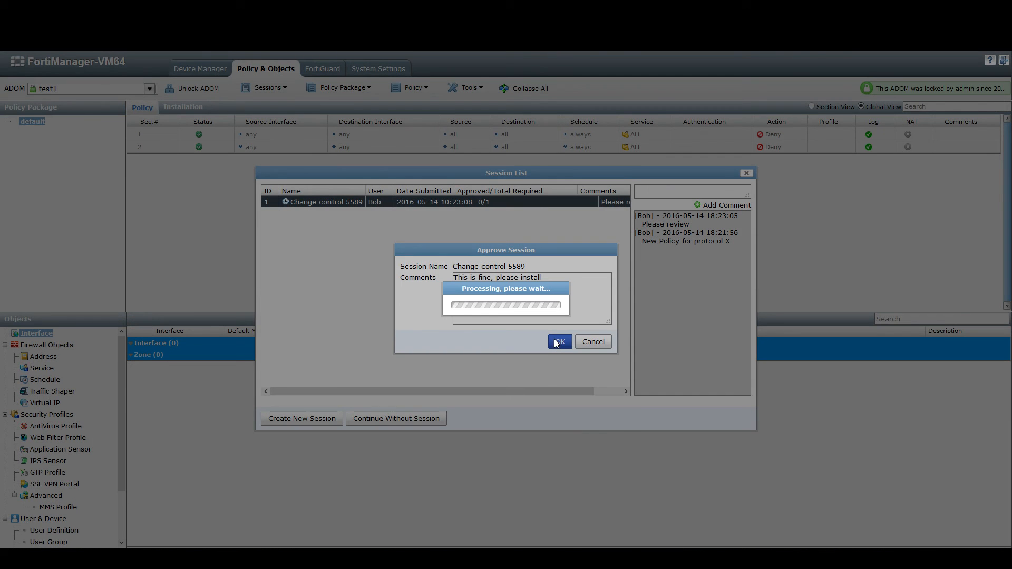
pyautogui.click(558, 341)
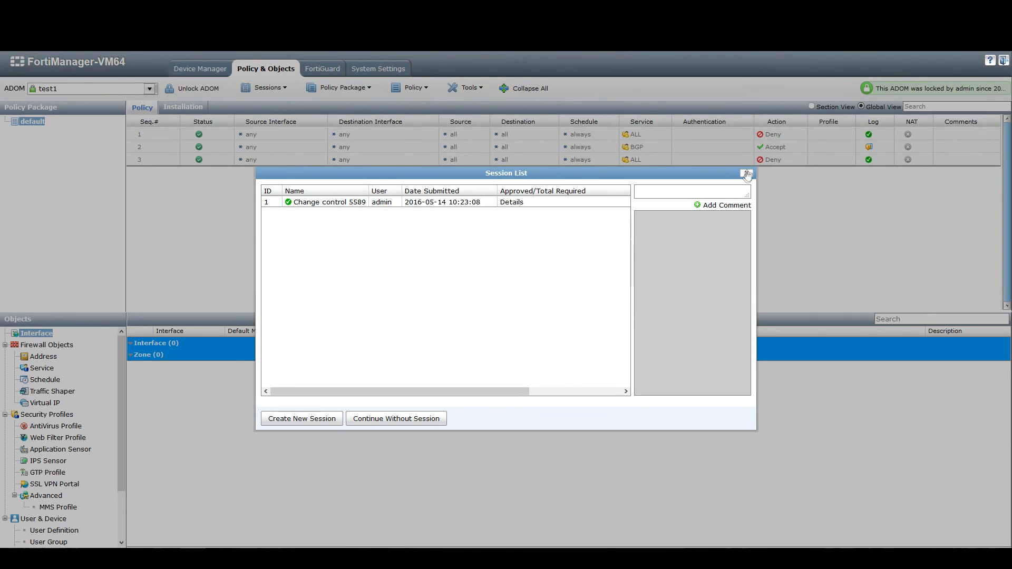
pyautogui.click(747, 174)
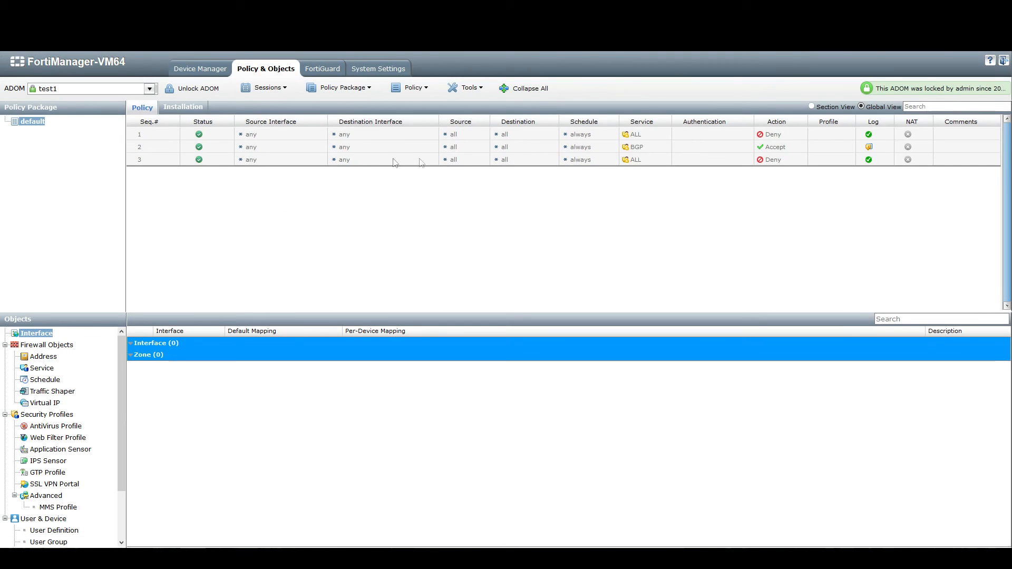
pyautogui.moveTo(282, 149)
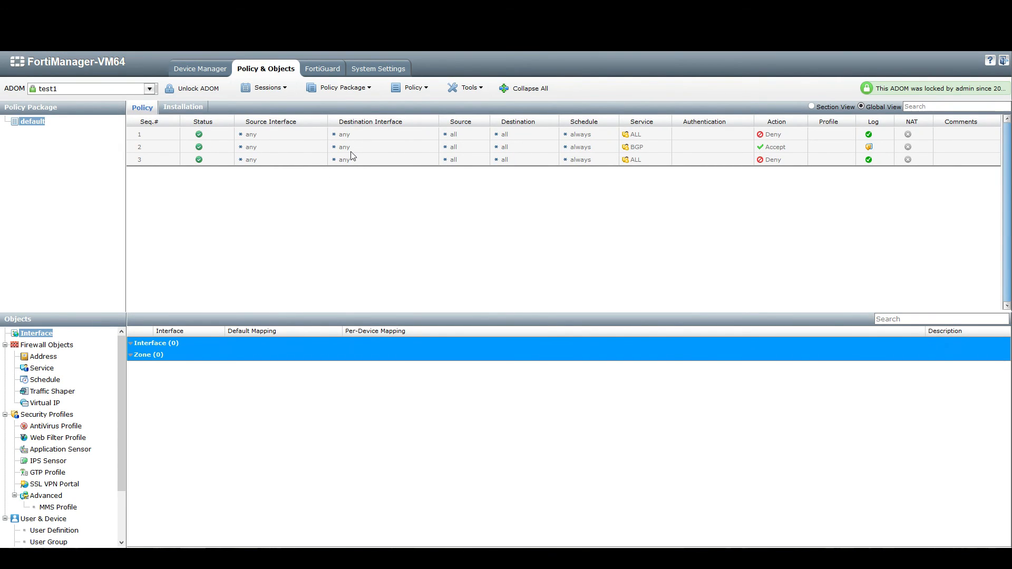
# Step: Launch Install Wizard from the Policy Package menu for the default package
pyautogui.click(339, 87)
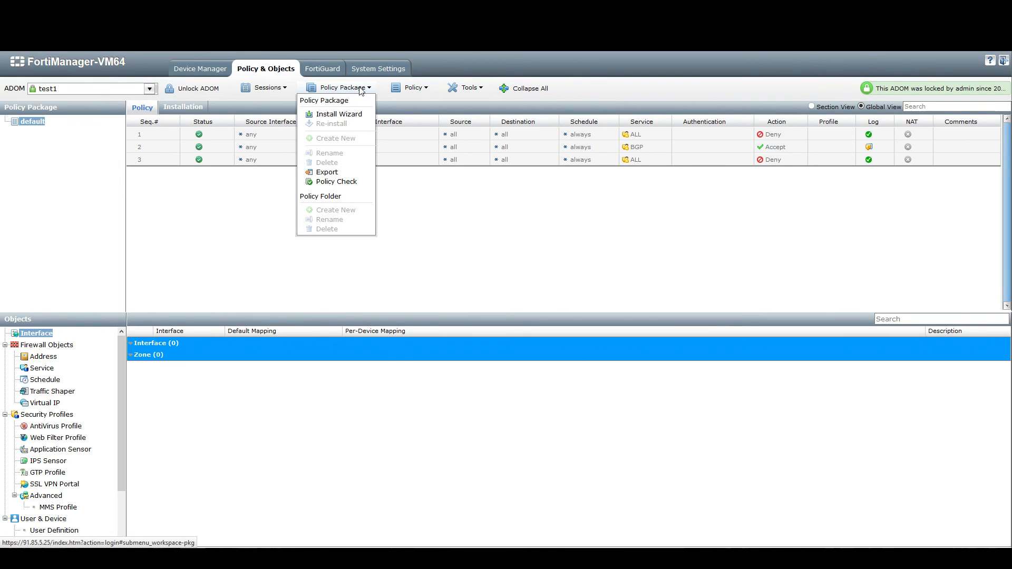
pyautogui.moveTo(339, 114)
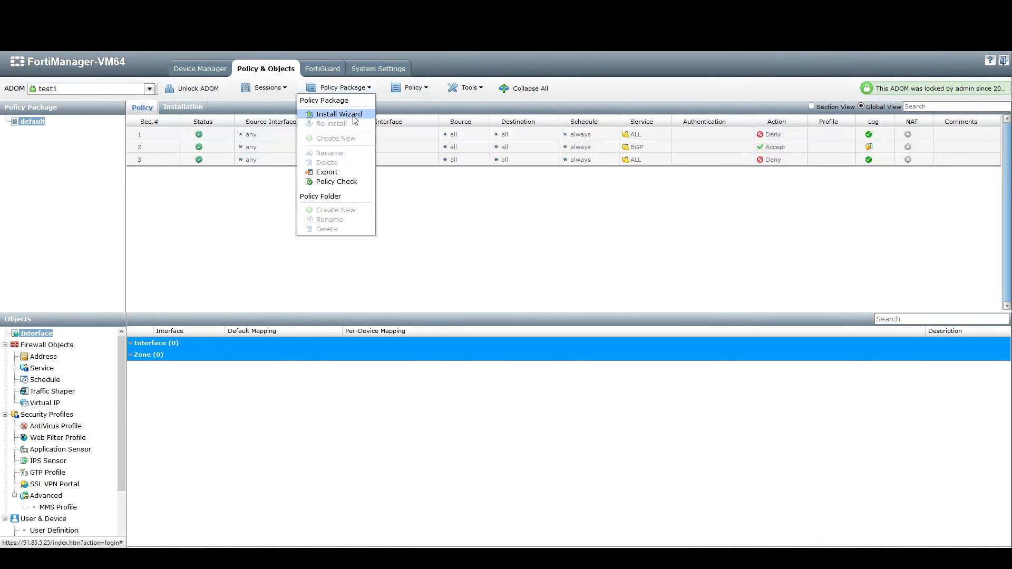
pyautogui.click(339, 114)
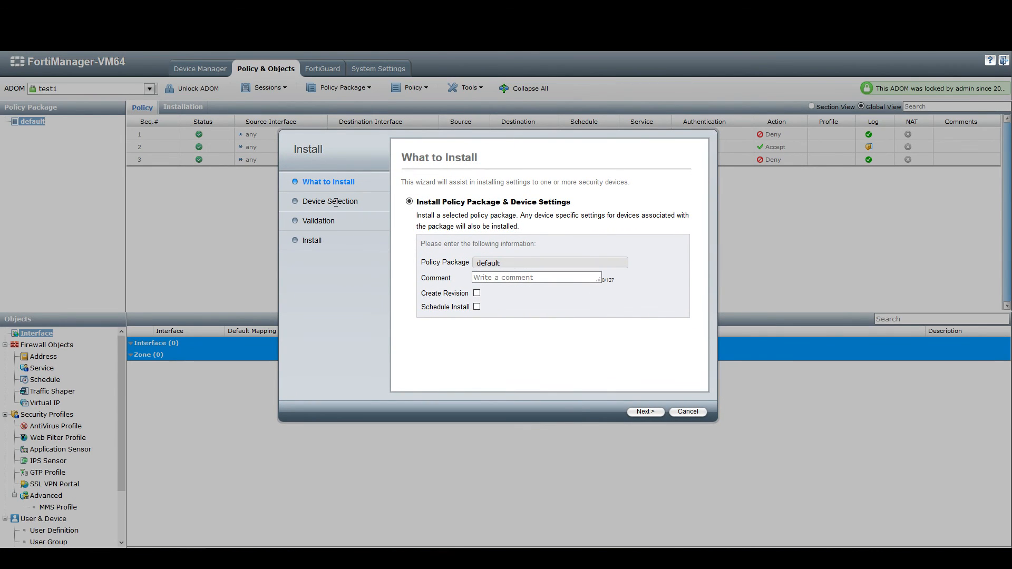
pyautogui.moveTo(346, 311)
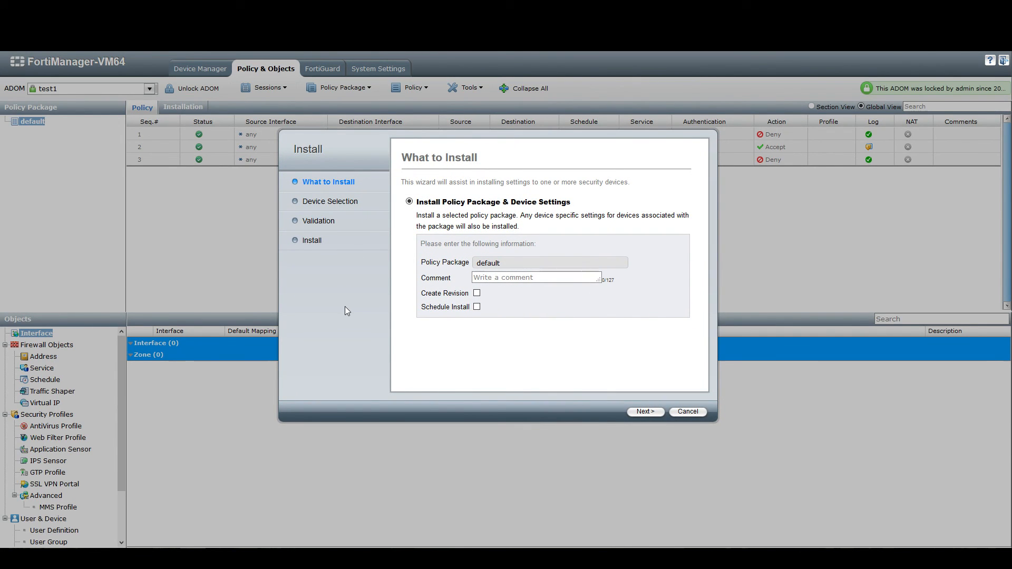